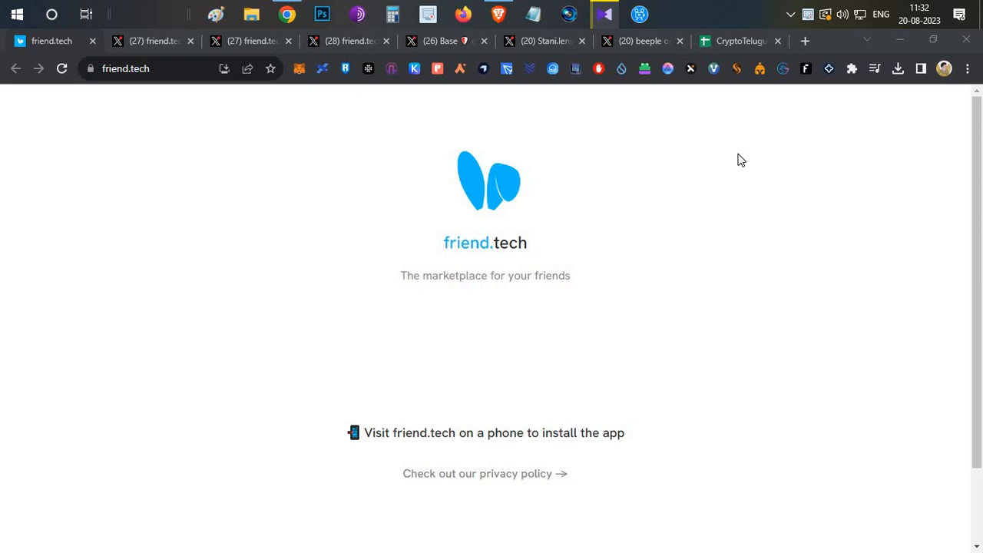
mouse_move(432, 295)
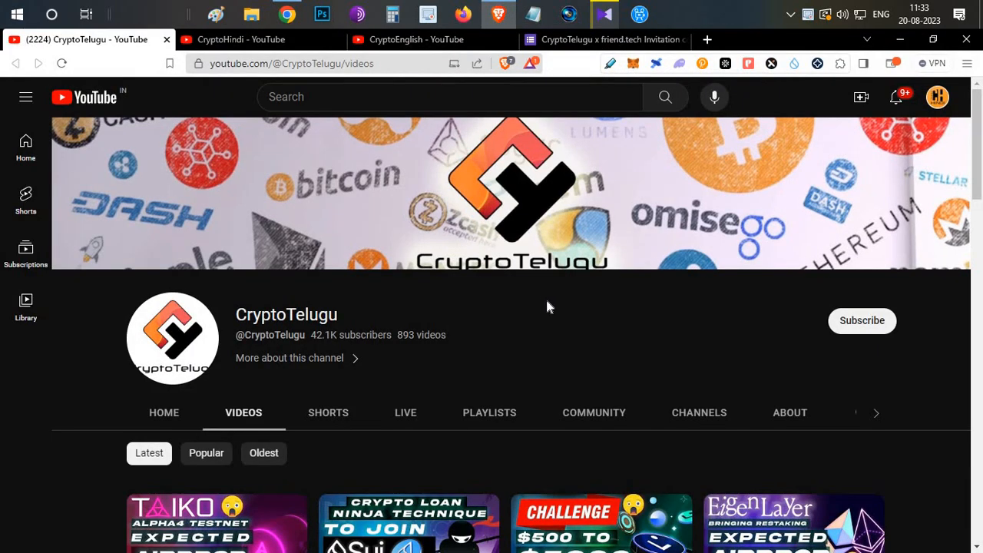
mouse_move(582, 333)
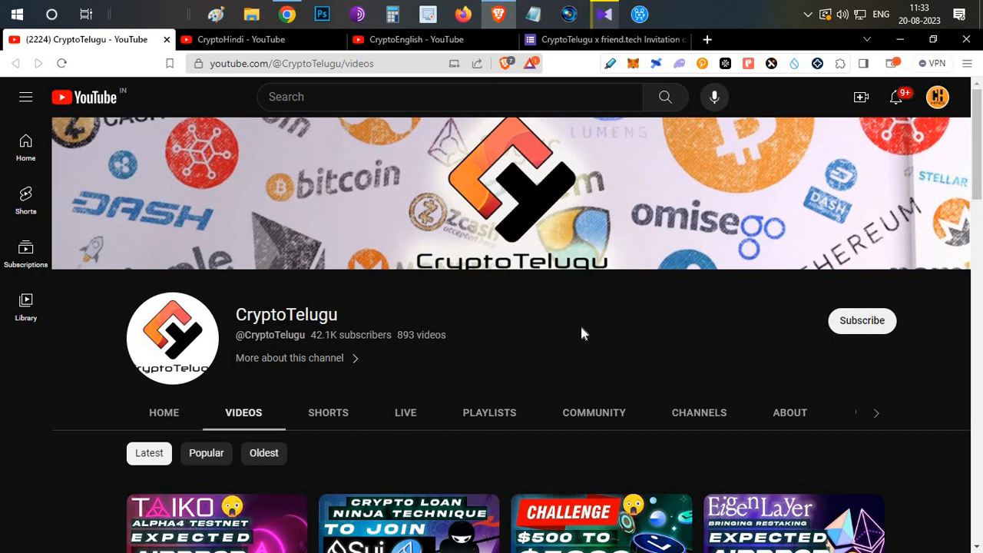
mouse_move(541, 325)
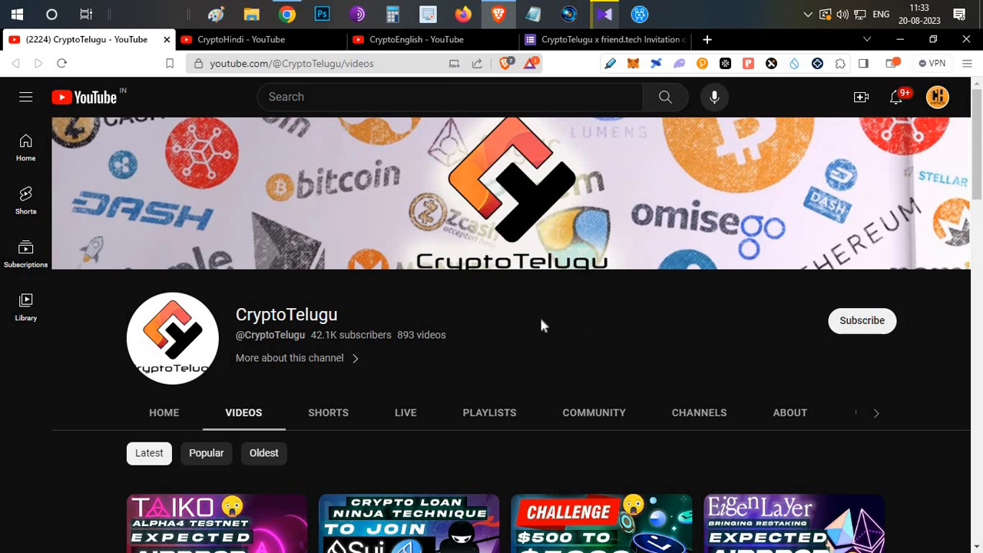
mouse_move(513, 155)
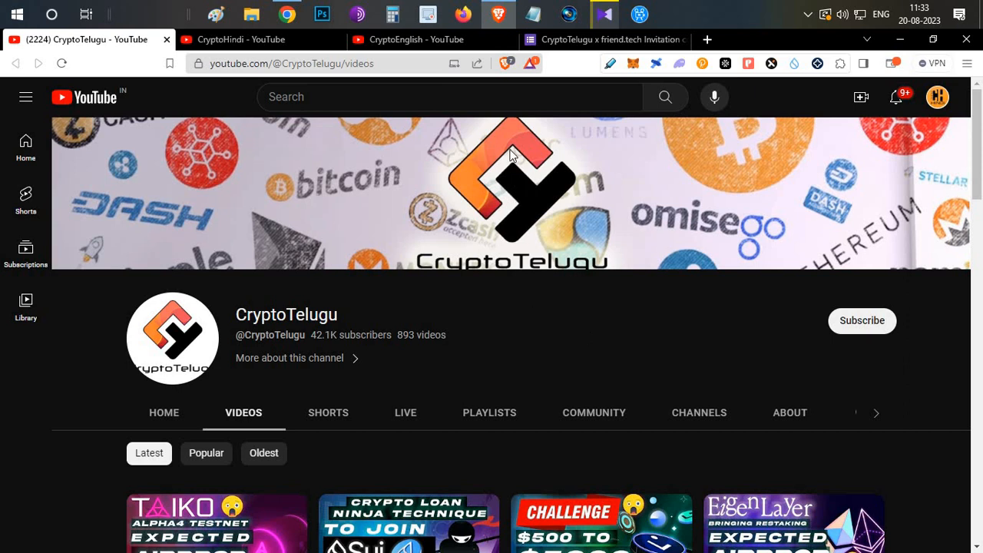
Return to the friend.tech landing page after viewing the CryptoTelugu YouTube channel's videos
click(51, 41)
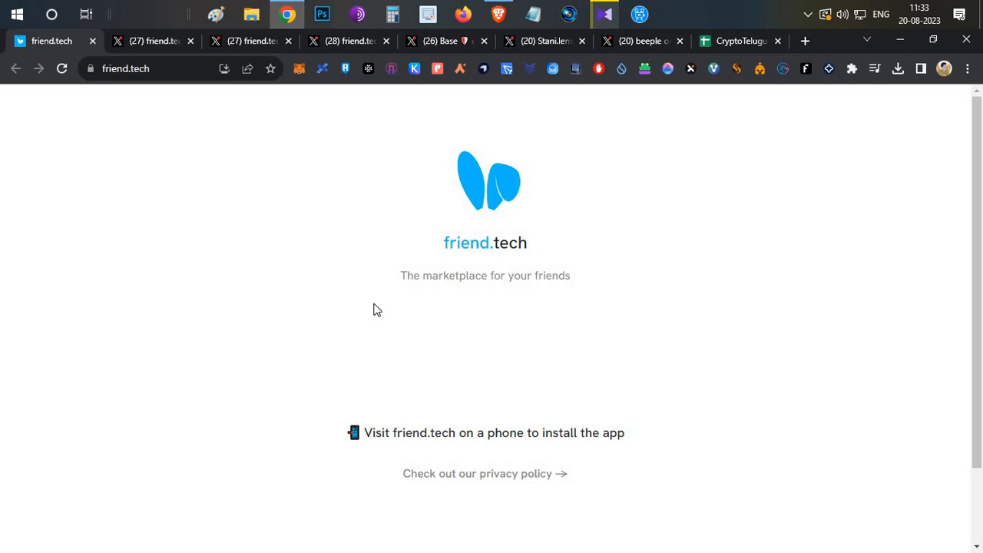
click(150, 41)
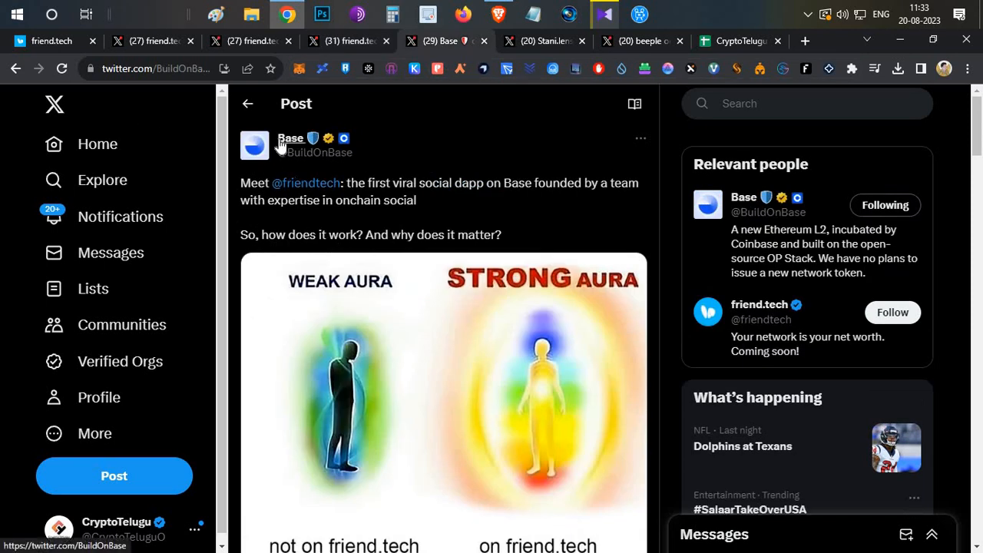
mouse_move(291, 138)
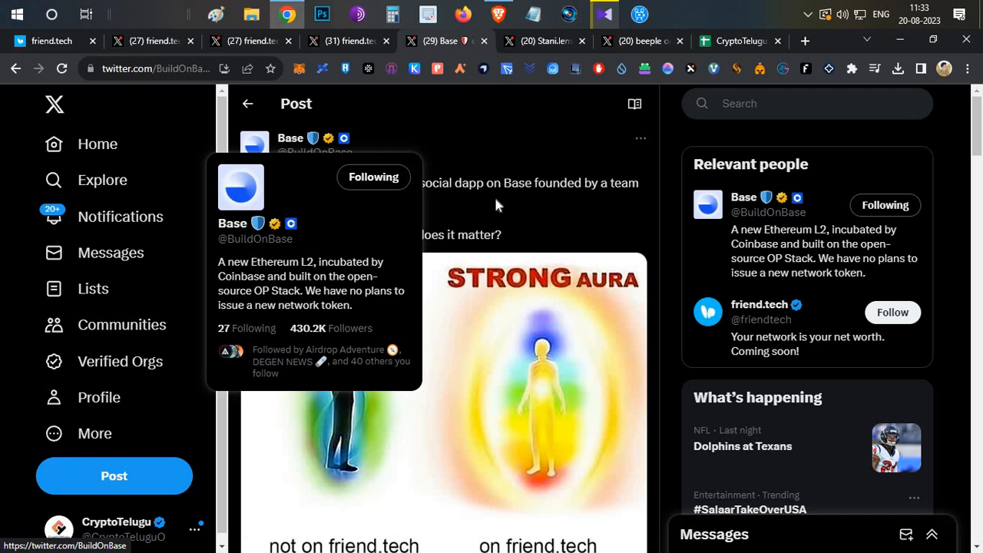
mouse_move(497, 205)
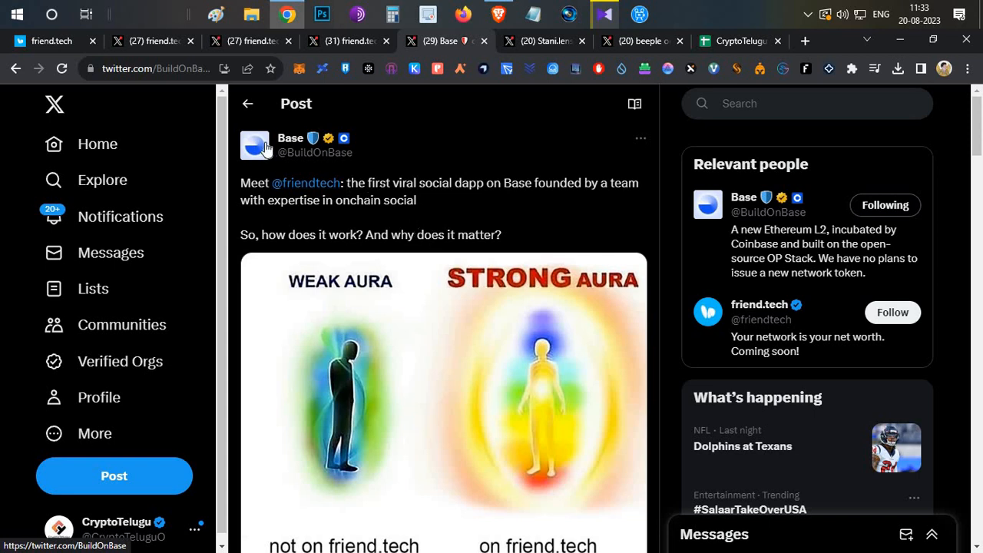
drag(241, 182, 438, 213)
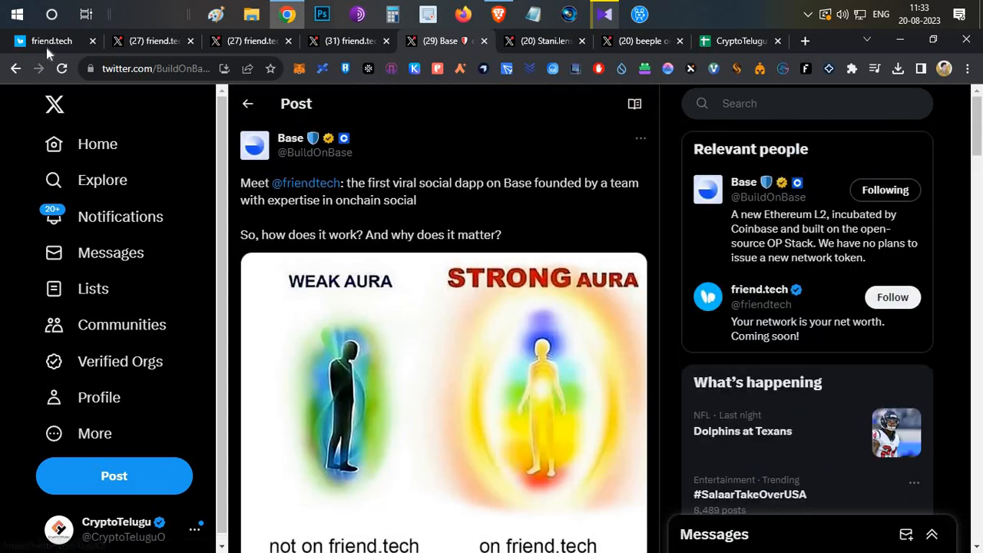
Switch back to the friend.tech landing page, 'the marketplace for your friends'
click(51, 41)
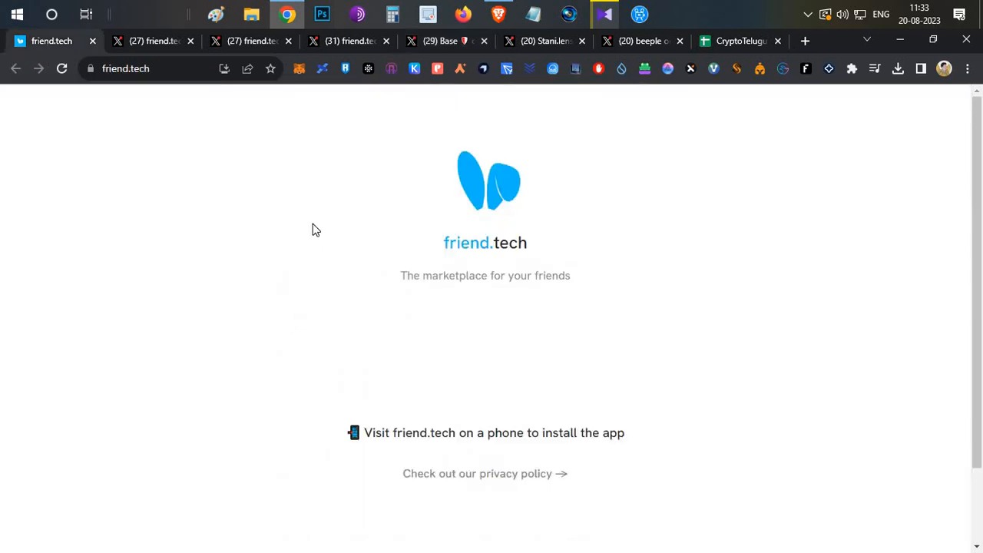
mouse_move(342, 263)
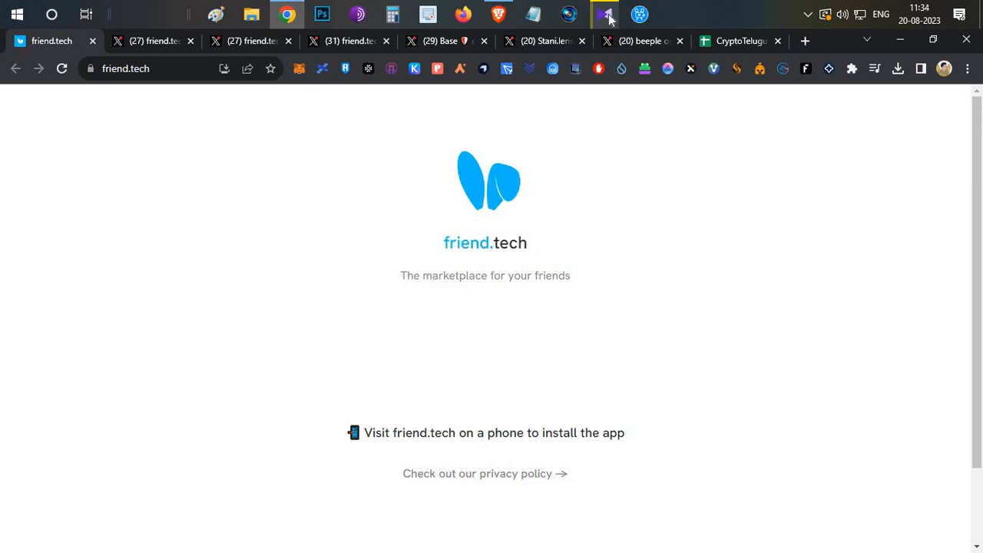
mouse_move(609, 257)
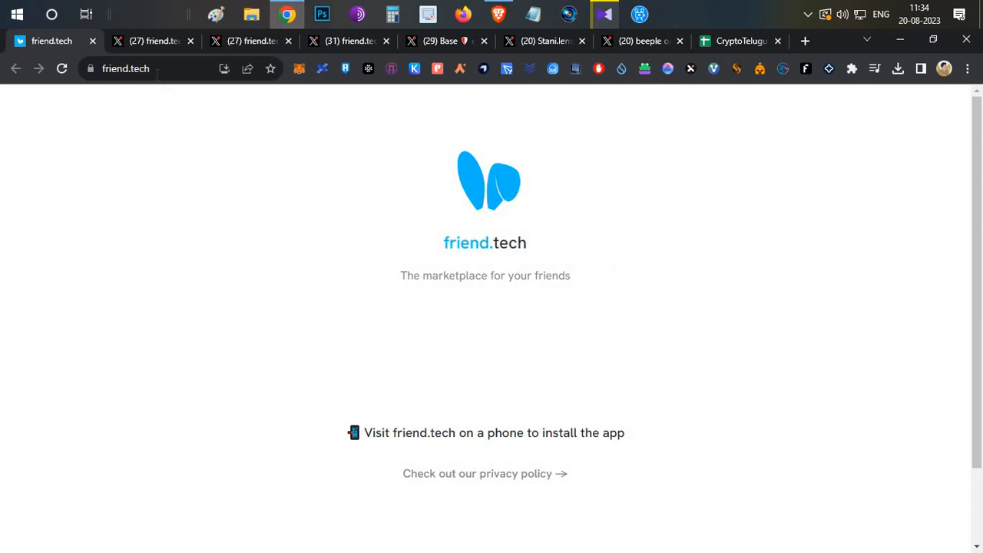
mouse_move(498, 191)
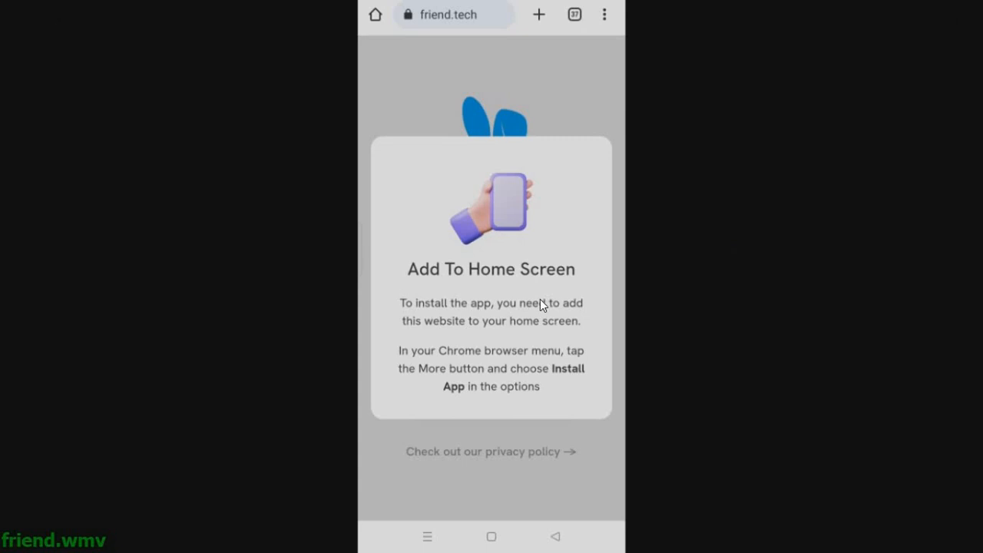
mouse_move(521, 295)
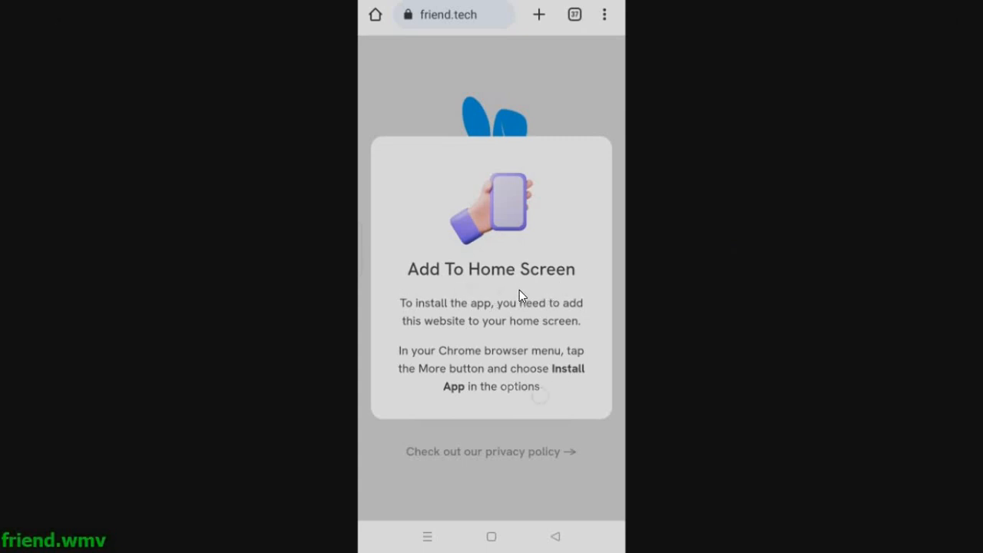
mouse_move(526, 318)
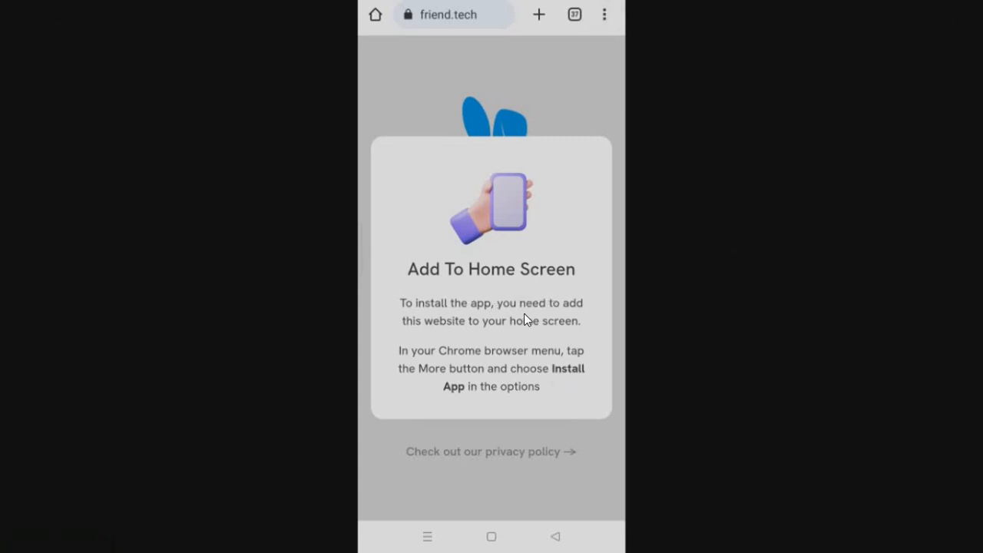
Install friend.tech as a phone app through Chrome's Install app menu option
click(605, 14)
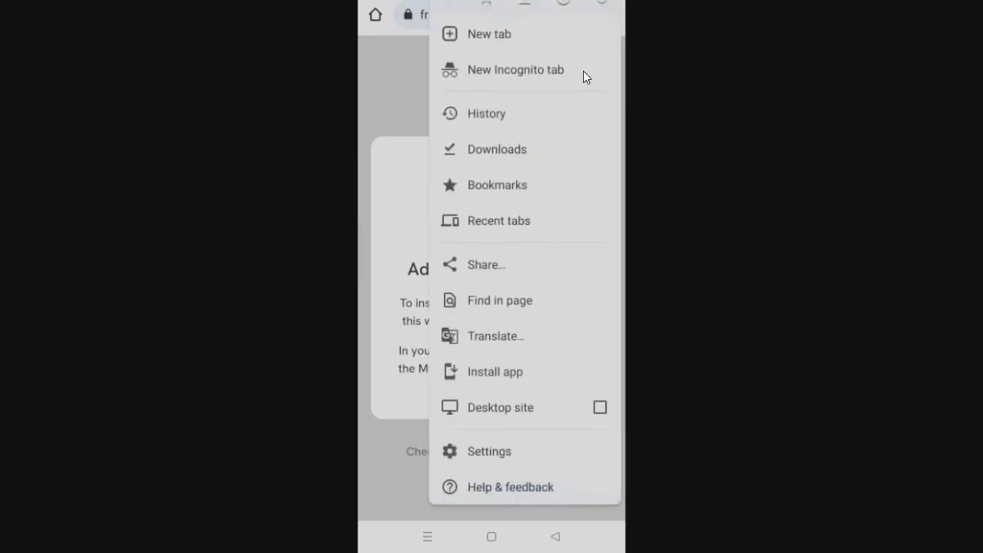
mouse_move(500, 379)
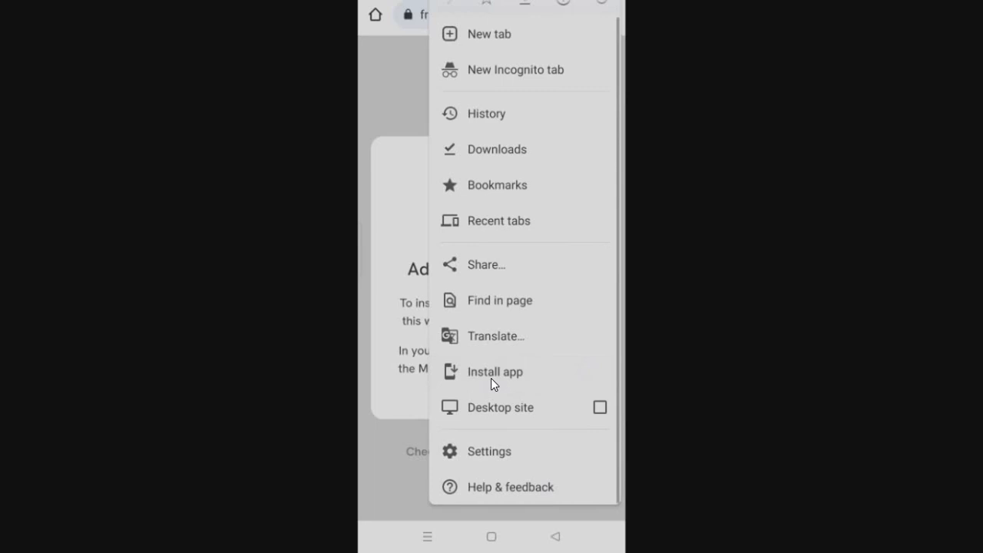
click(495, 372)
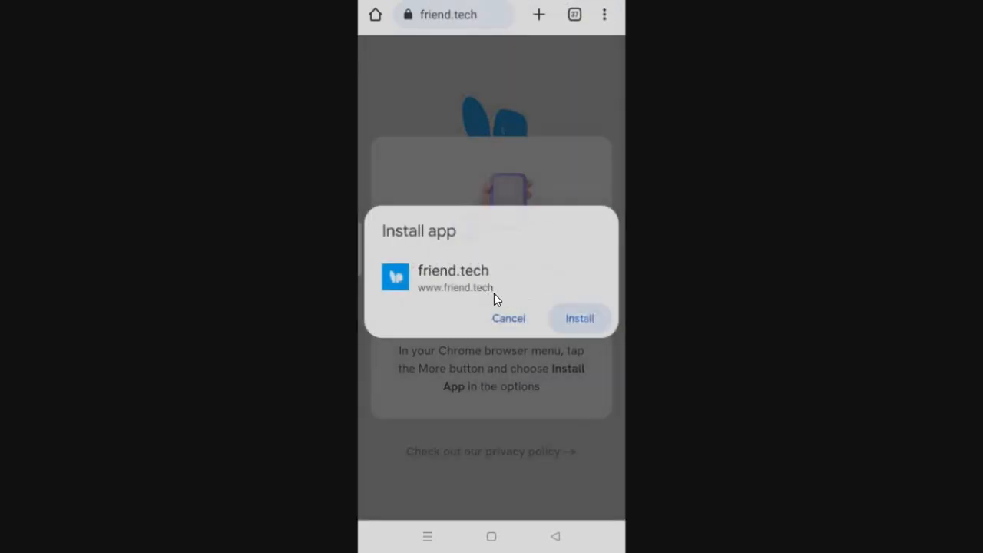
click(579, 318)
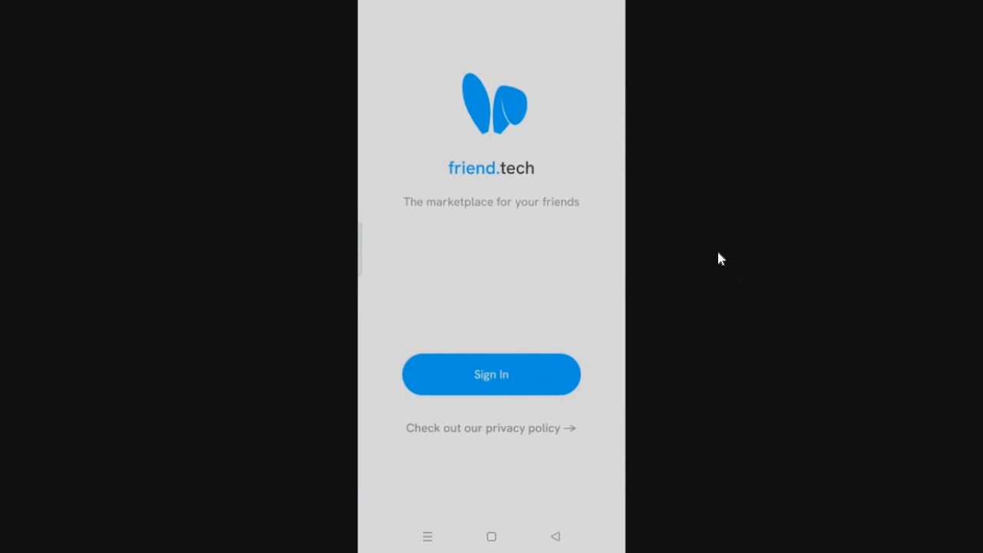
Sign up for friend.tech by phone and dismiss the Welcome sheet to reach the invite code screen
click(491, 374)
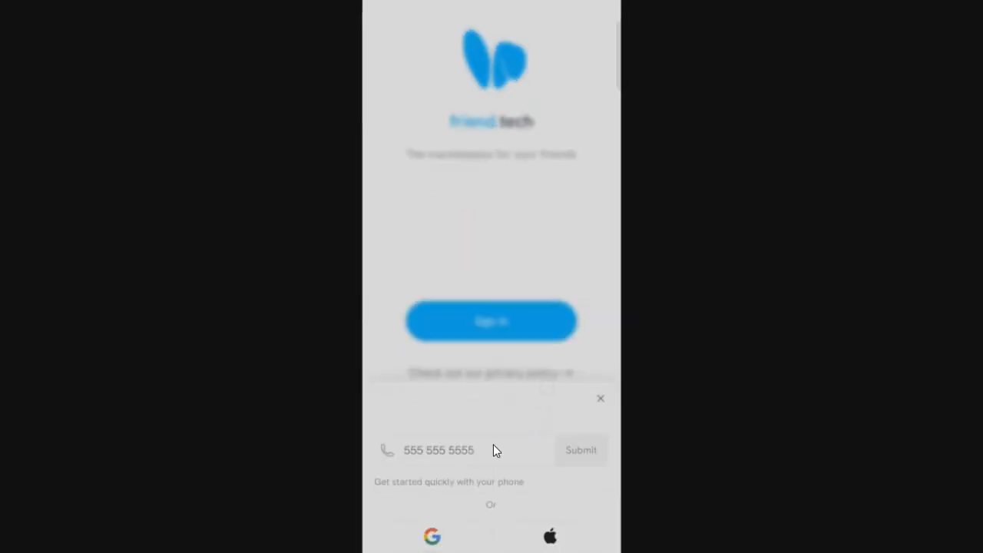
mouse_move(736, 348)
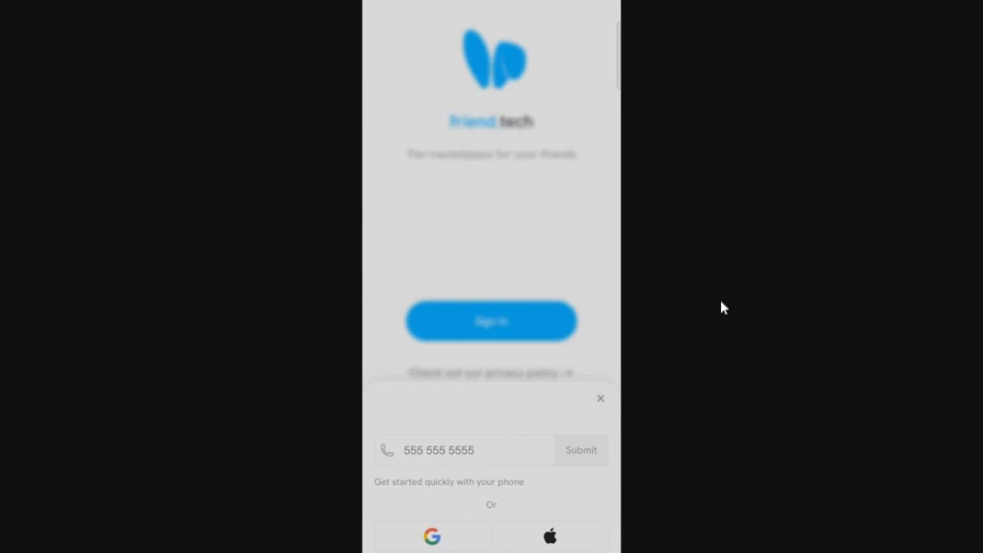
click(581, 450)
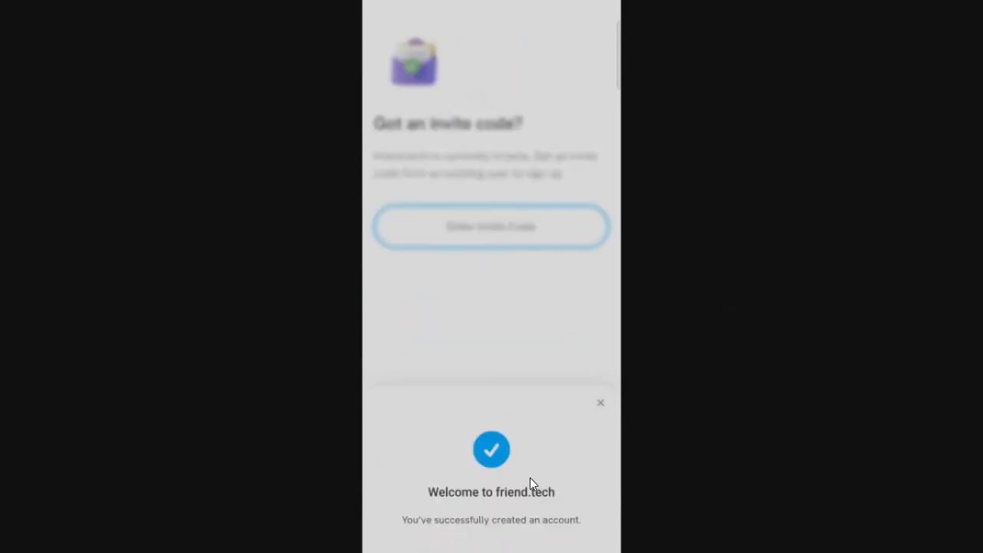
click(600, 402)
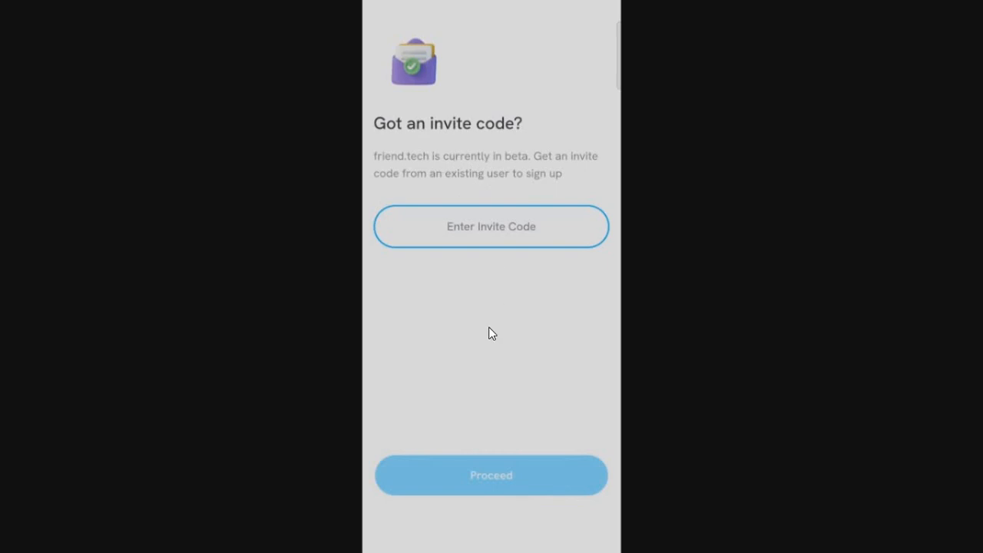
mouse_move(543, 331)
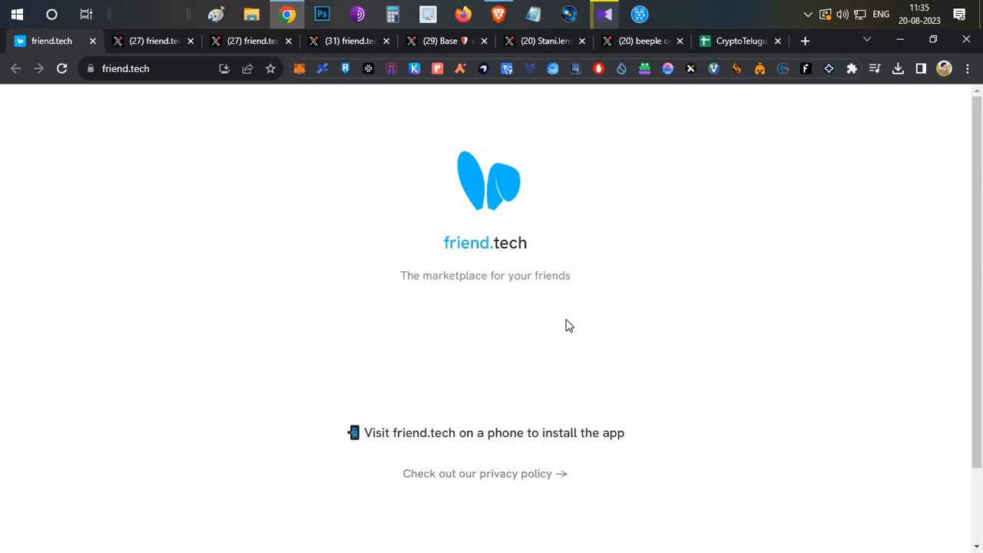
mouse_move(507, 17)
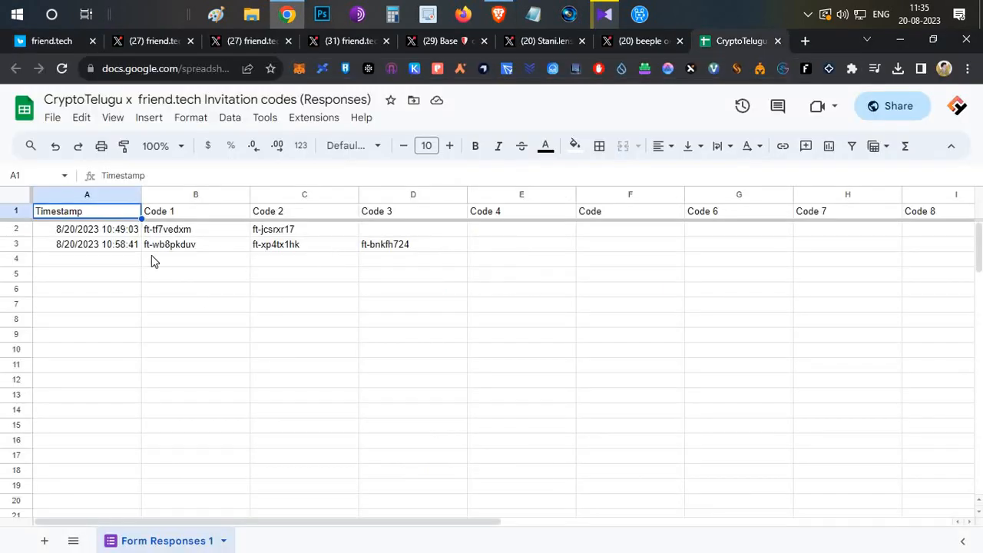
Select the invitation codes in B2:D3, then pick code ft-jcsrxr17 in cell C2
click(303, 229)
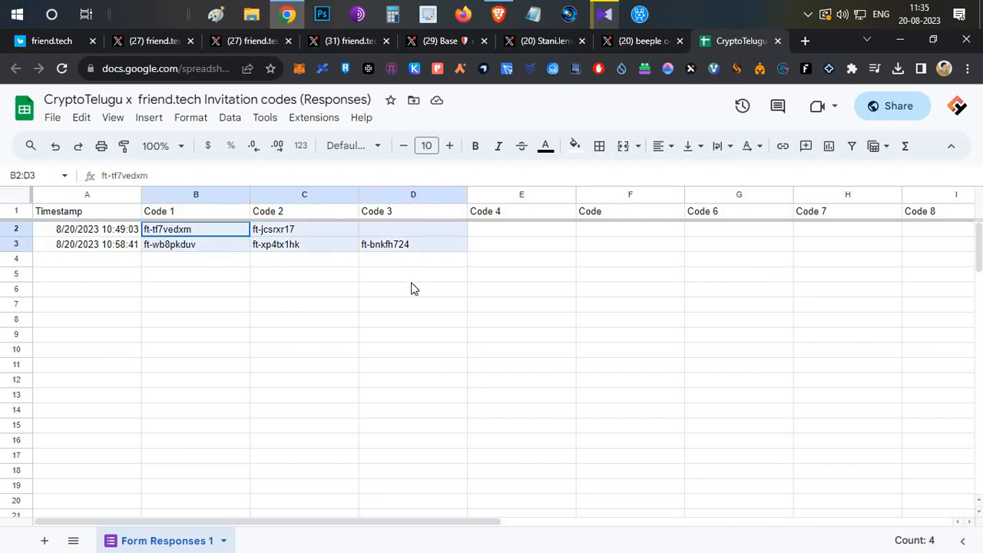
click(413, 289)
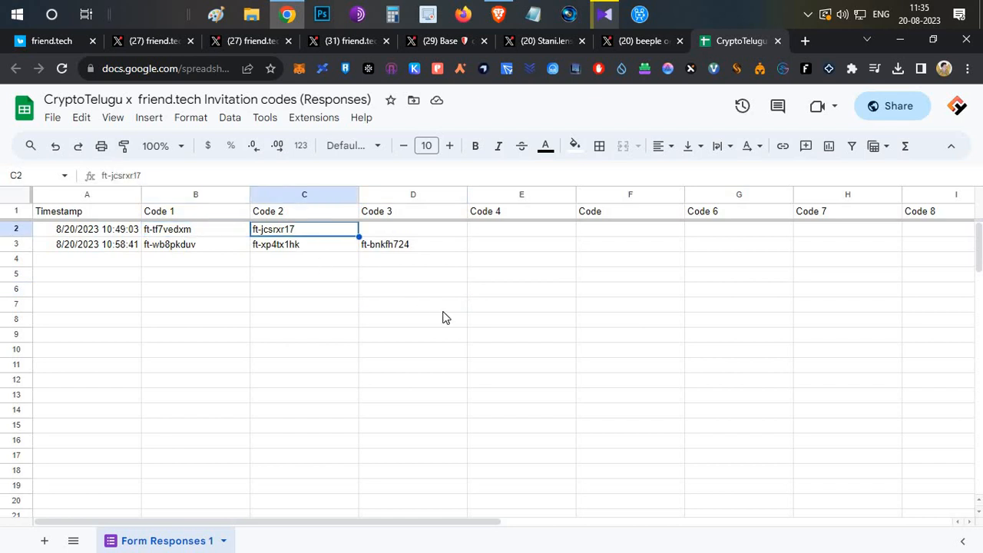
mouse_move(435, 322)
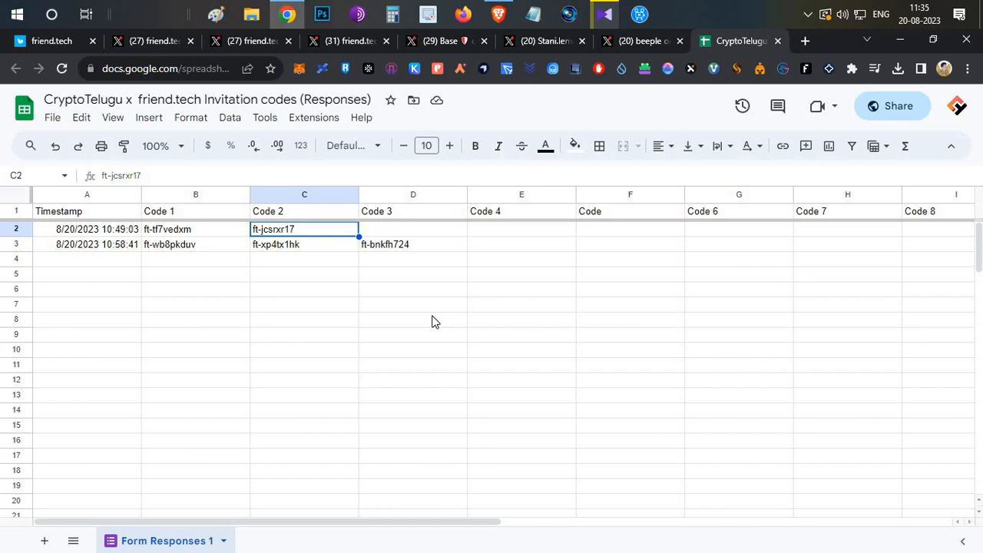
mouse_move(174, 256)
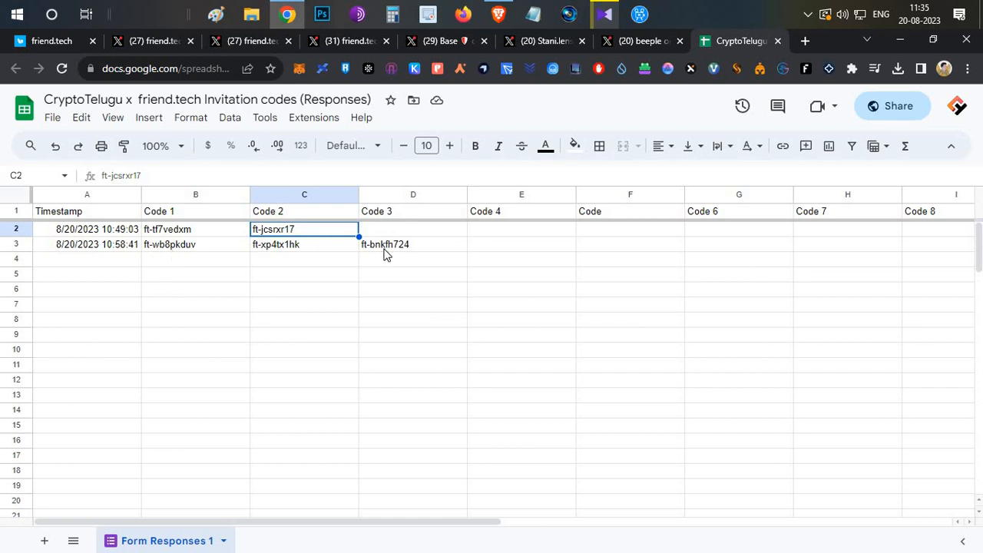
mouse_move(572, 51)
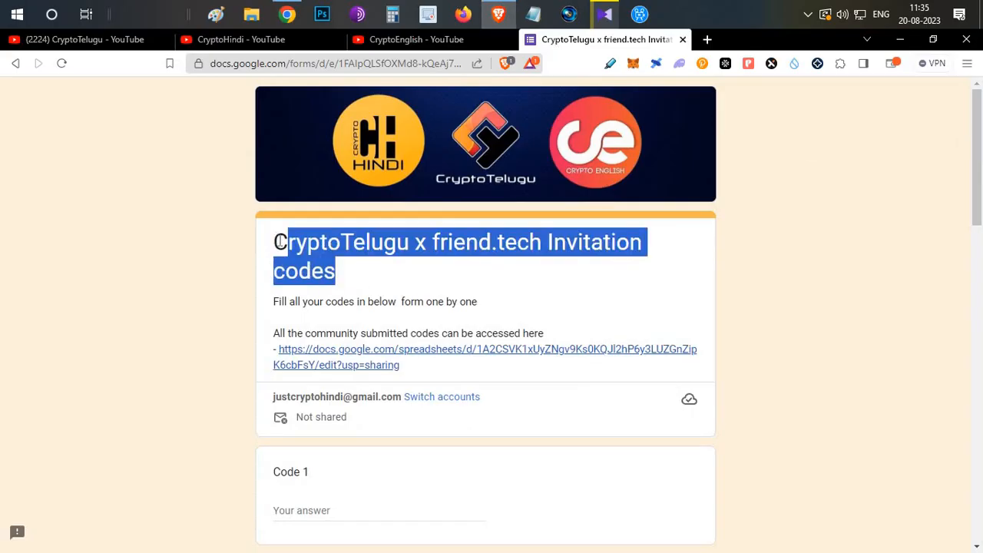
scroll(down, 3)
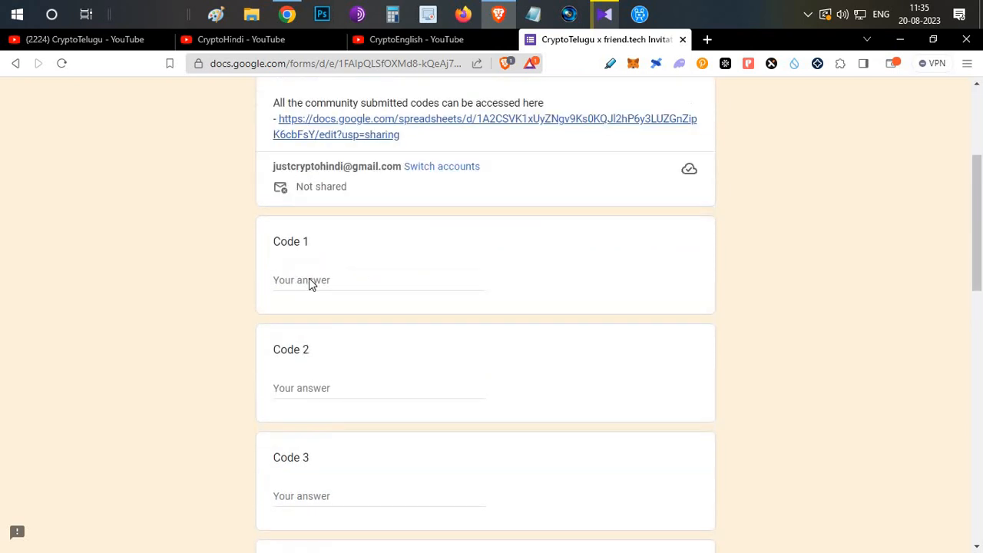
scroll(down, 3)
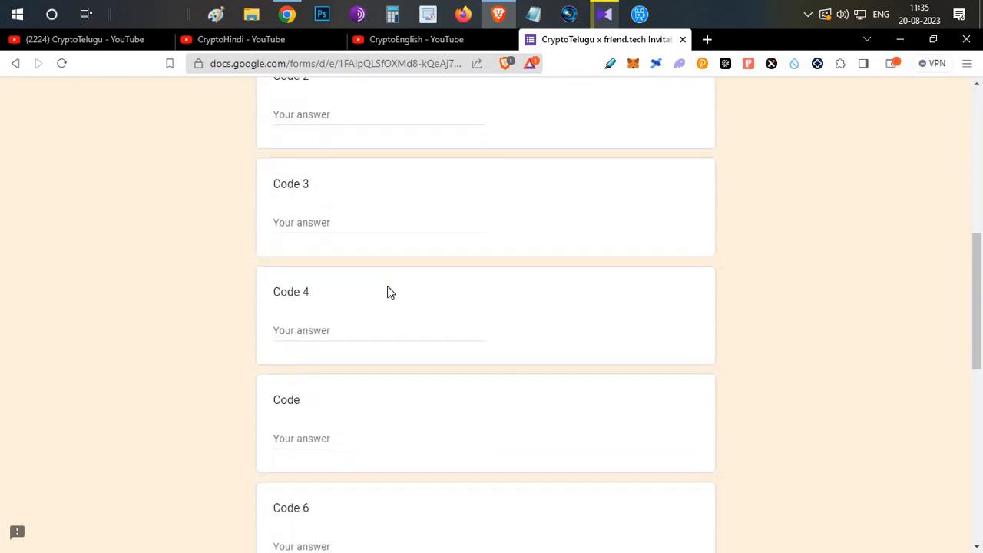
scroll(down, 3)
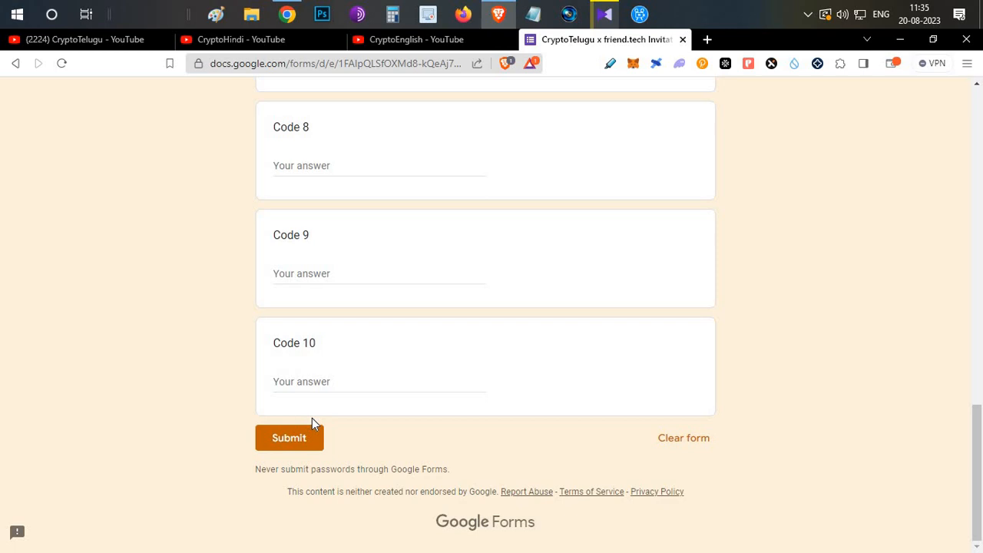
scroll(up, 3)
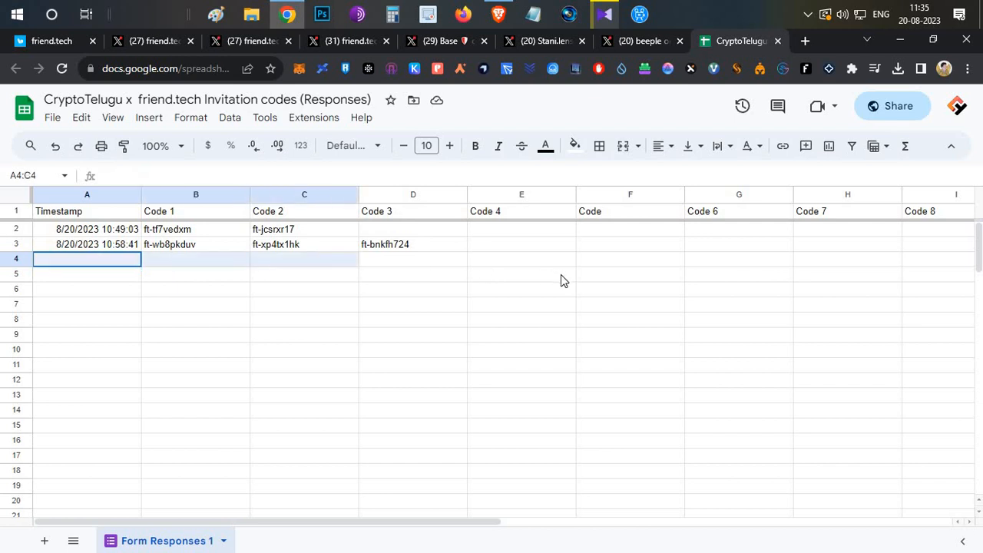
click(630, 303)
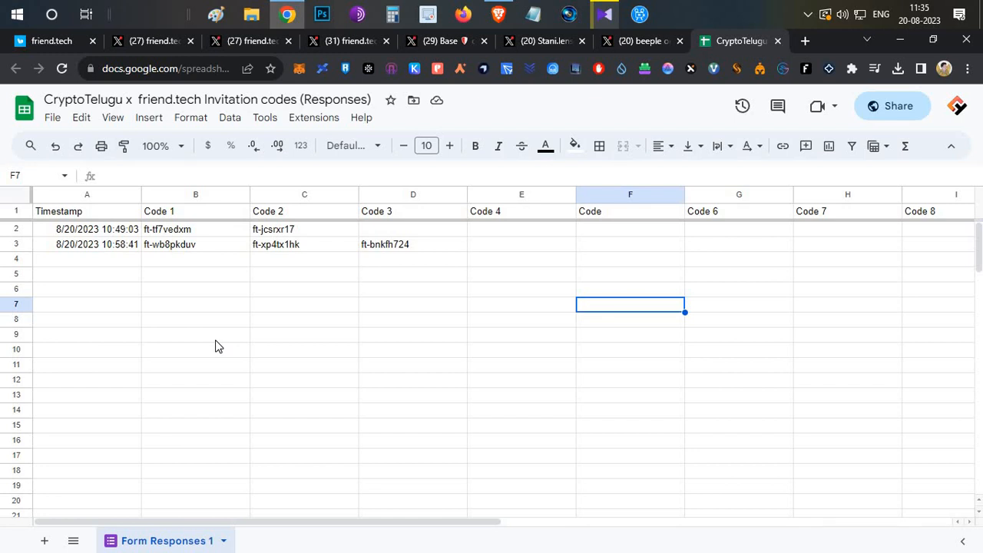
mouse_move(223, 330)
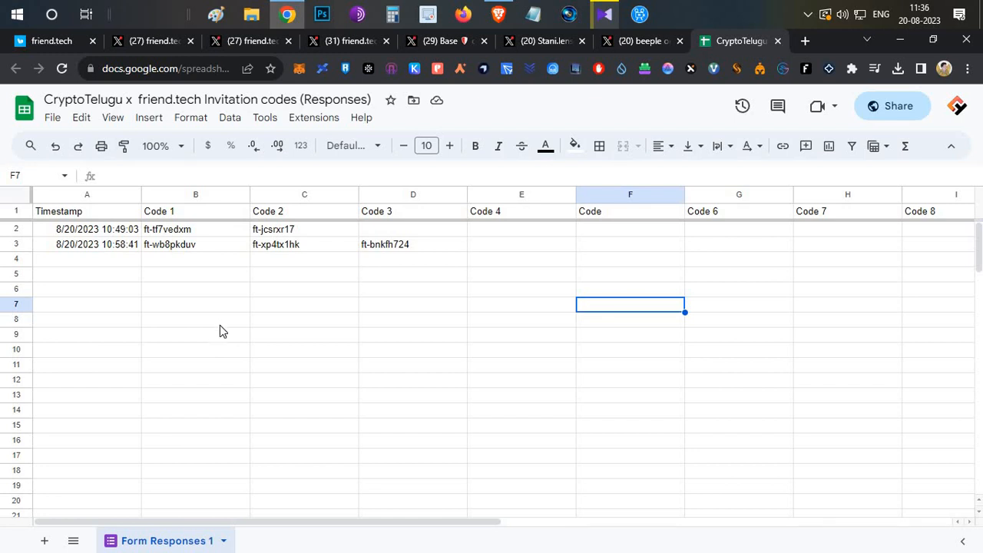
mouse_move(335, 311)
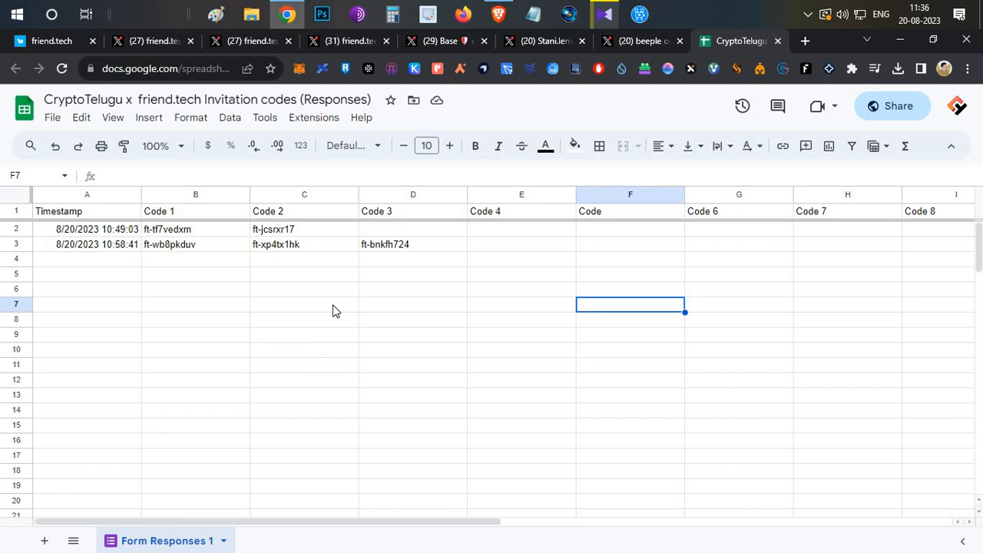
mouse_move(158, 235)
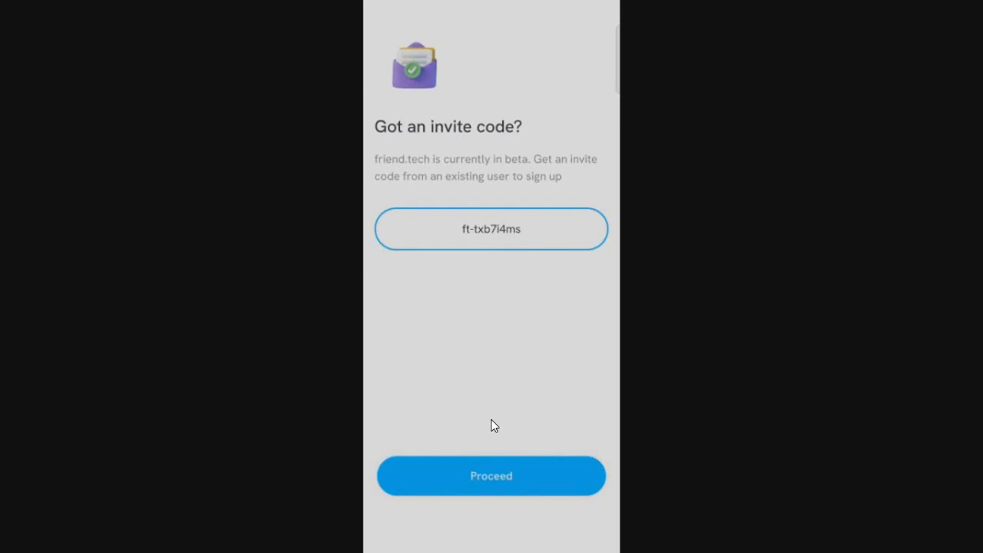
Submit the invite code and authorize friend.tech on twitter.com to link the Twitter account
click(491, 476)
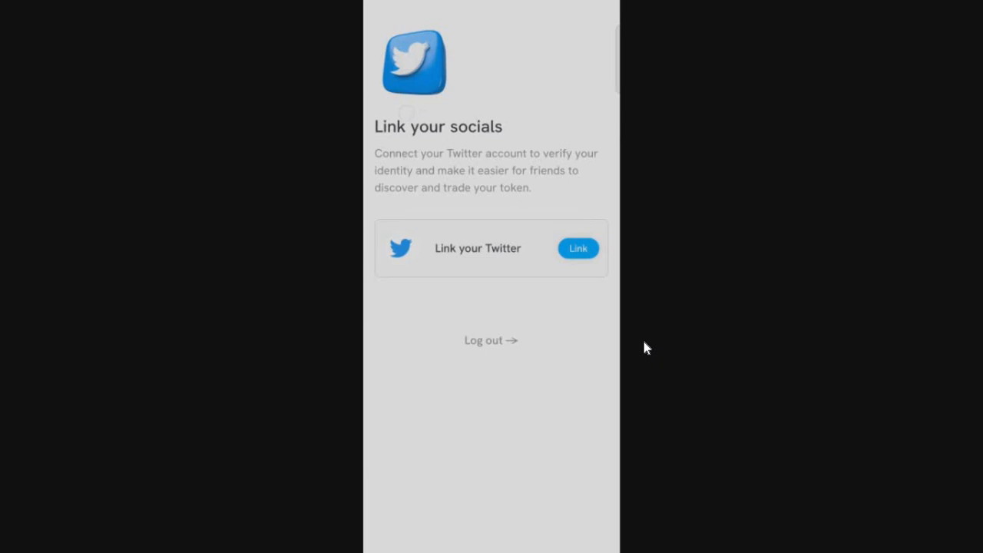
mouse_move(635, 258)
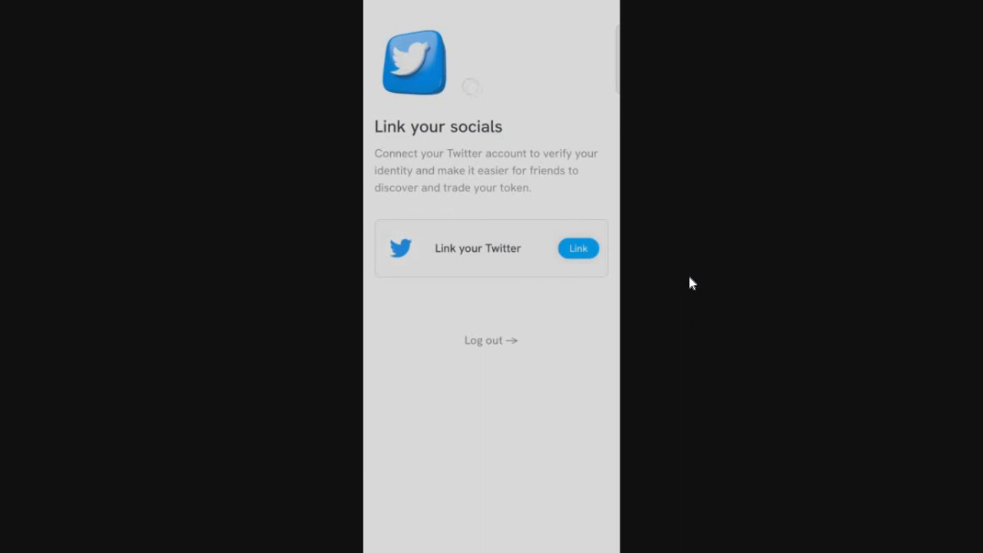
click(577, 249)
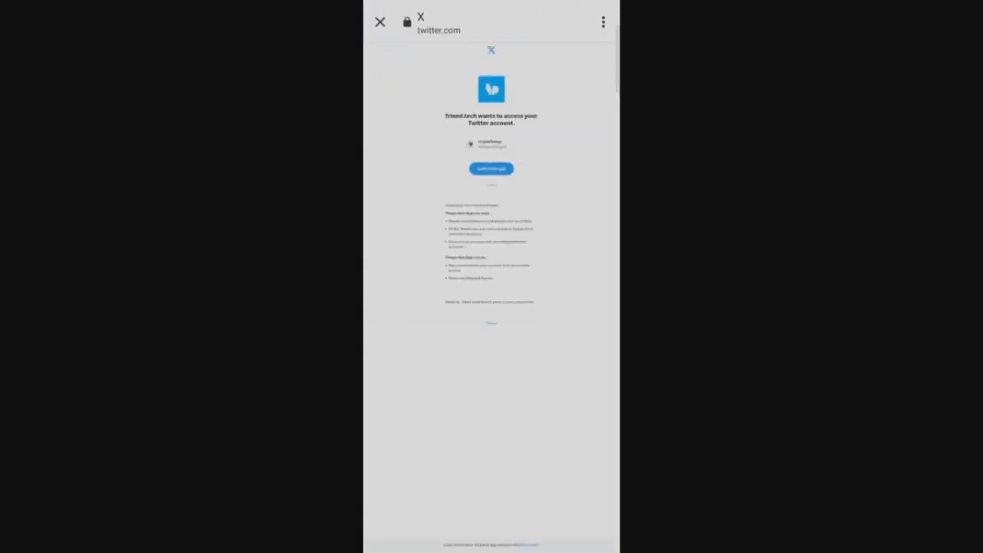
click(491, 168)
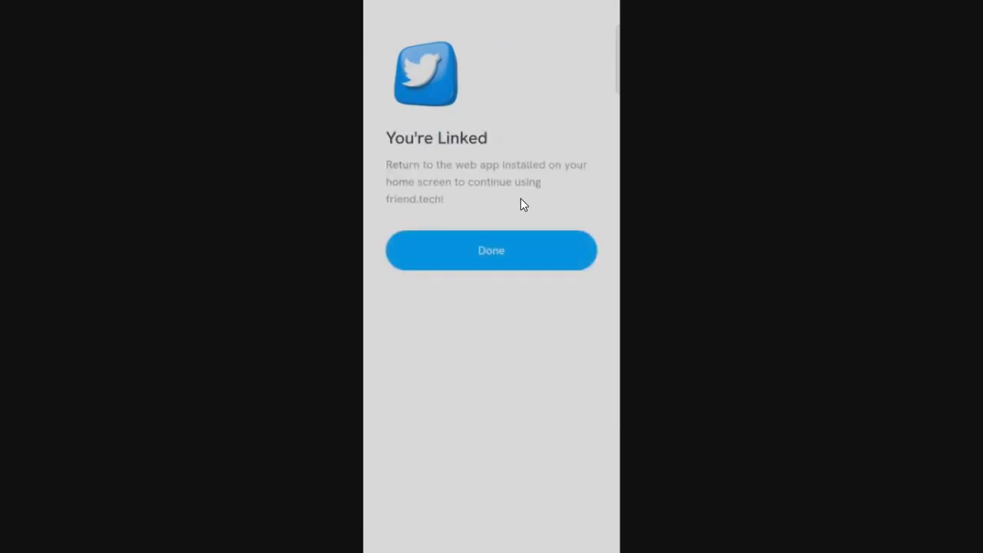
click(491, 250)
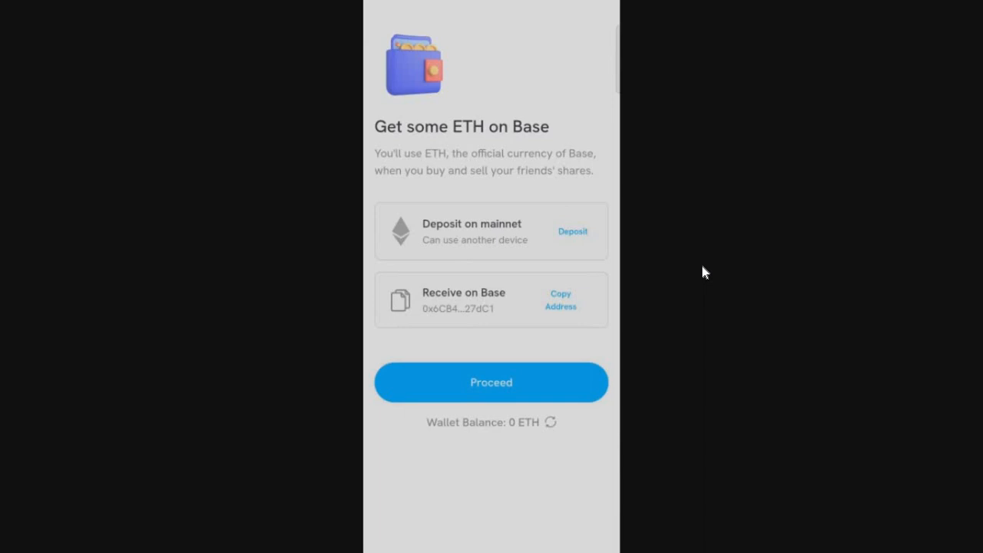
mouse_move(495, 299)
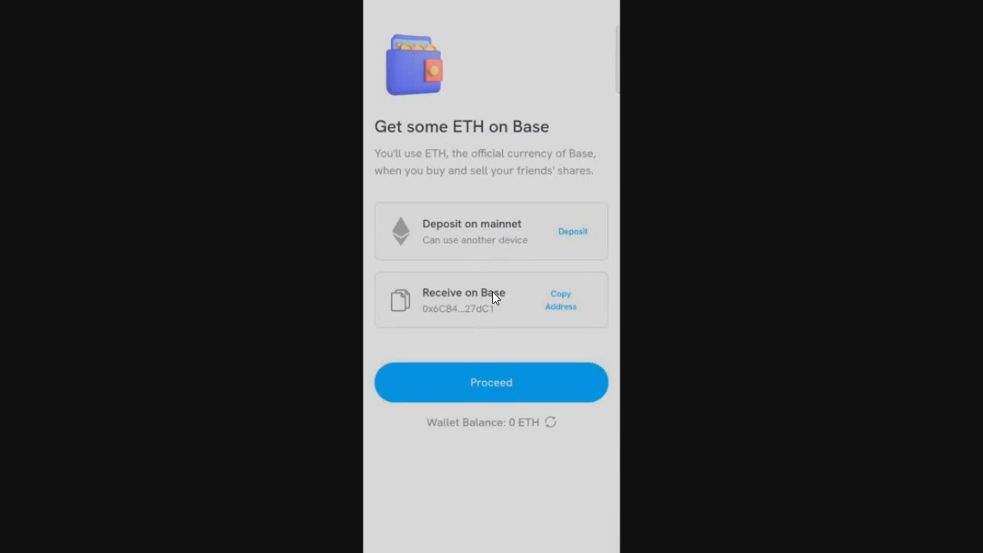
mouse_move(507, 322)
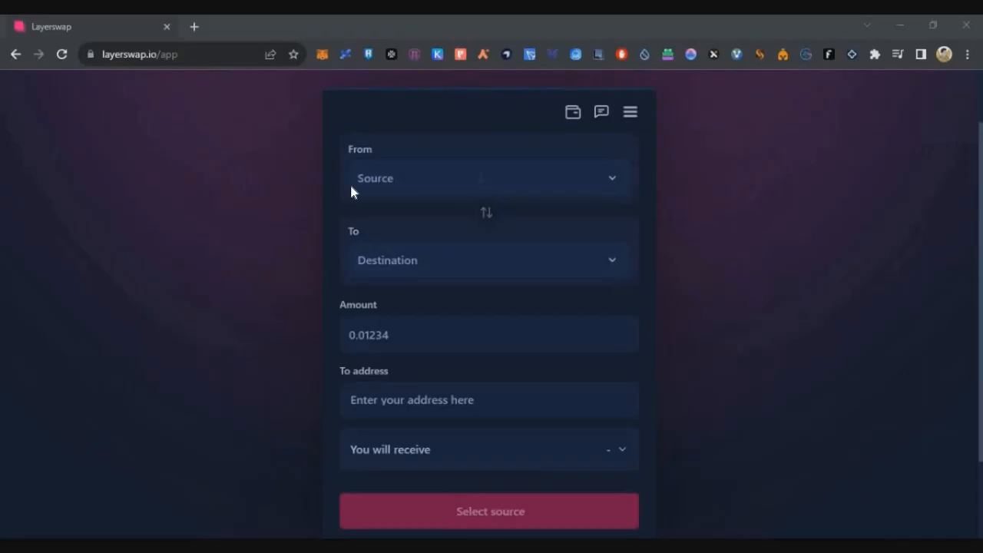
mouse_move(196, 164)
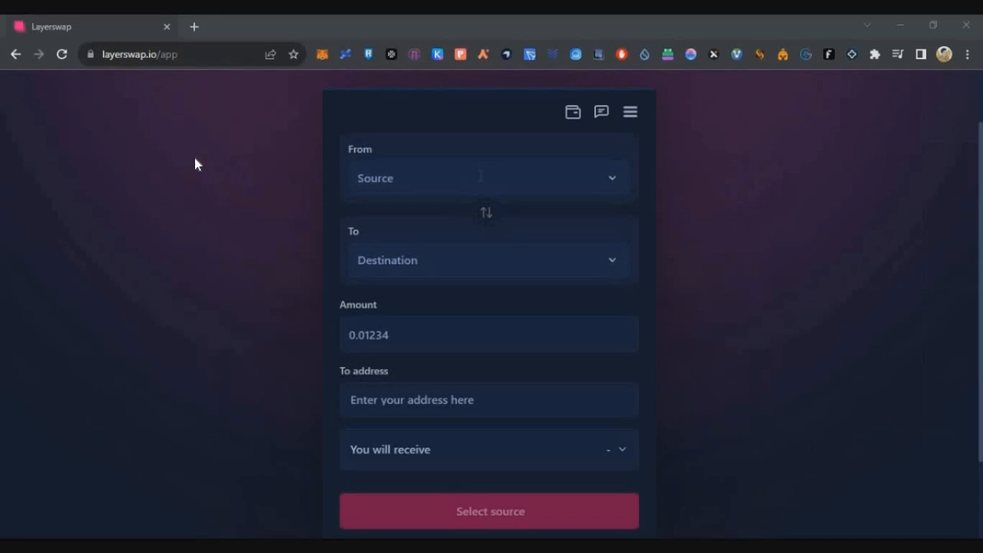
mouse_move(415, 199)
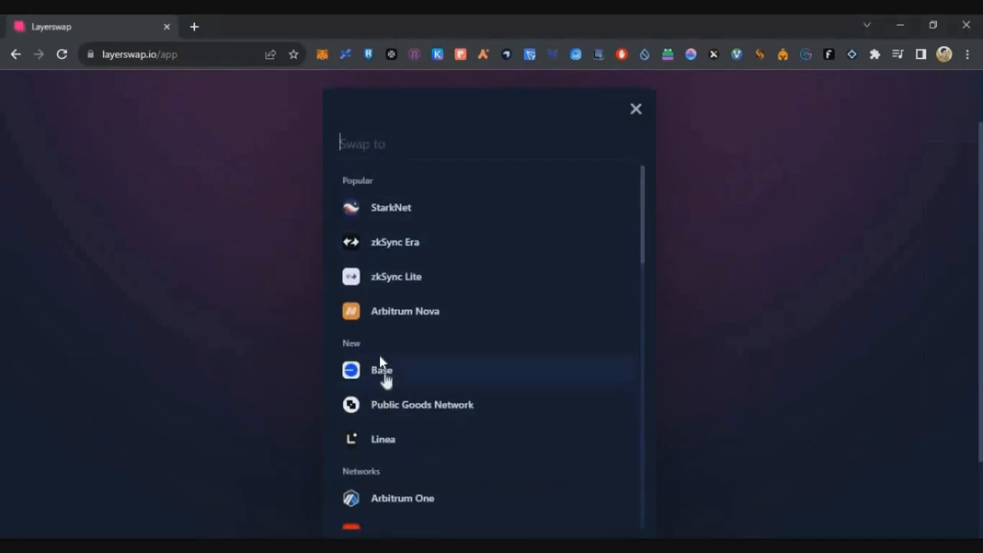
mouse_move(226, 304)
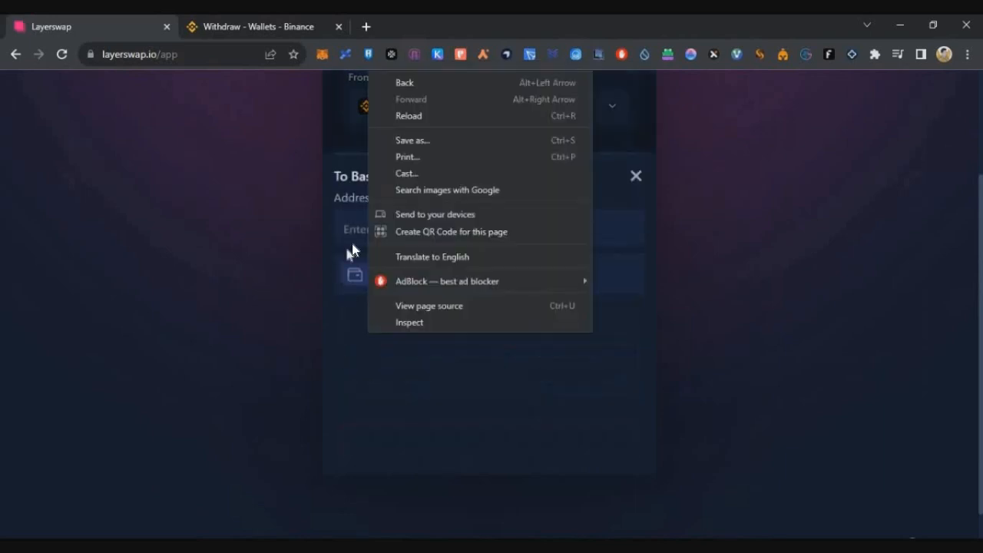
Paste the friend.tech Base address as destination and create the 0.25 ETH swap
click(472, 340)
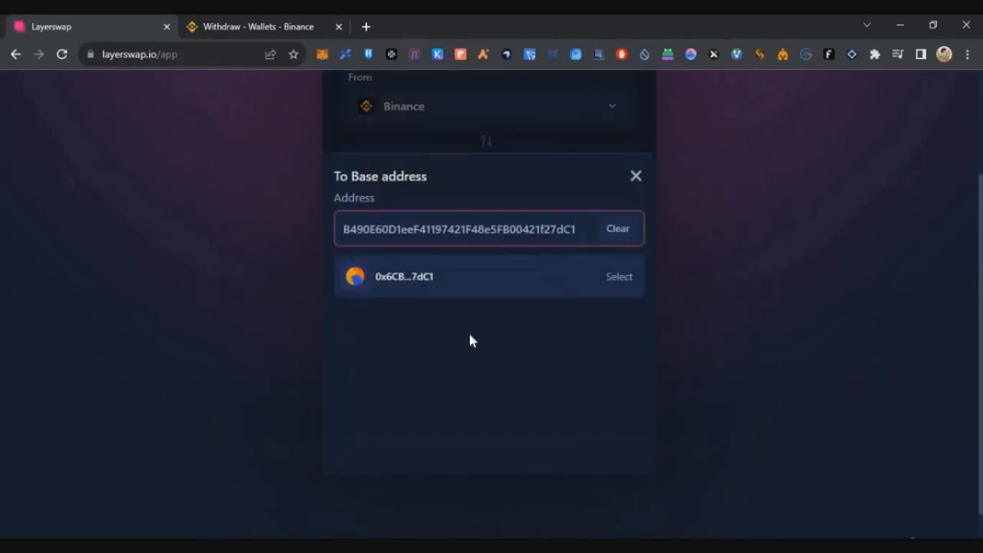
mouse_move(480, 235)
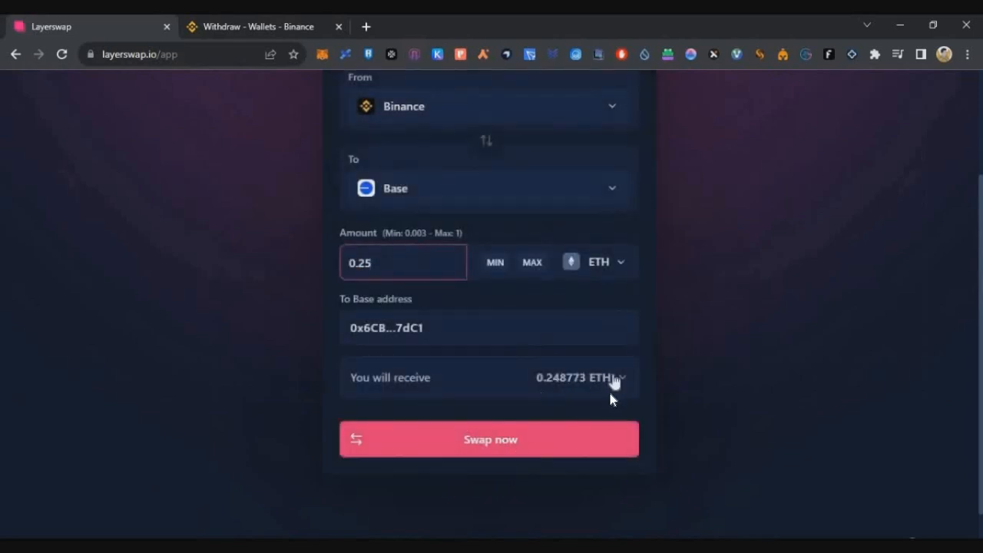
click(623, 377)
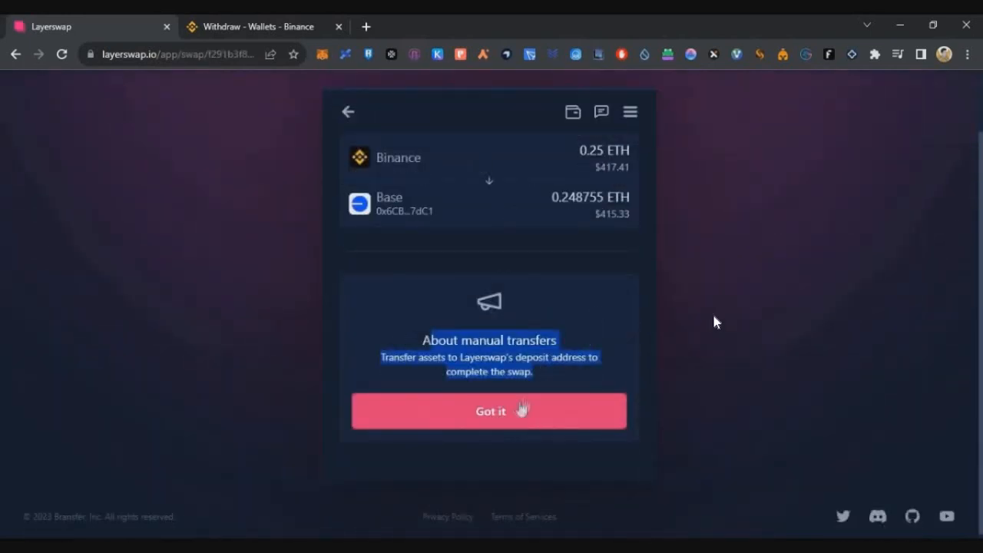
Dismiss the manual-transfer notice and choose BSC as the deposit network
click(489, 411)
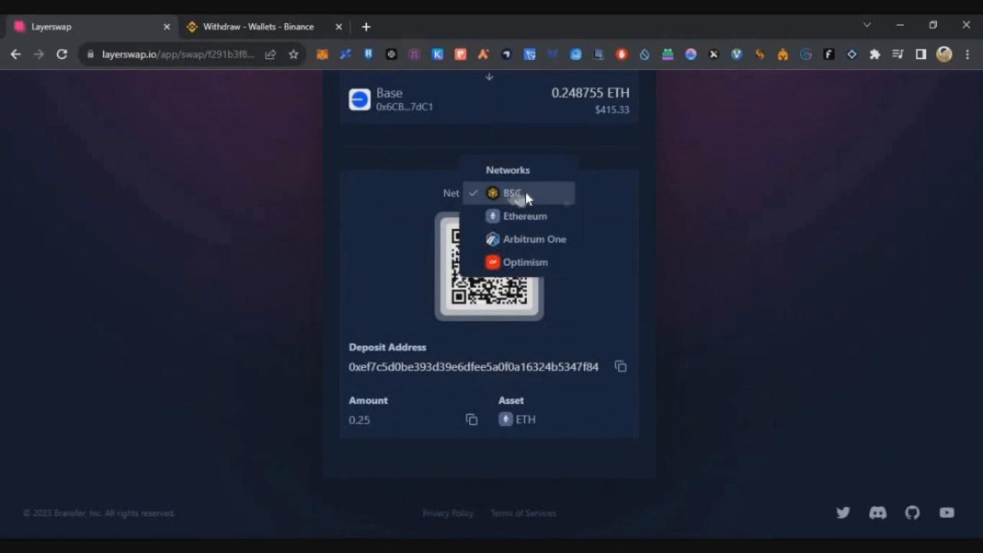
click(513, 193)
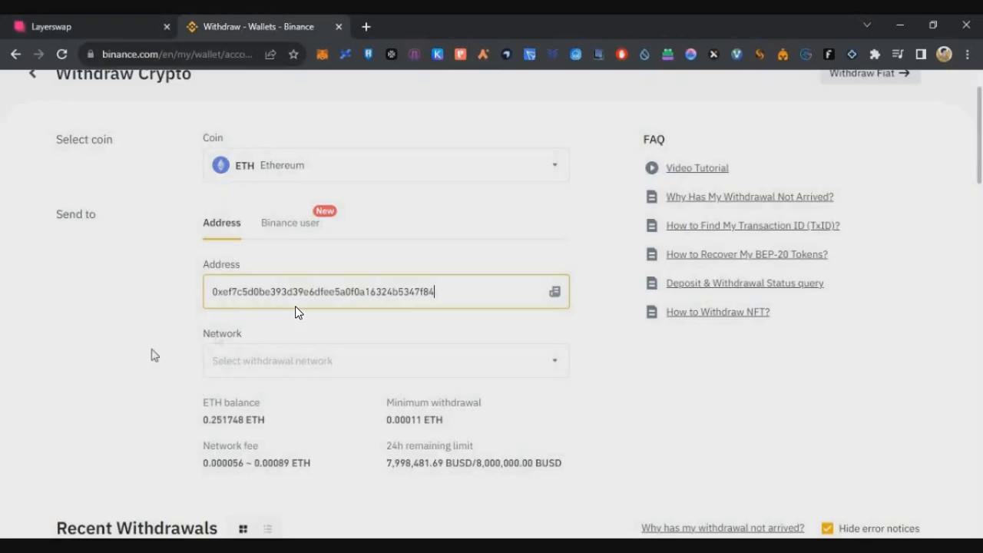
Choose BNB Smart Chain as the Binance withdrawal network, confirming the address supports it
click(384, 361)
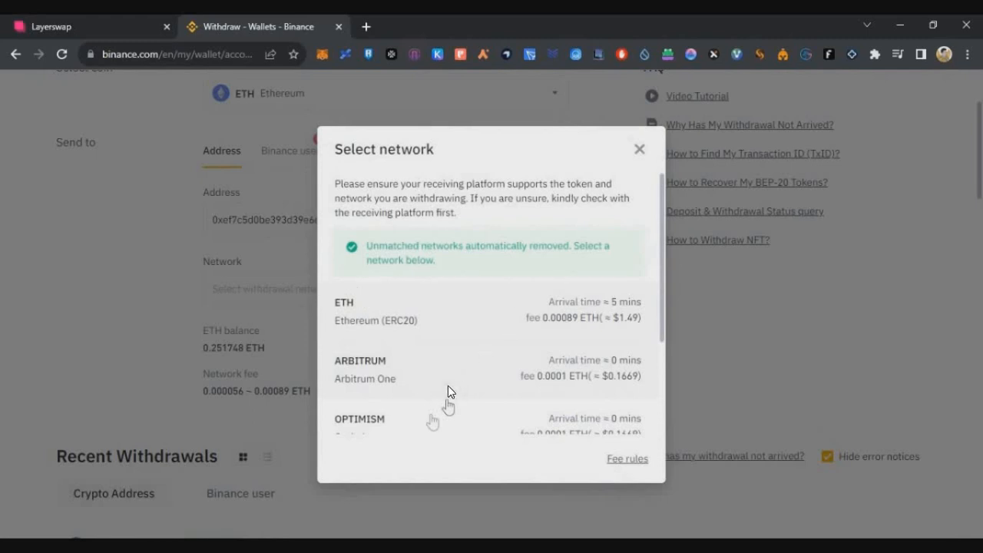
scroll(down, 3)
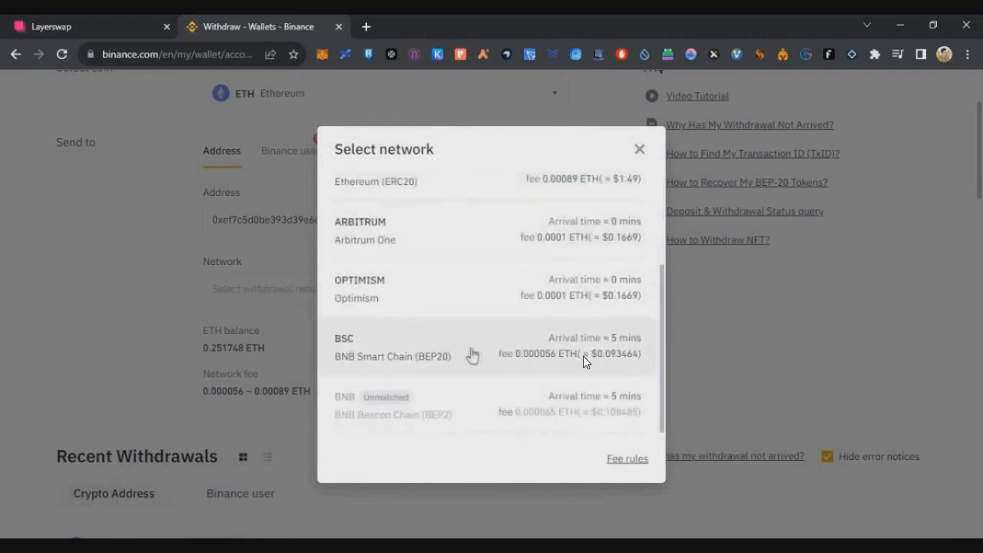
click(392, 347)
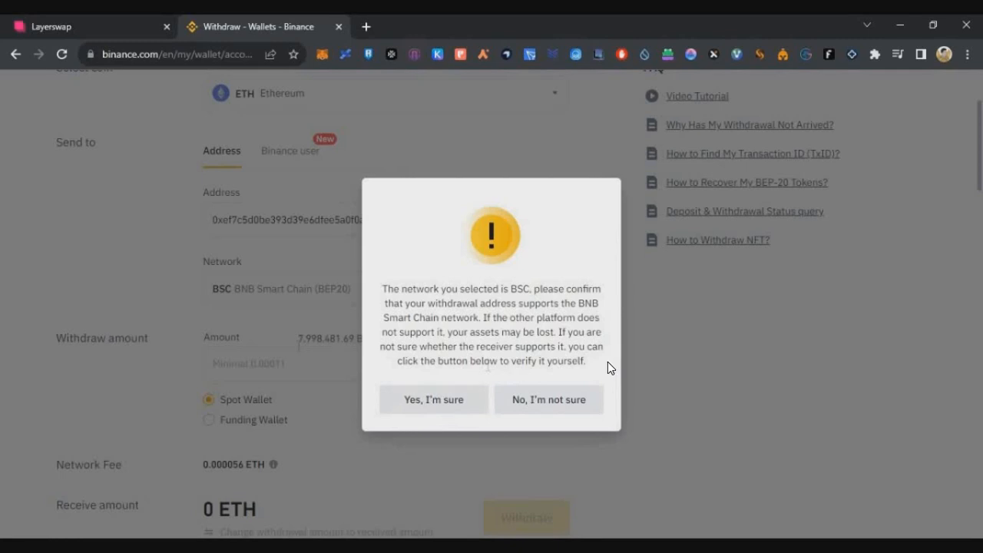
click(433, 400)
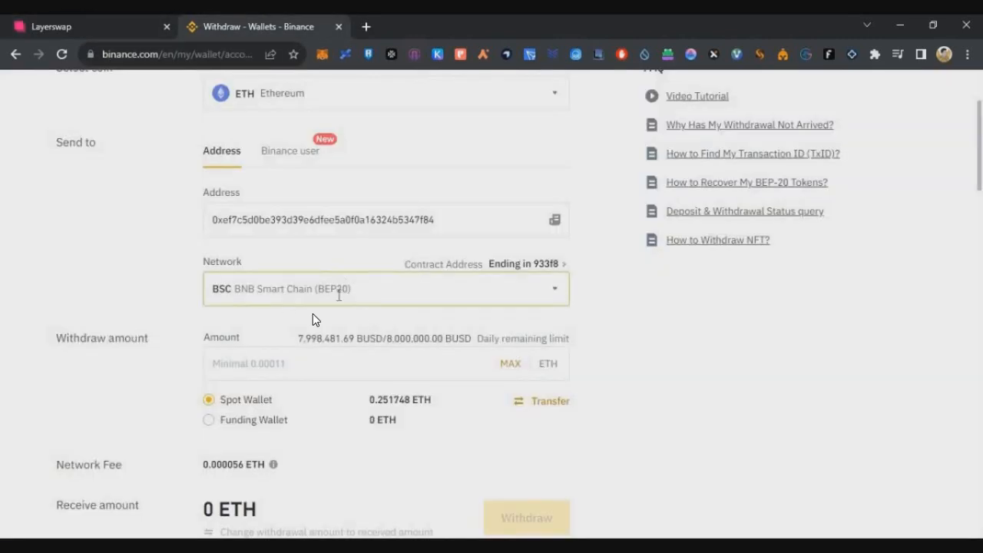
Enter 0.25 ETH and submit the 0.250056 ETH withdrawal, confirming the network warning
text(0.25)
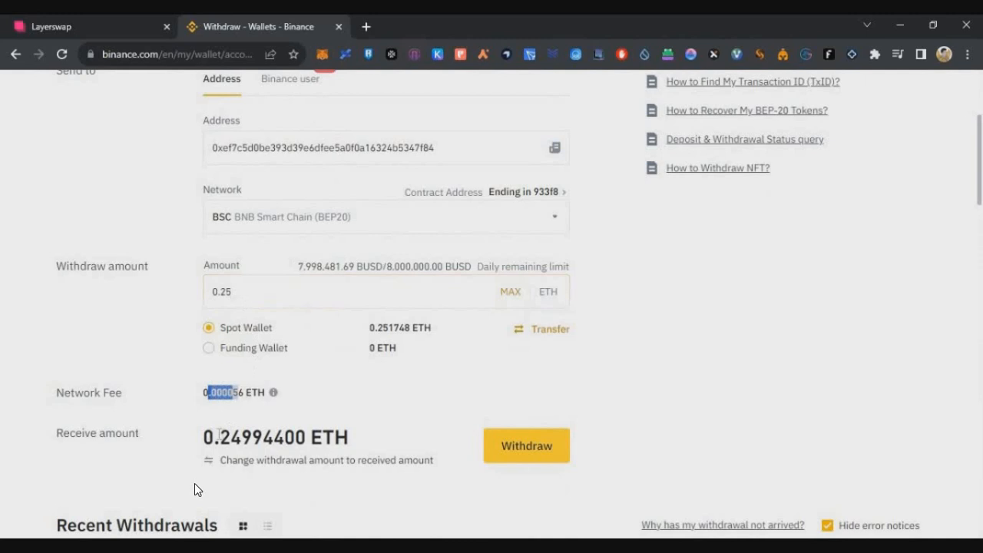
mouse_move(247, 455)
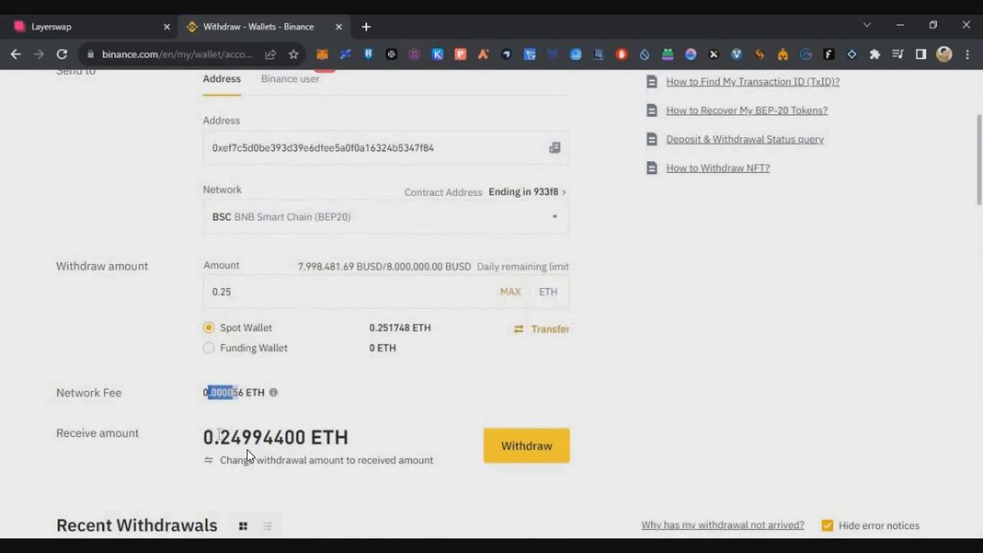
mouse_move(255, 320)
text(0056)
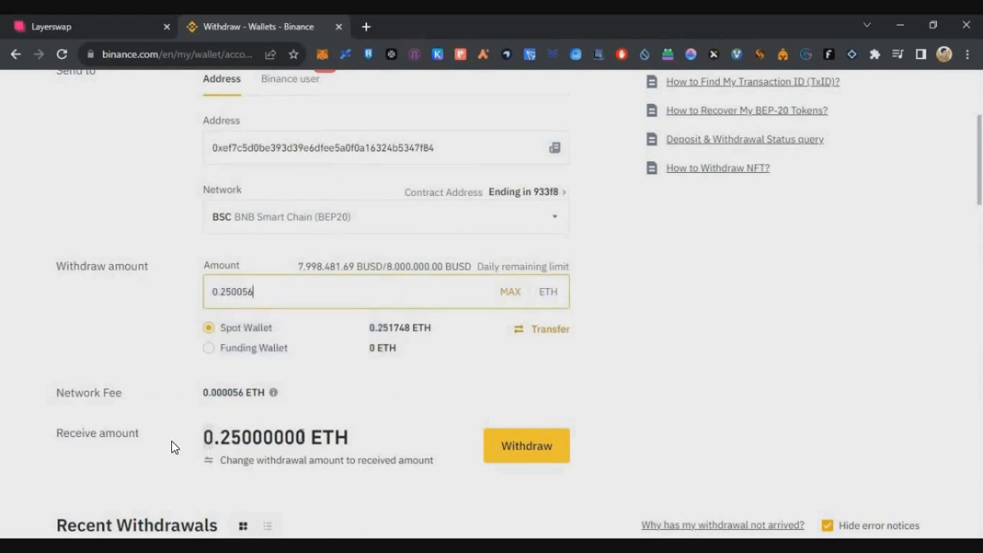
mouse_move(50, 93)
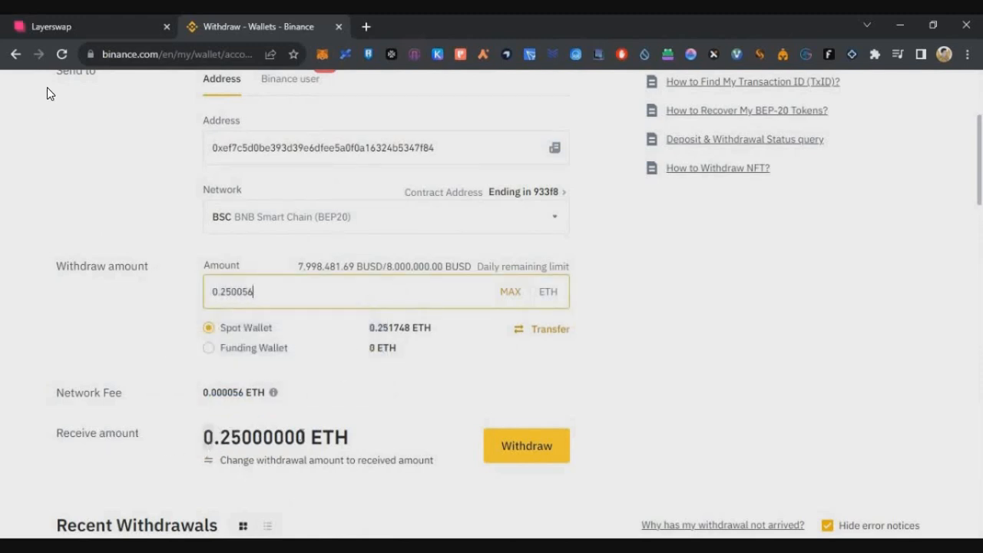
mouse_move(238, 452)
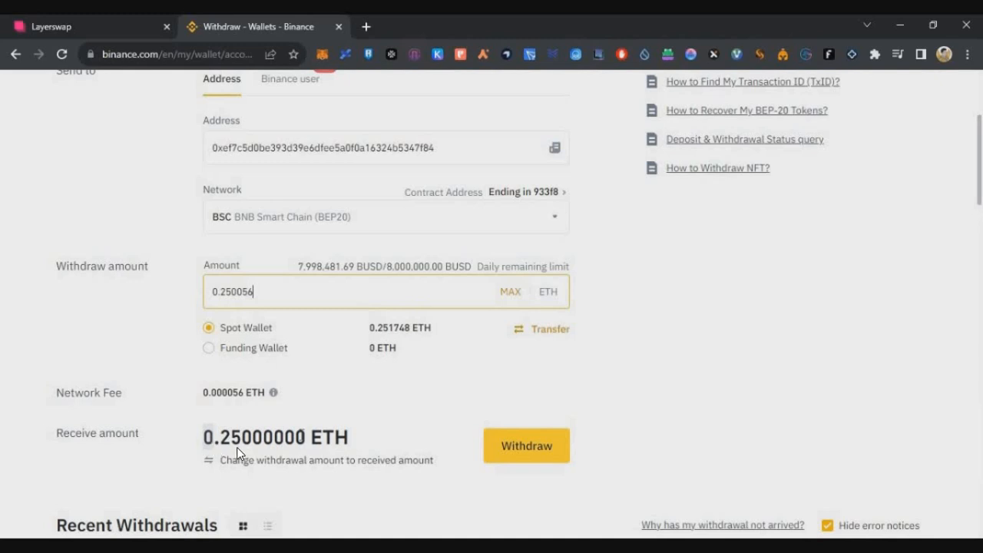
click(526, 446)
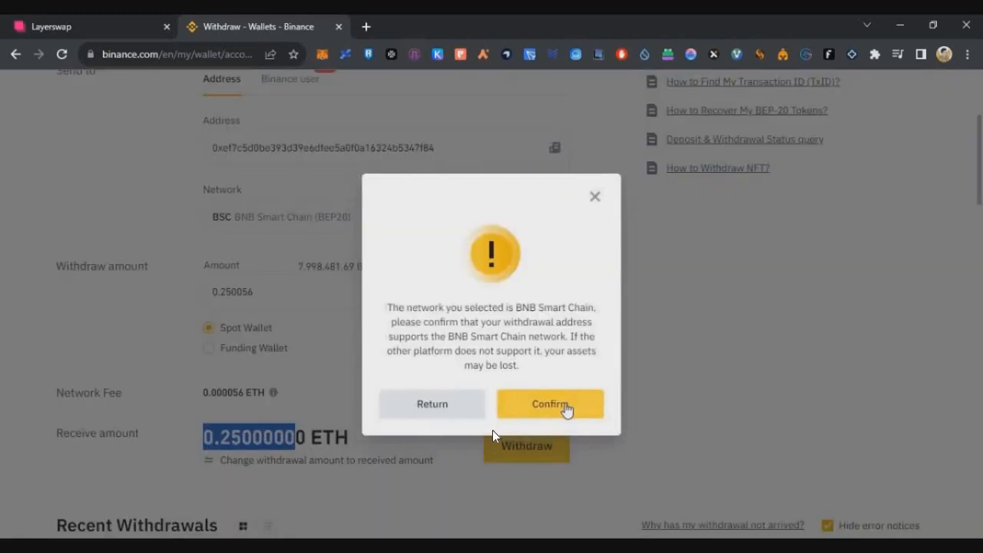
click(550, 404)
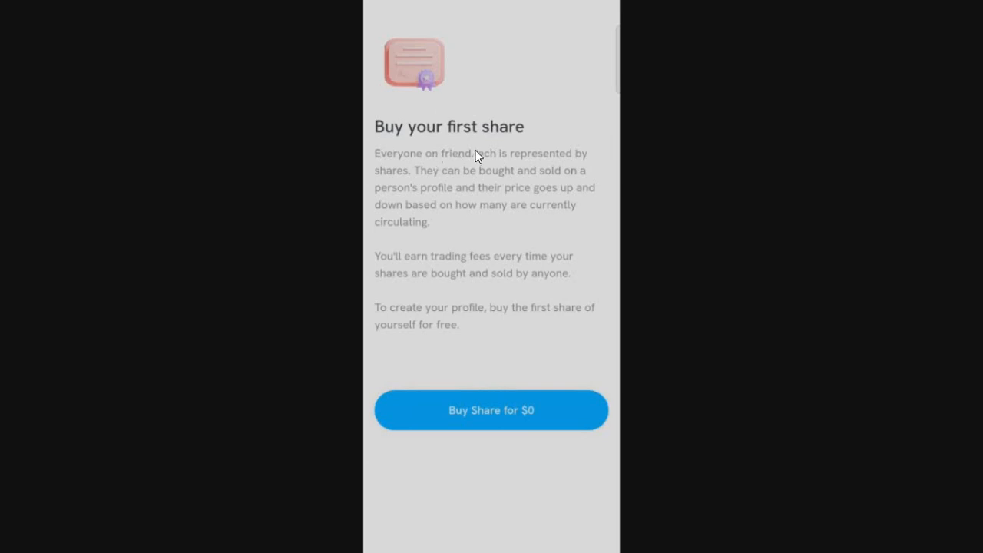
mouse_move(470, 157)
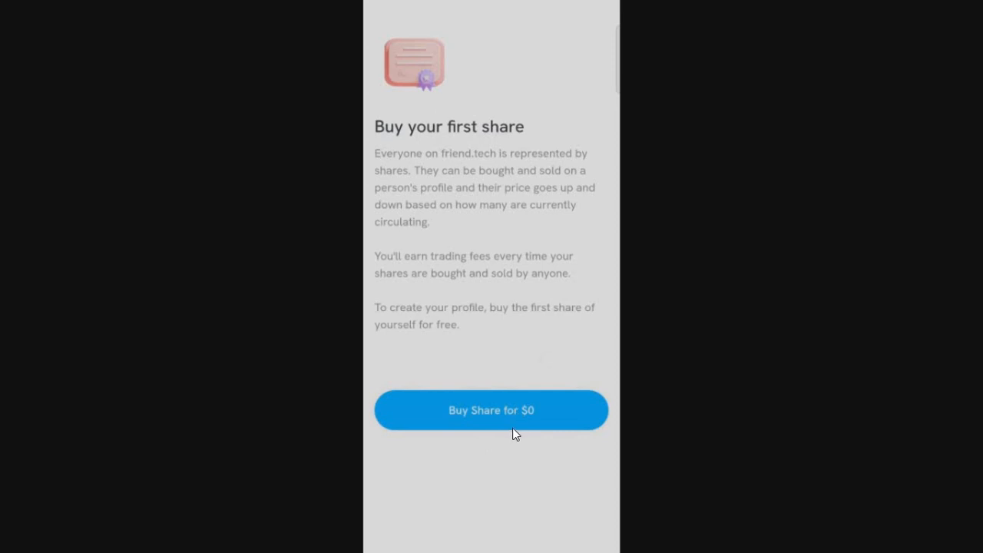
Buy the first share of your own profile for $0, reviewing the purchase details
click(491, 410)
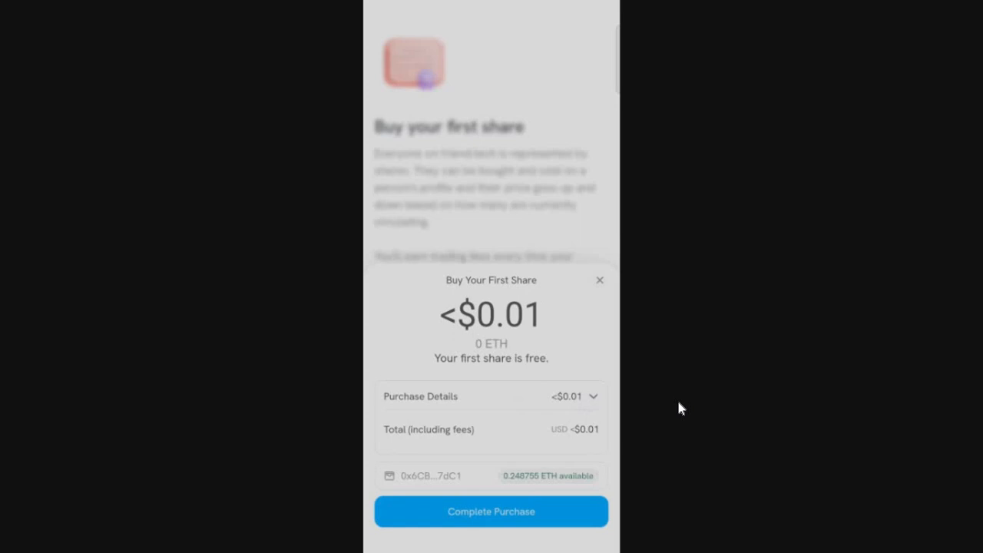
click(575, 396)
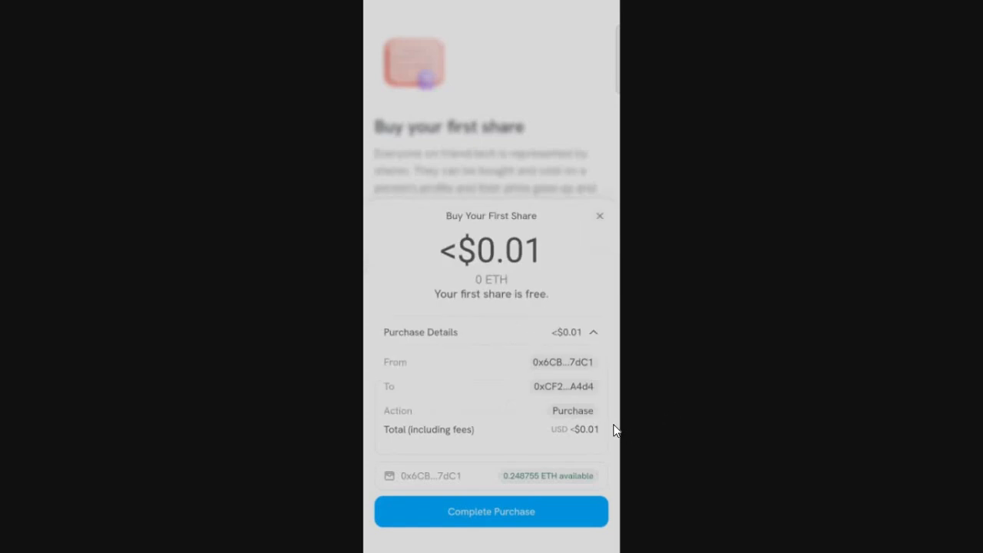
click(491, 512)
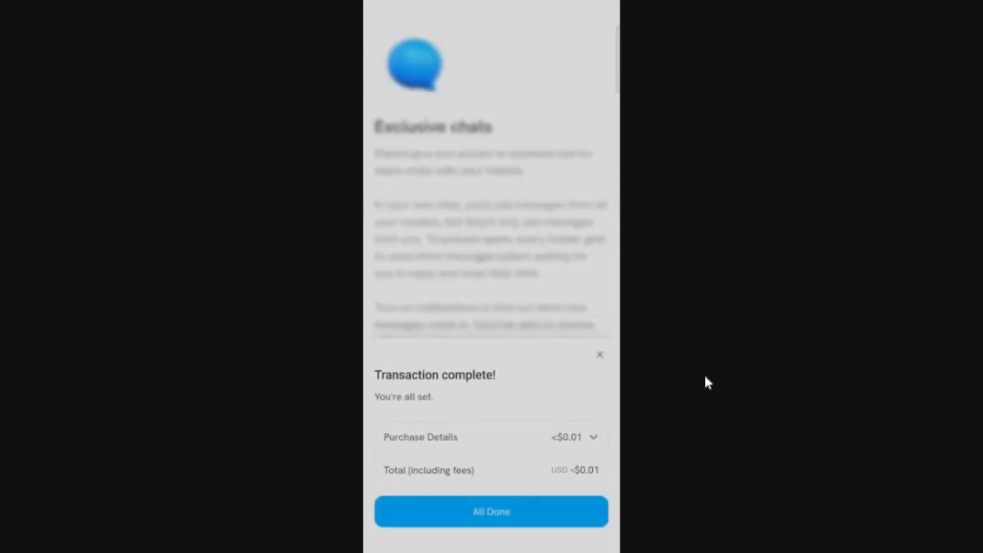
Dismiss the transaction notice, enable notifications and start using friend.tech
click(491, 511)
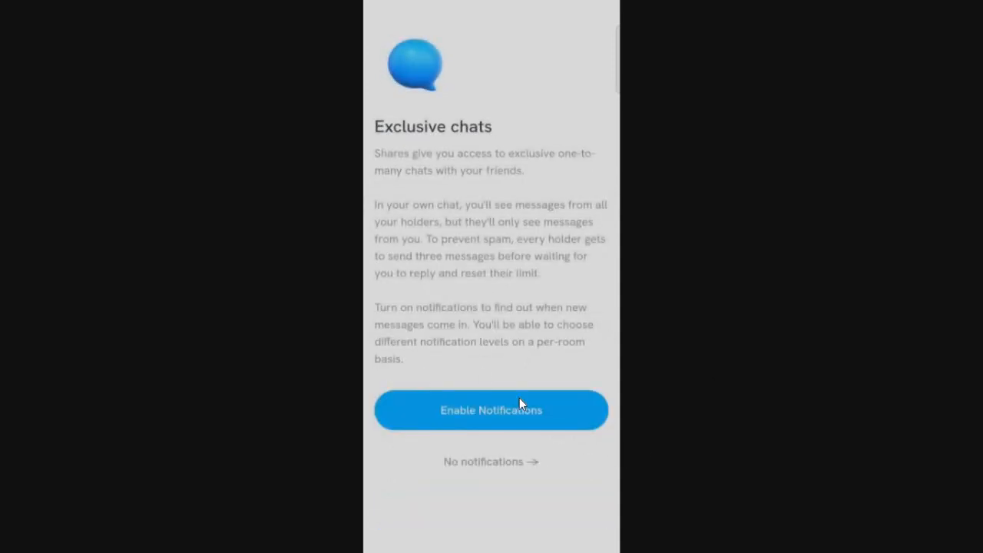
click(491, 410)
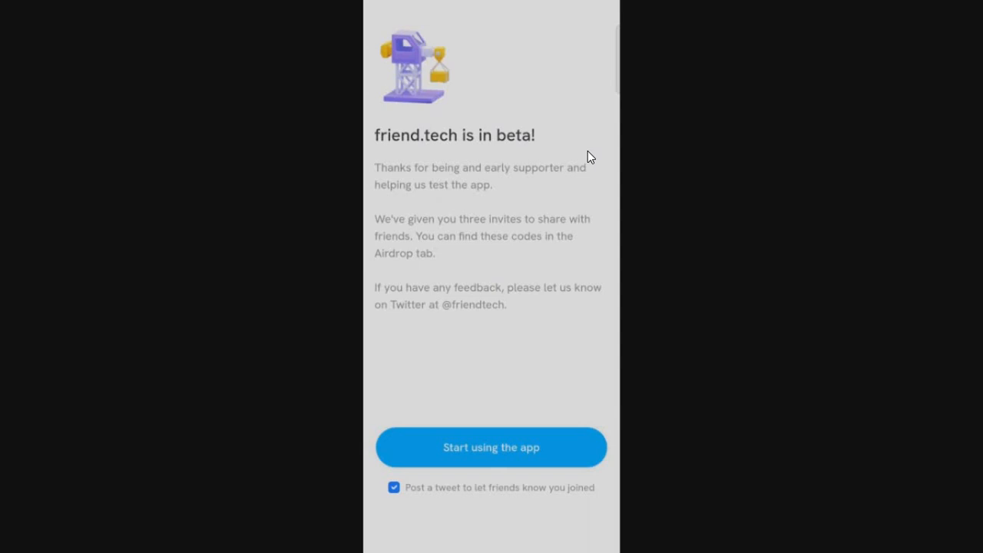
mouse_move(522, 325)
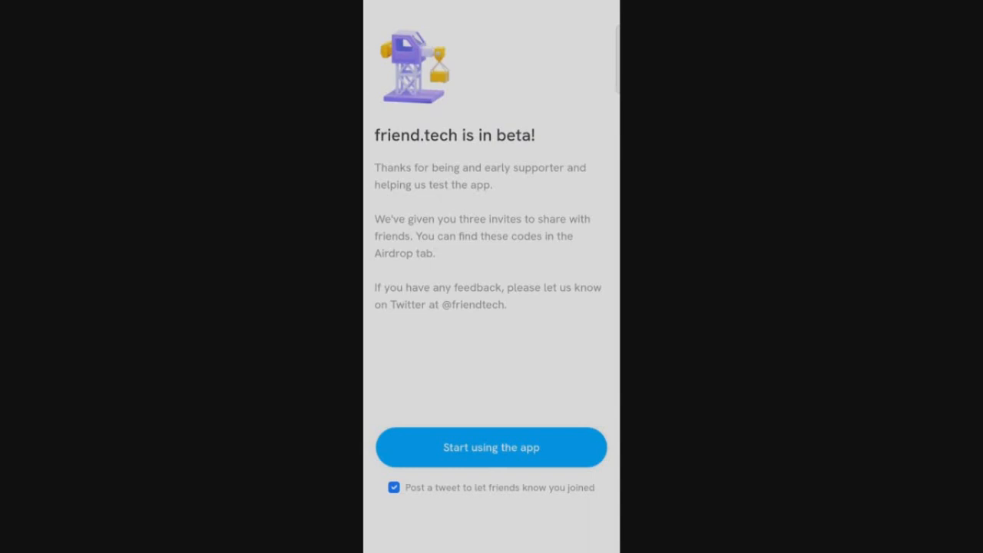
click(491, 447)
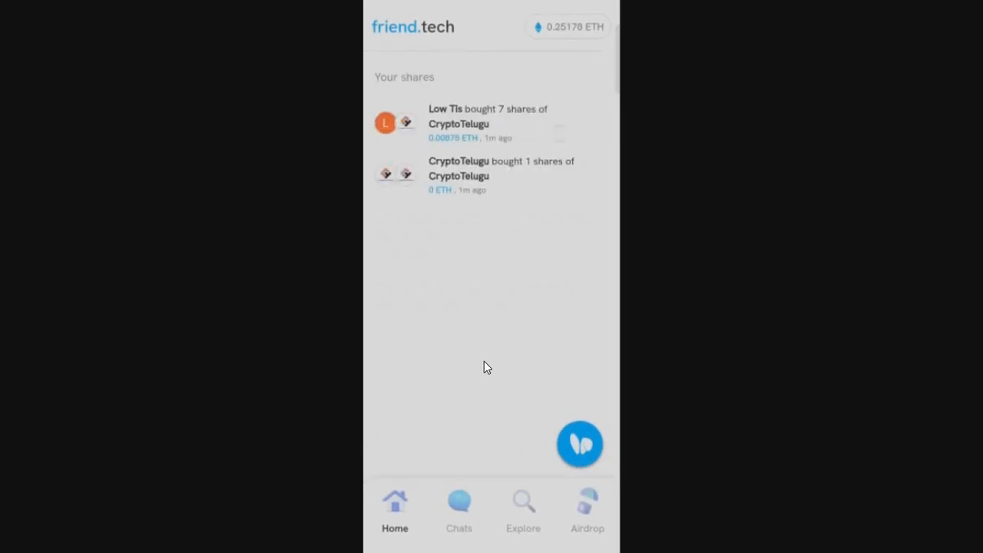
mouse_move(519, 183)
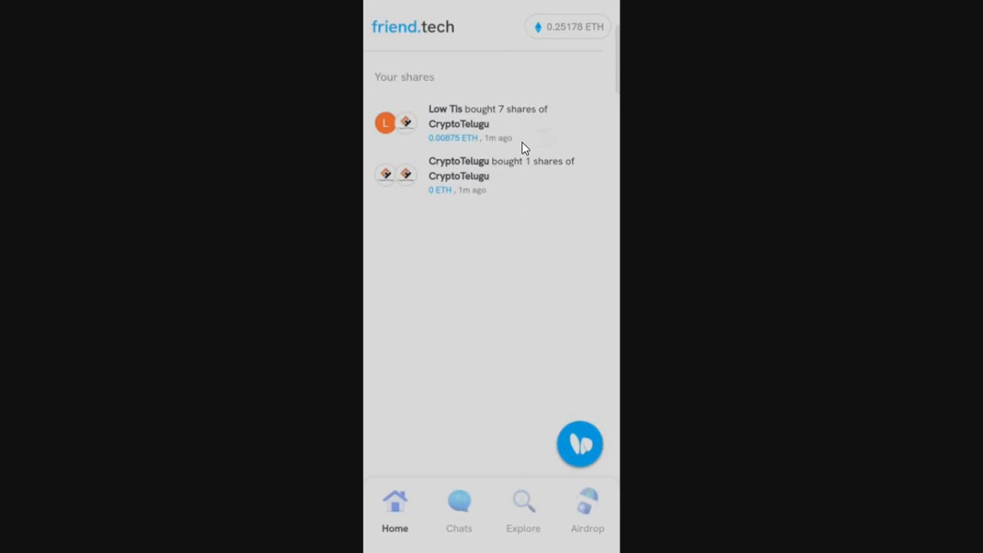
mouse_move(492, 109)
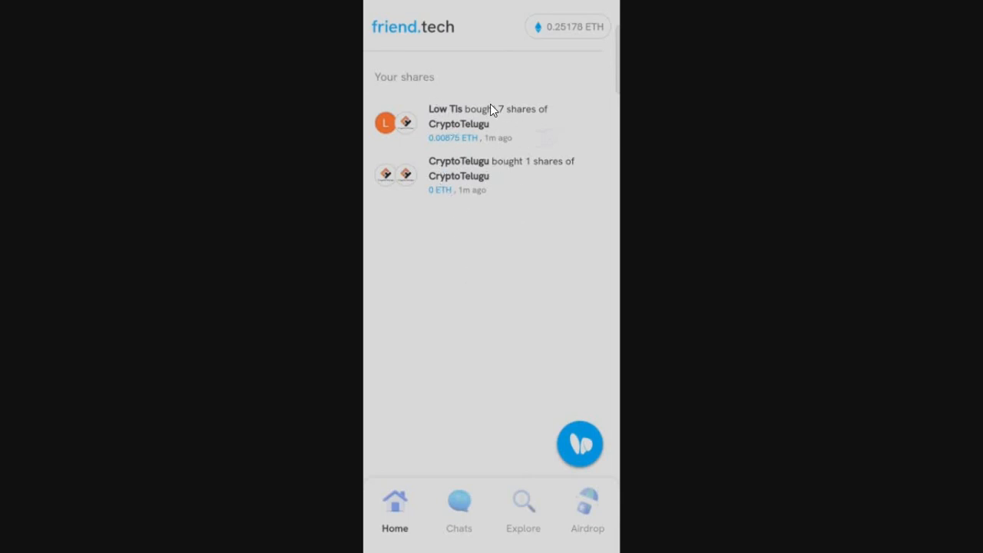
mouse_move(515, 297)
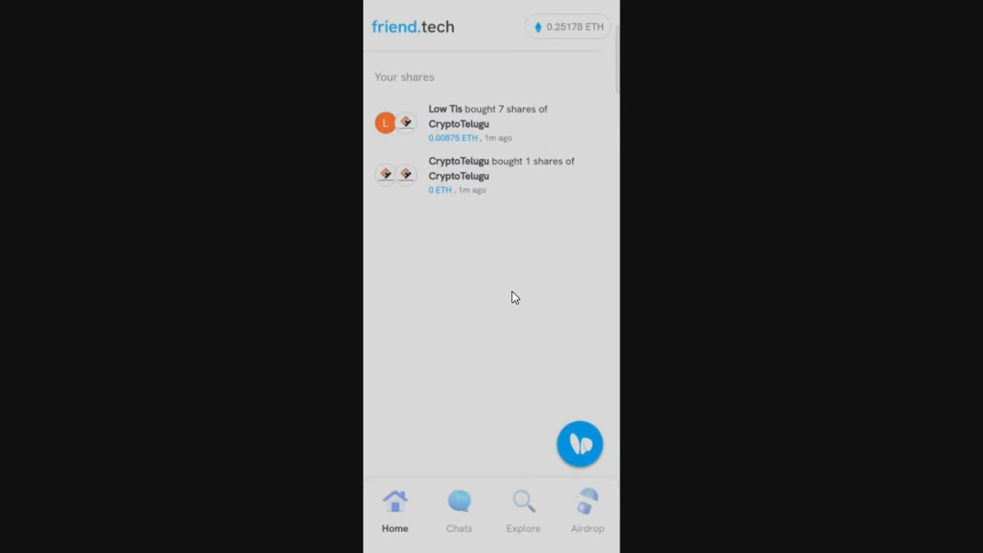
Go from the home feed via Explore to the Airdrop points and invite codes tab
click(523, 511)
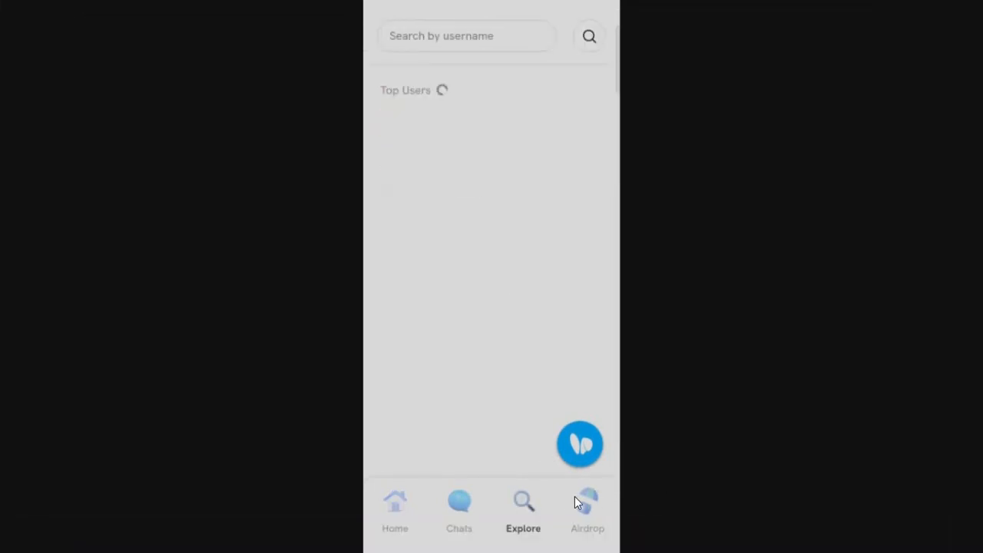
click(587, 511)
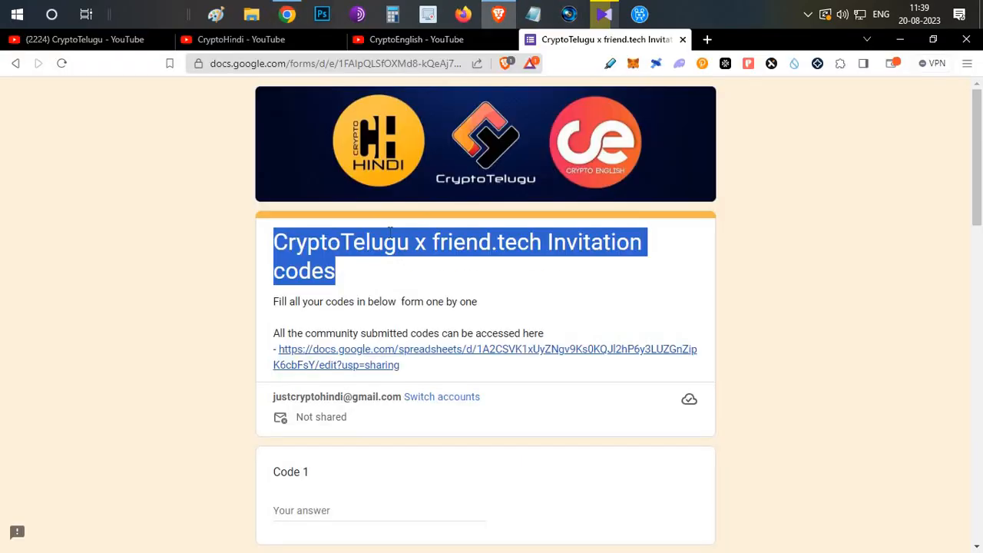
Scroll down through the CryptoTelugu x friend.tech Invitation codes form
scroll(down, 3)
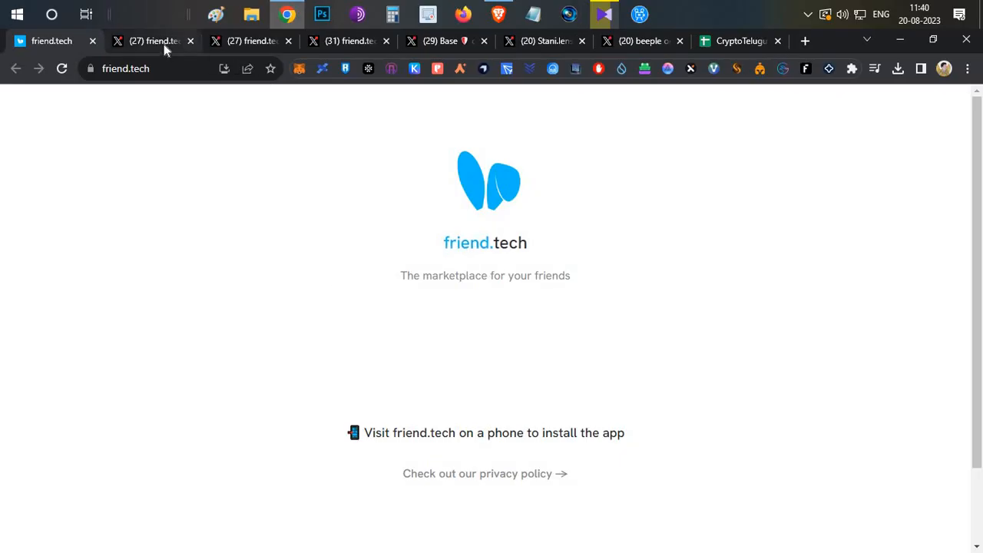
View friend.tech's airdrop tweet and highlight its points and Friday airdrop reminders
click(146, 41)
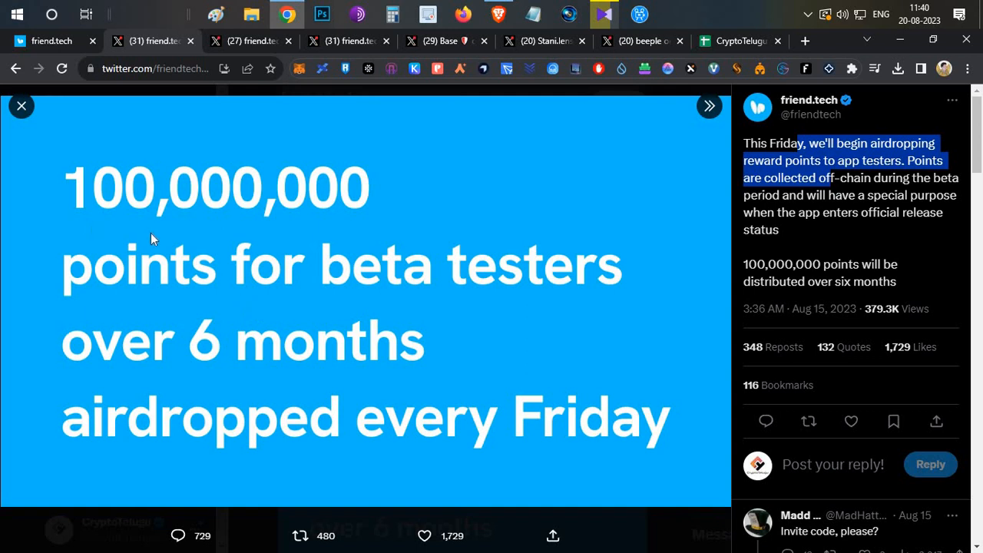
mouse_move(646, 331)
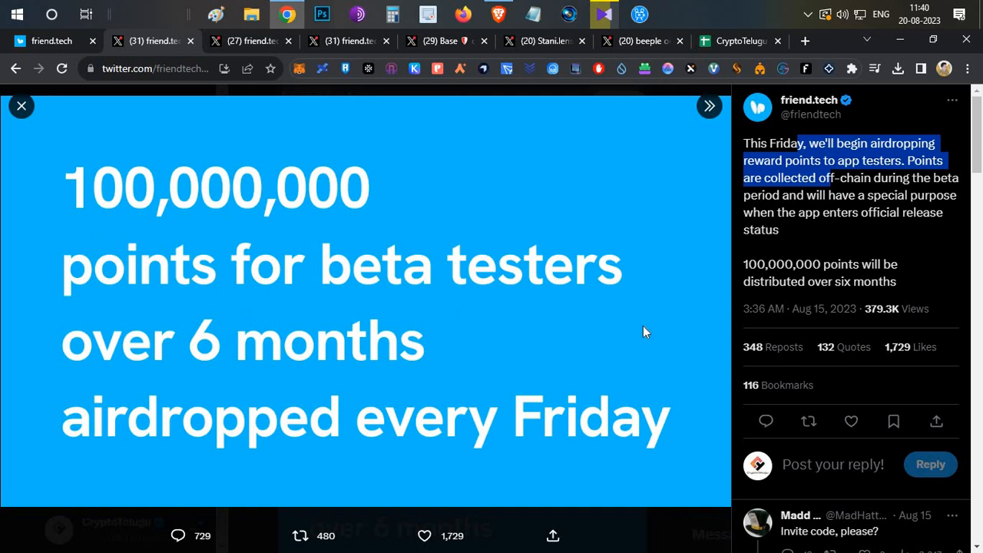
mouse_move(394, 461)
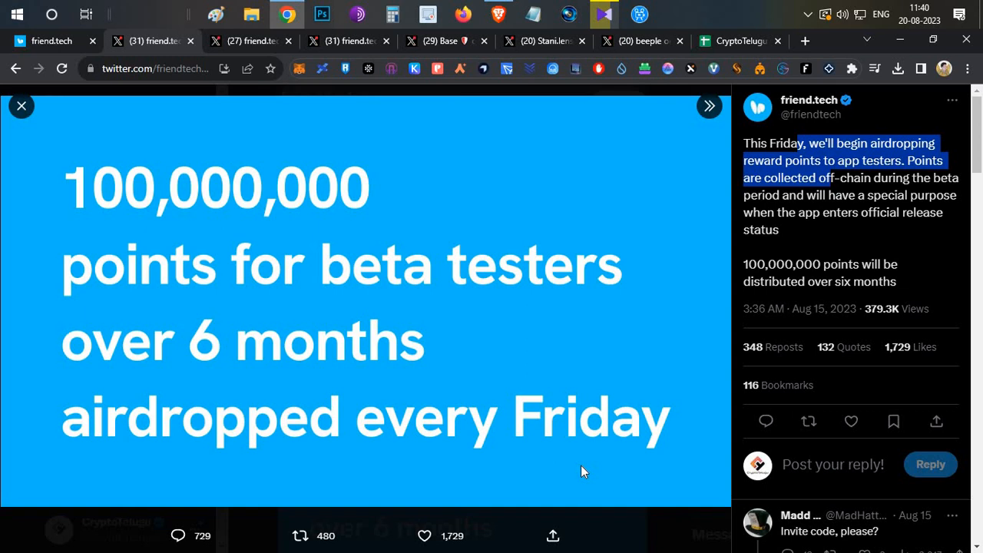
mouse_move(549, 334)
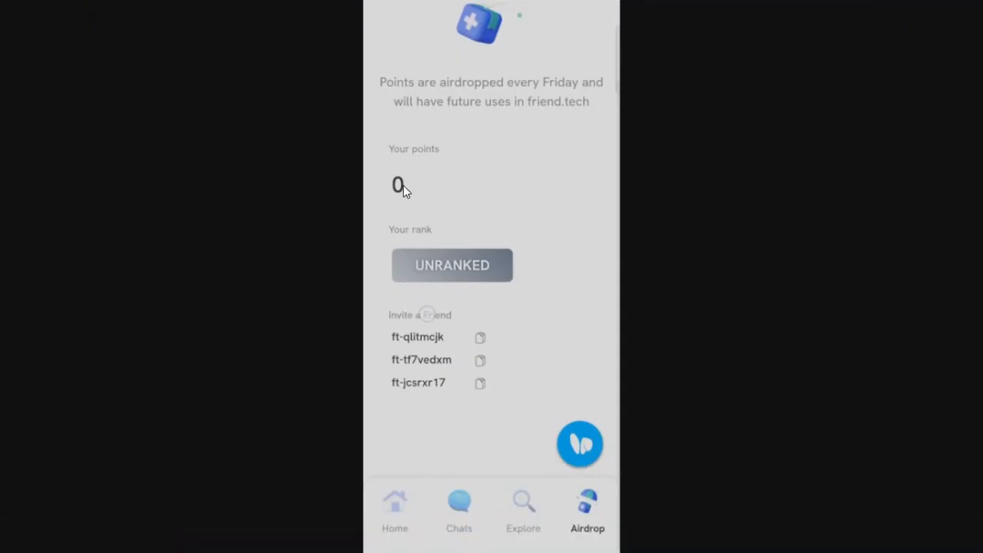
mouse_move(412, 182)
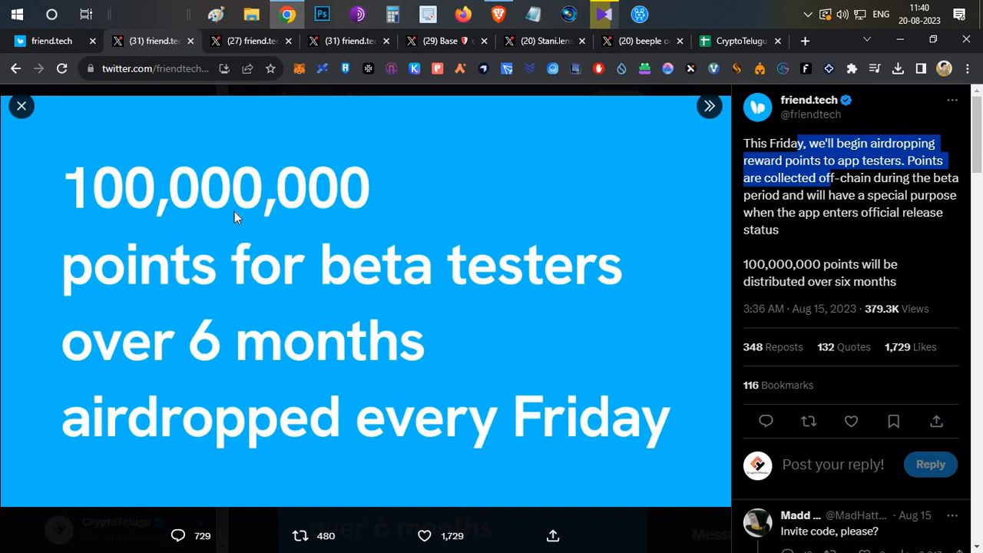
mouse_move(230, 46)
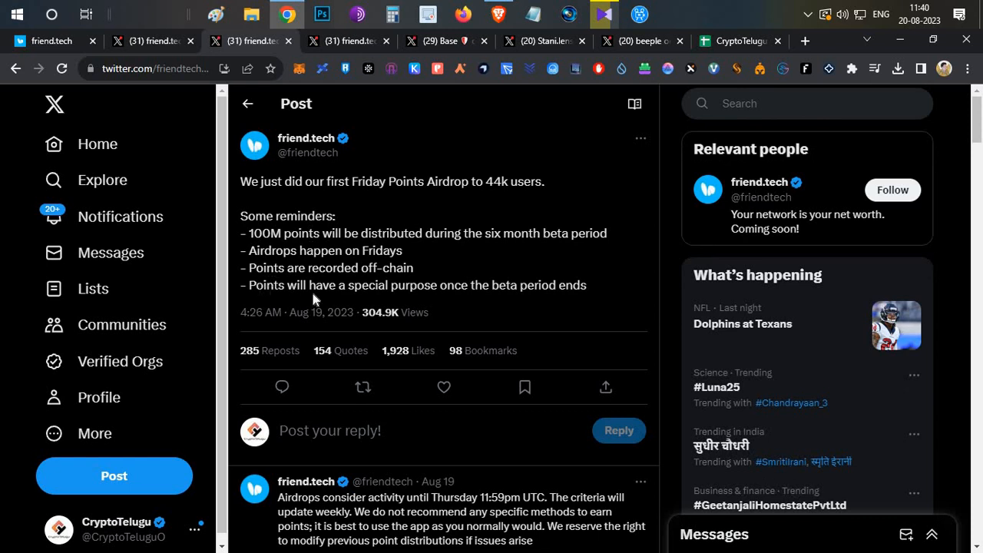
drag(255, 285, 585, 285)
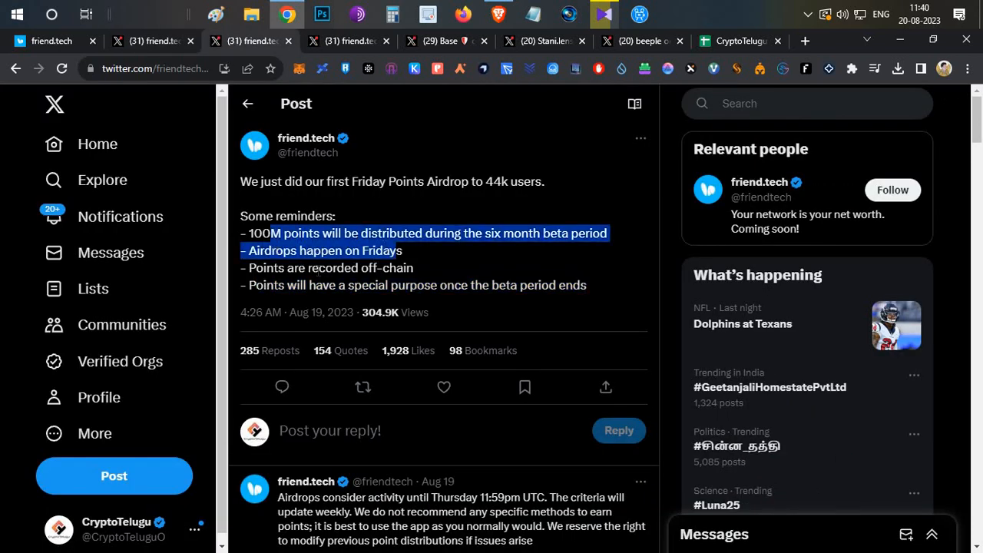
scroll(down, 3)
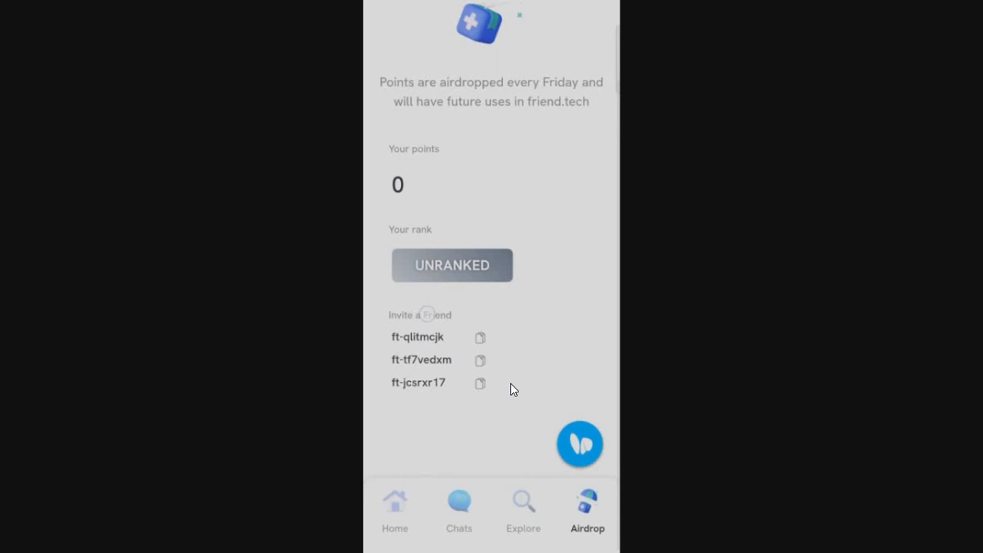
mouse_move(444, 189)
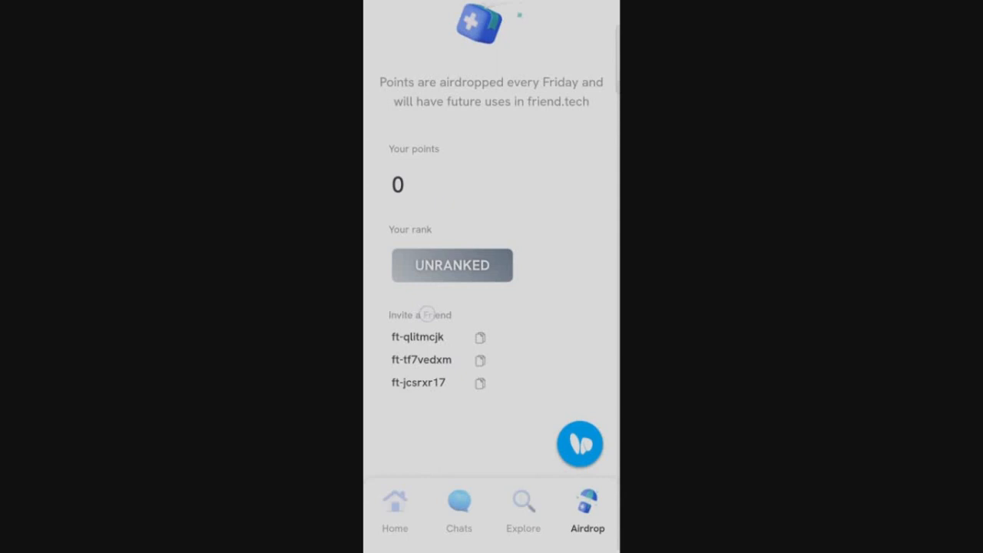
mouse_move(390, 164)
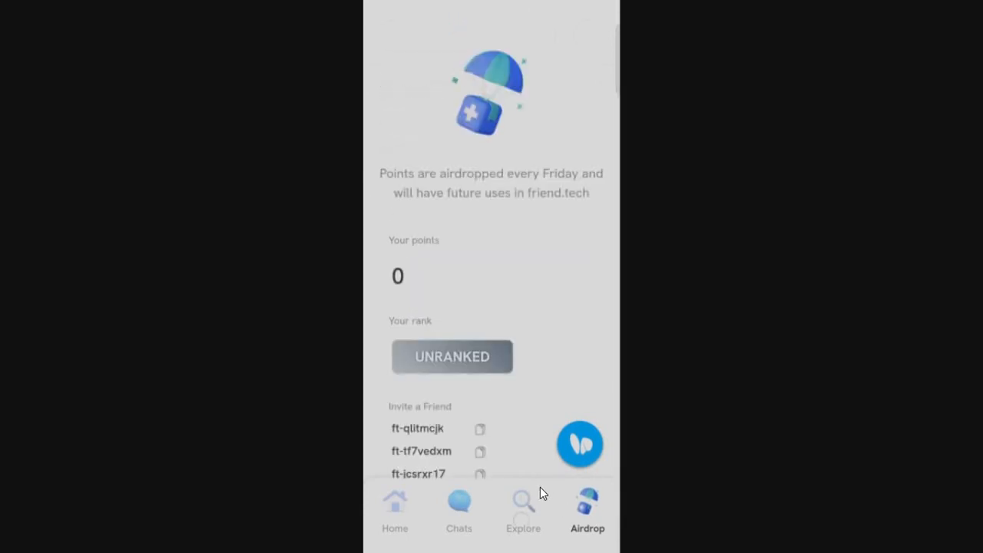
Move from the airdrop screen through Home and Chats to the Explore user list
click(394, 511)
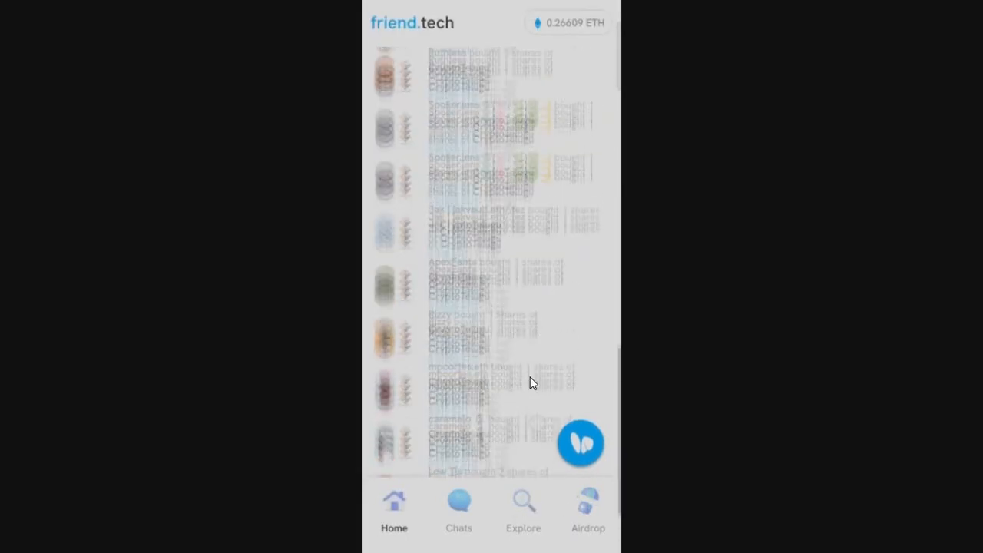
click(458, 510)
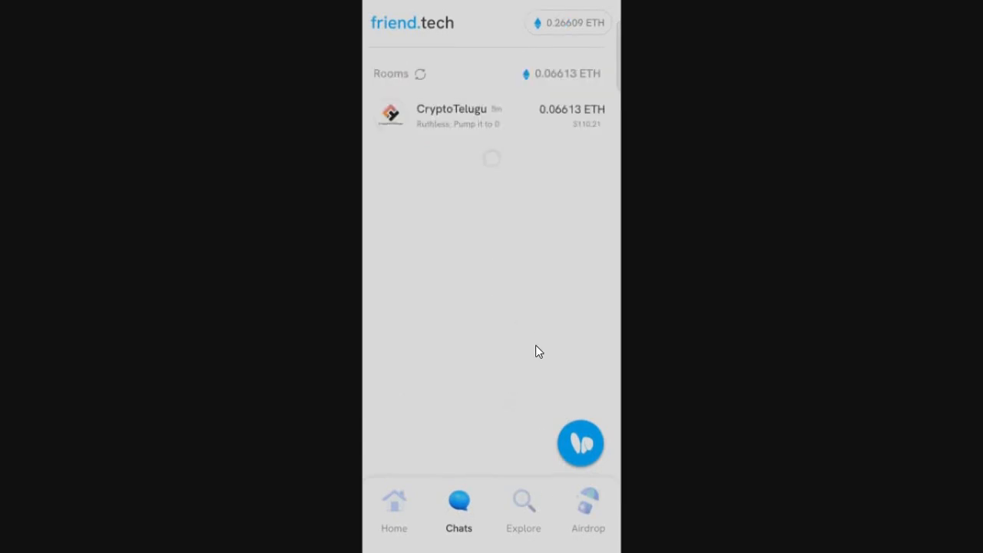
click(523, 511)
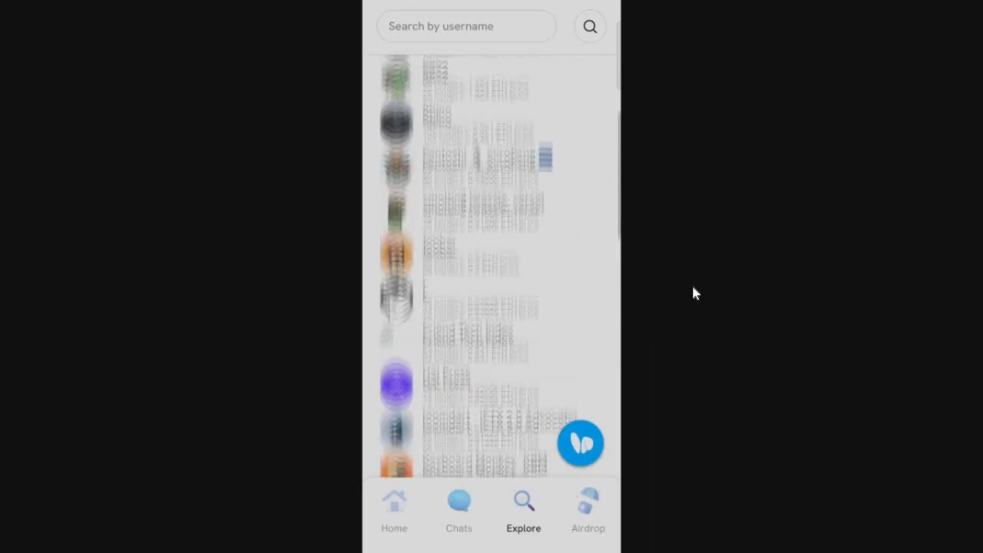
Search usernames for 'Crypto' and open the CryptoTelugu room
click(467, 25)
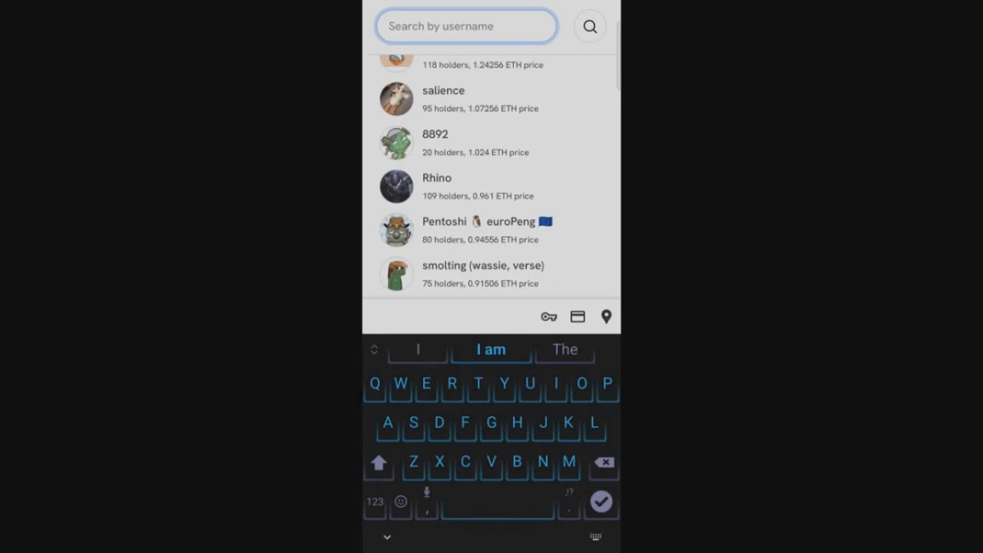
mouse_move(774, 263)
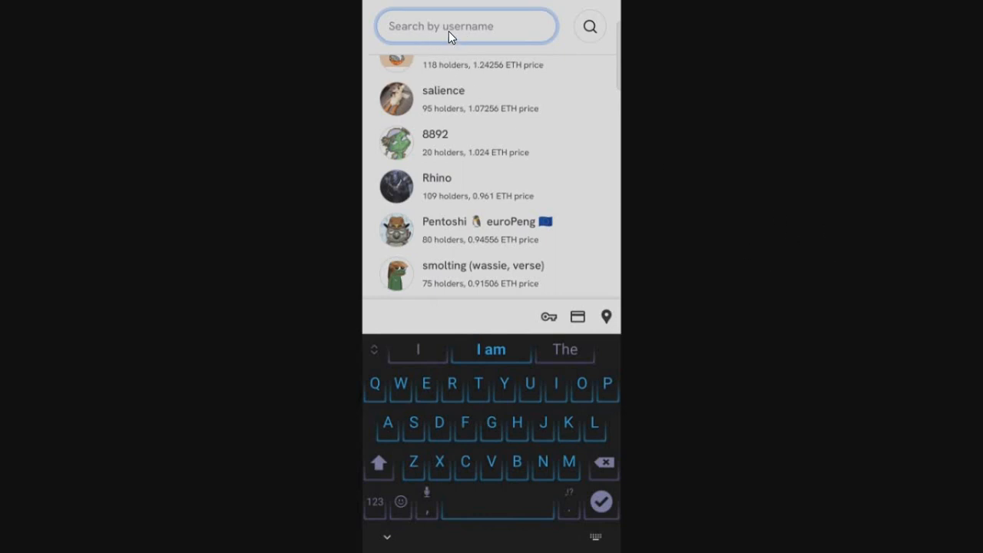
text(Cryptoteluguo)
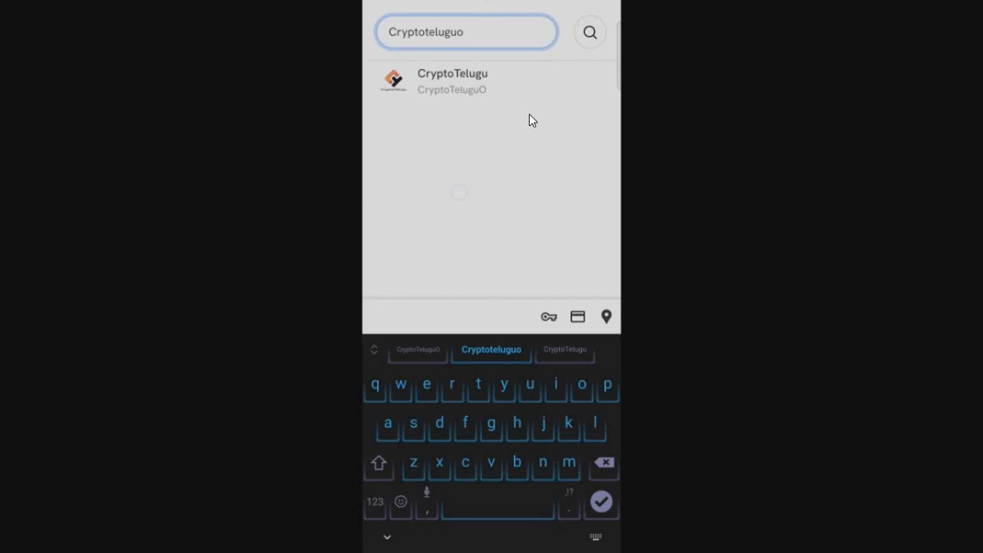
mouse_move(464, 90)
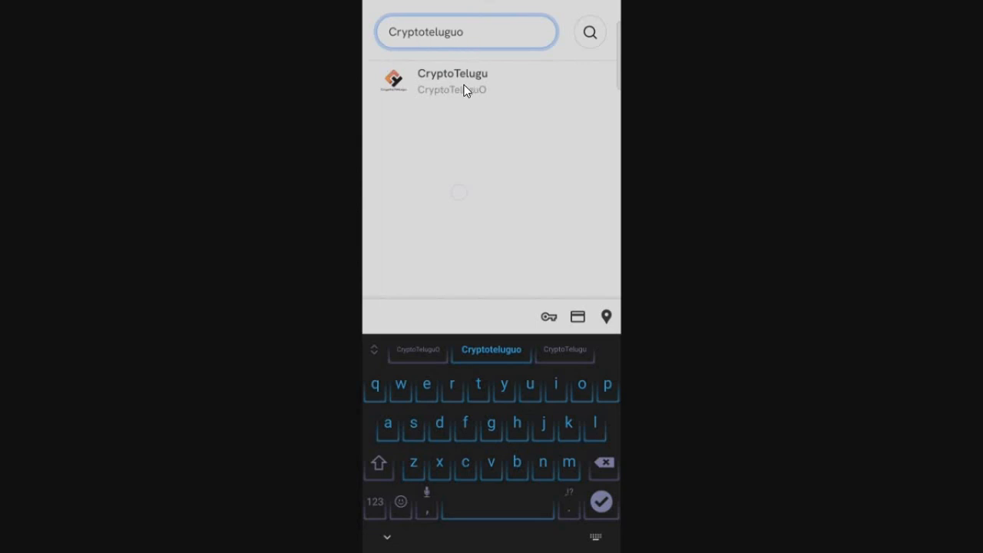
click(452, 80)
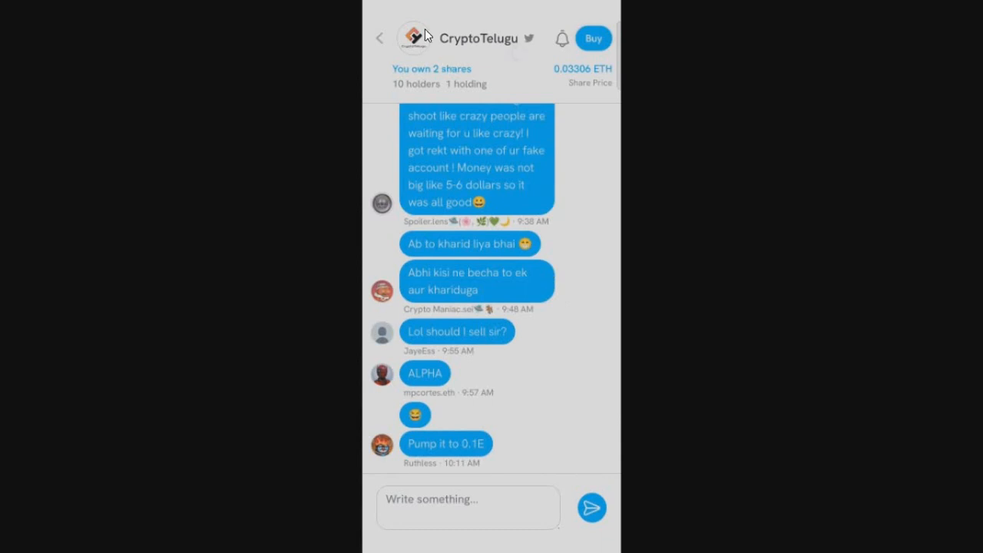
mouse_move(515, 46)
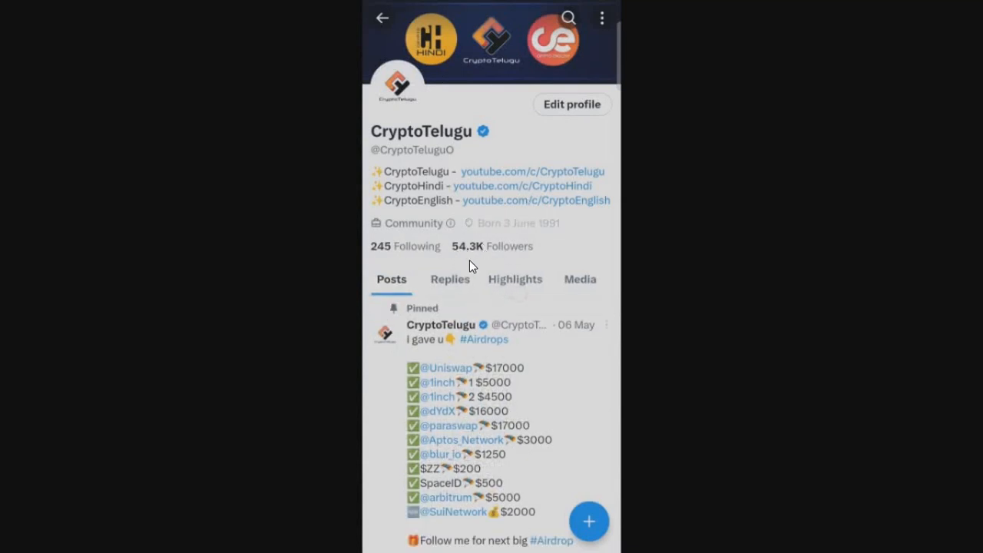
mouse_move(532, 206)
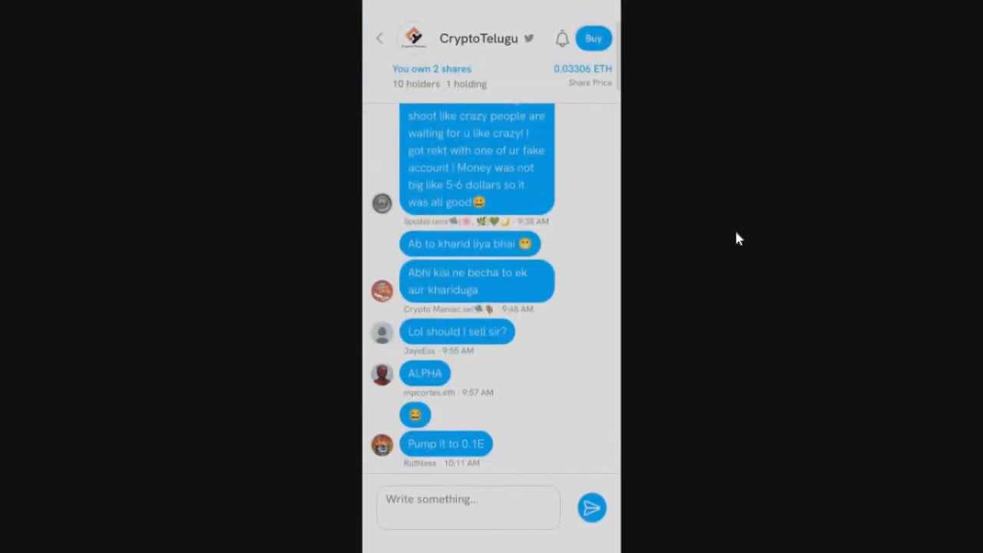
mouse_move(523, 134)
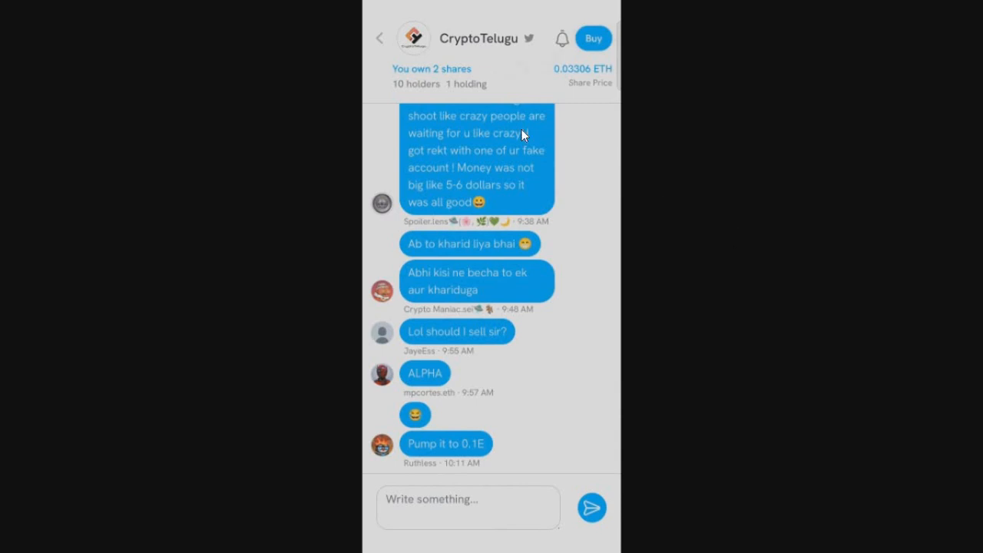
mouse_move(601, 65)
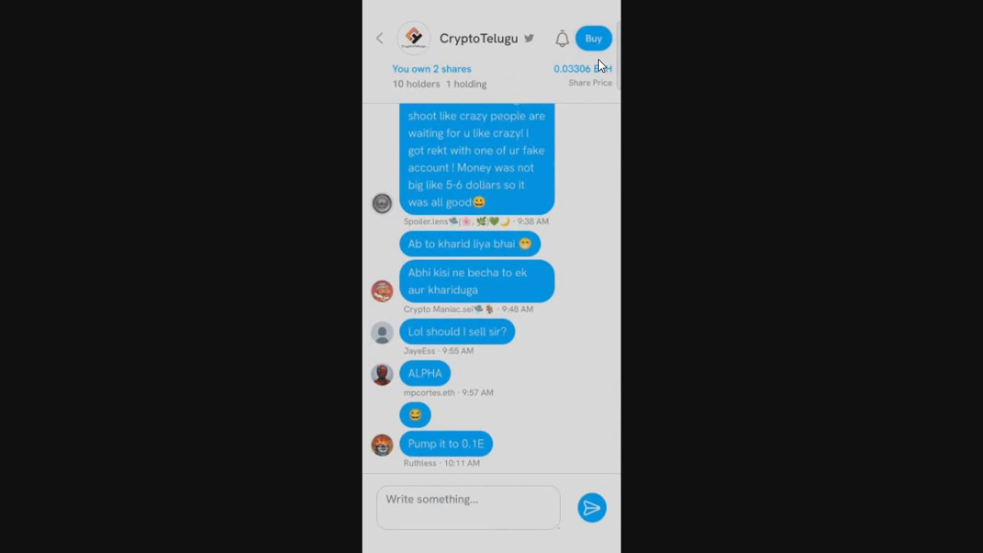
Open CryptoTelugu's Trade Shares popup showing 2 shares owned at 0.03306 ETH
click(593, 39)
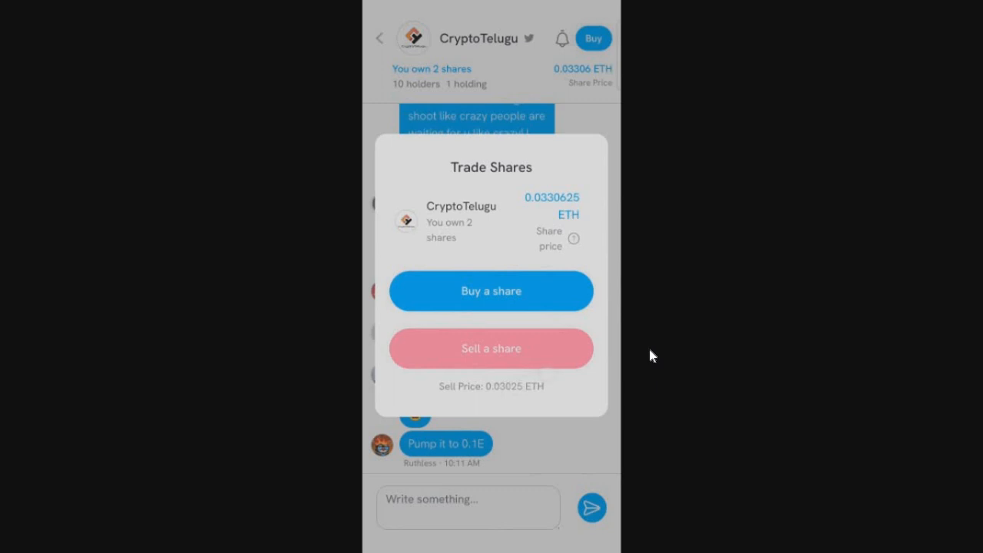
mouse_move(679, 330)
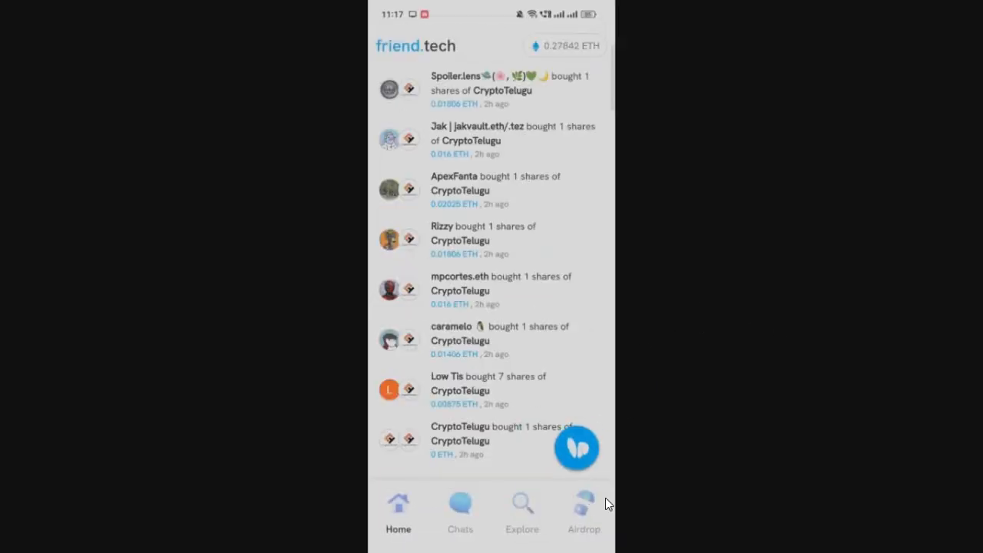
mouse_move(602, 488)
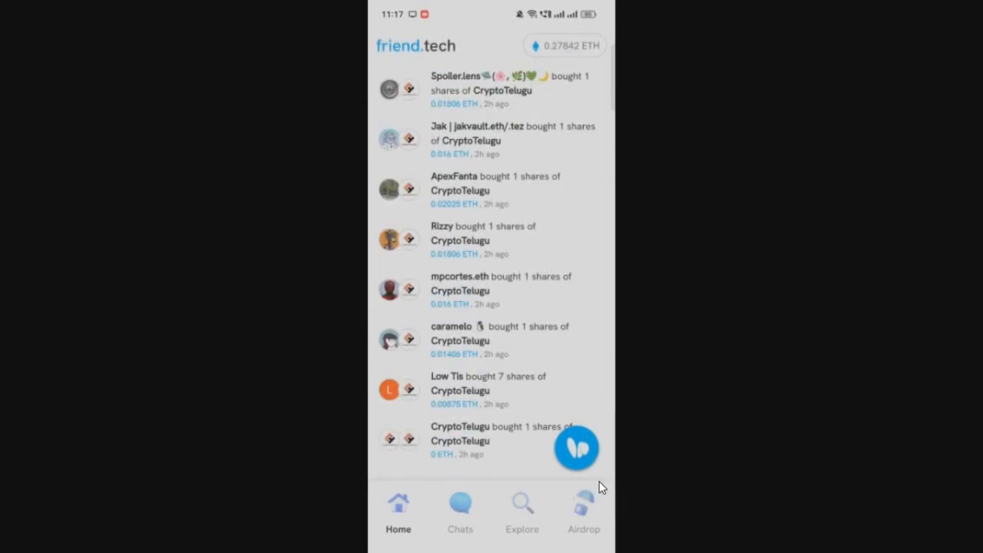
Open Settings from the ETH balance to see the 0.27842 ETH wallet and fees earned
click(564, 45)
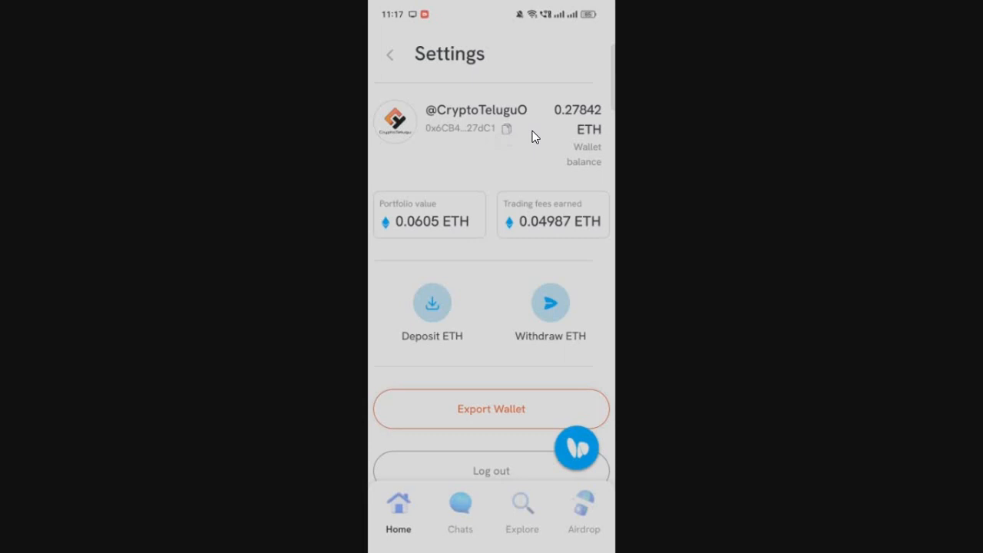
mouse_move(574, 127)
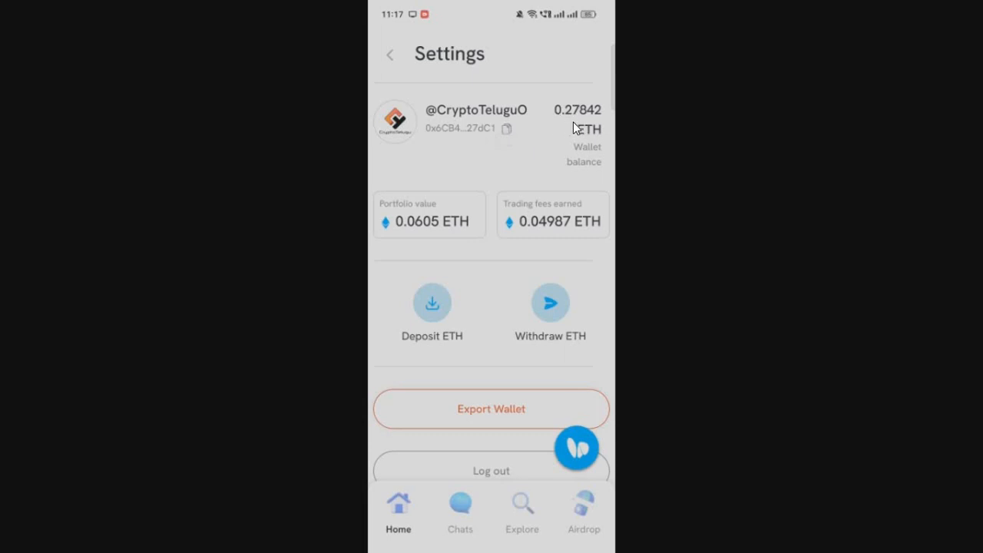
mouse_move(439, 214)
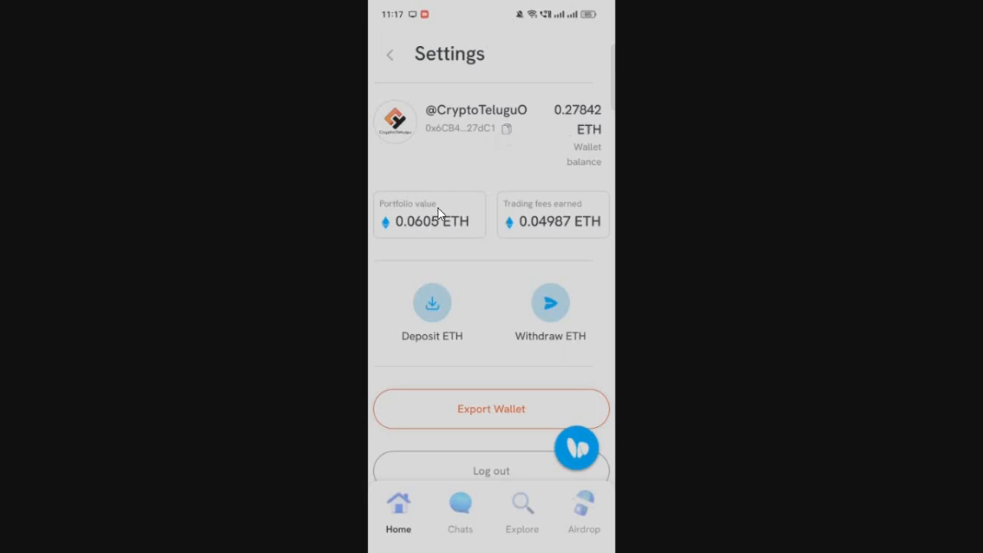
mouse_move(542, 232)
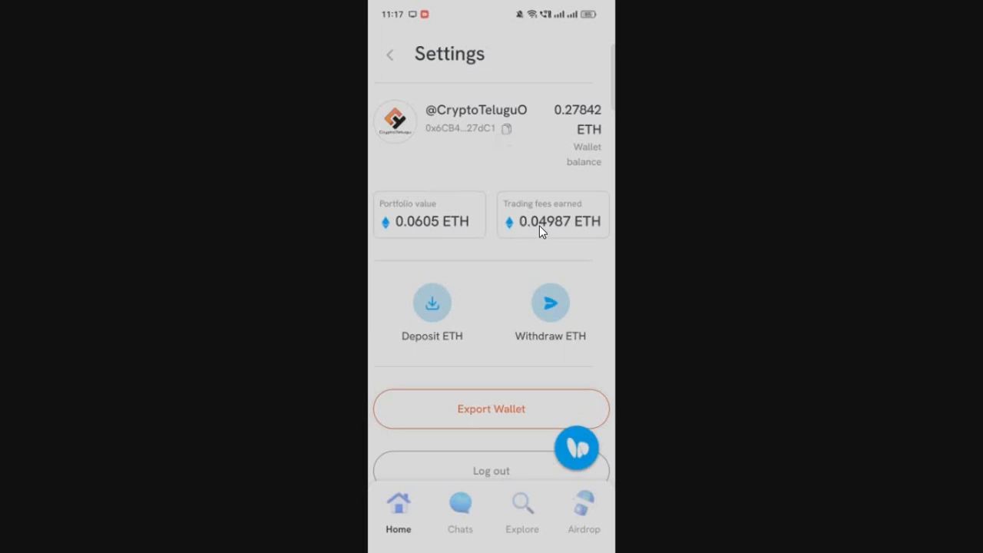
mouse_move(429, 279)
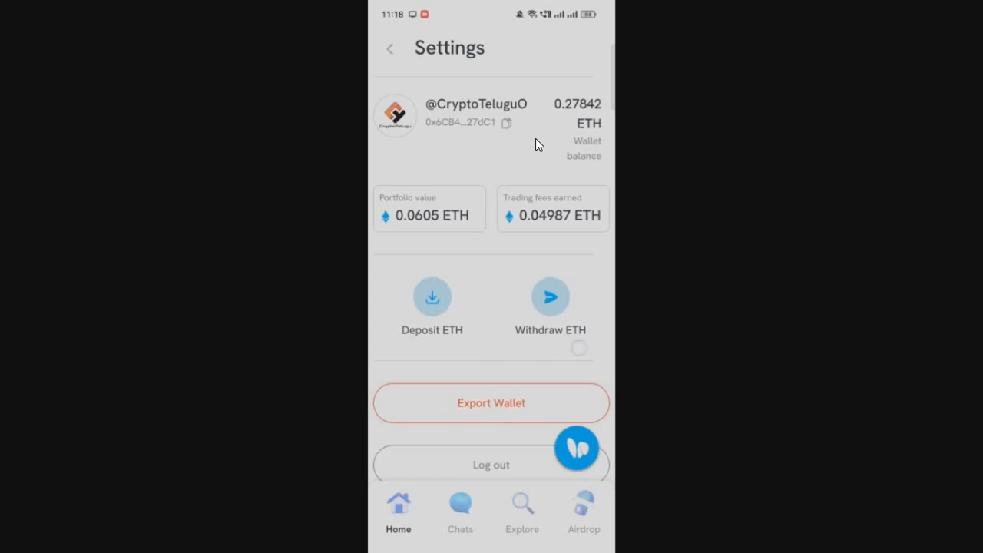
mouse_move(548, 333)
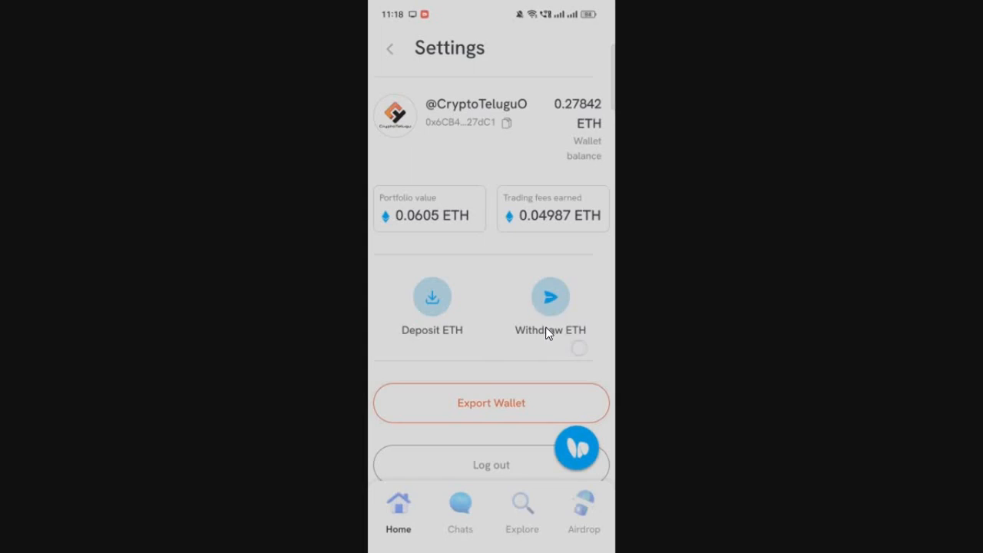
click(550, 300)
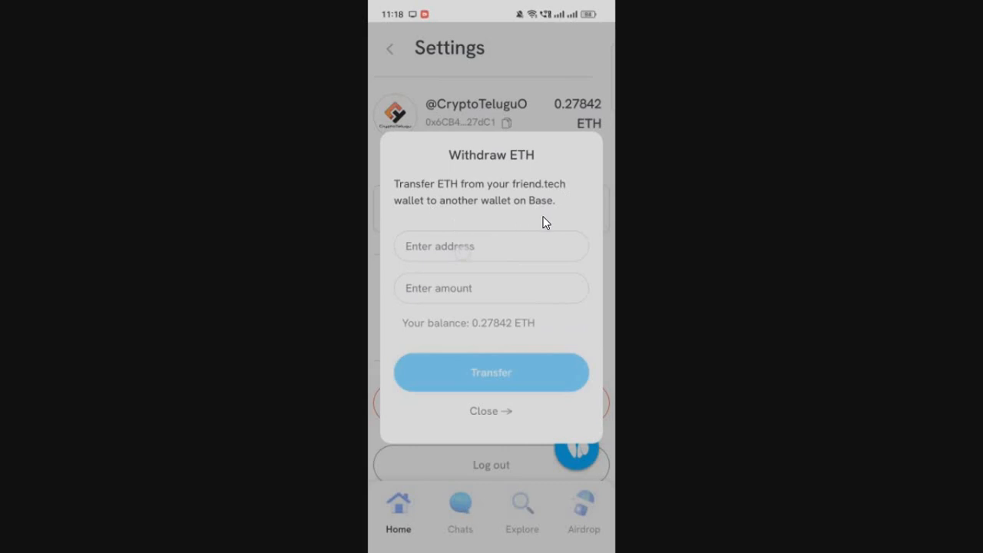
mouse_move(553, 213)
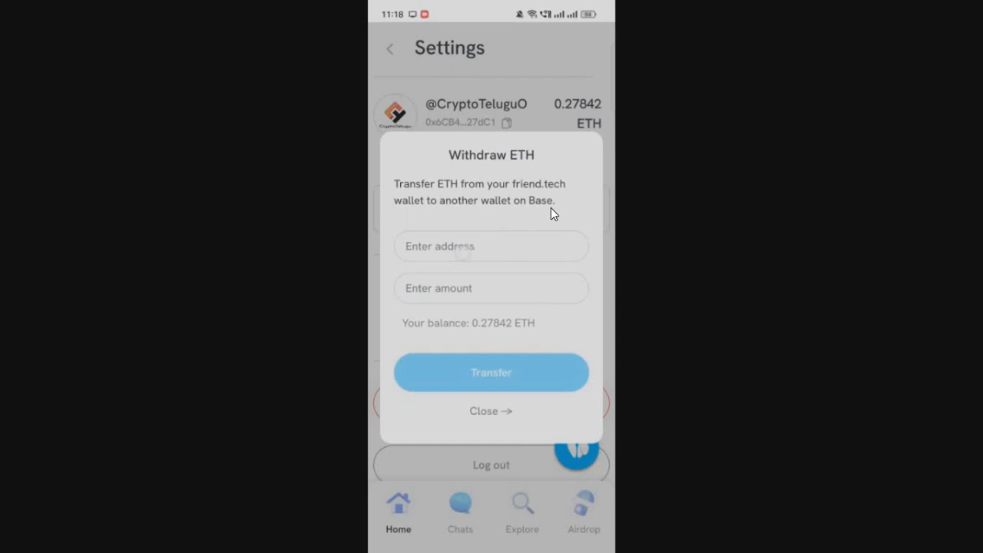
mouse_move(550, 213)
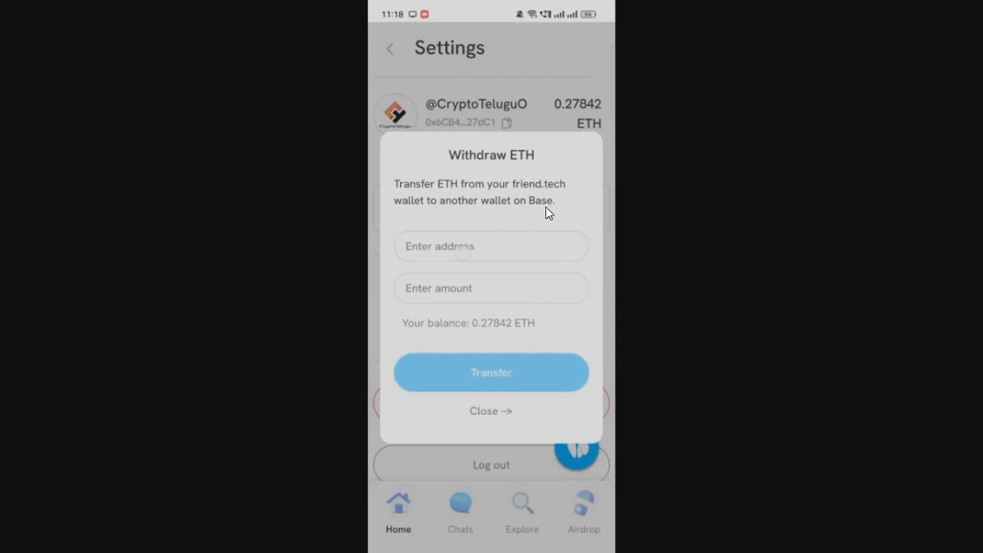
mouse_move(667, 269)
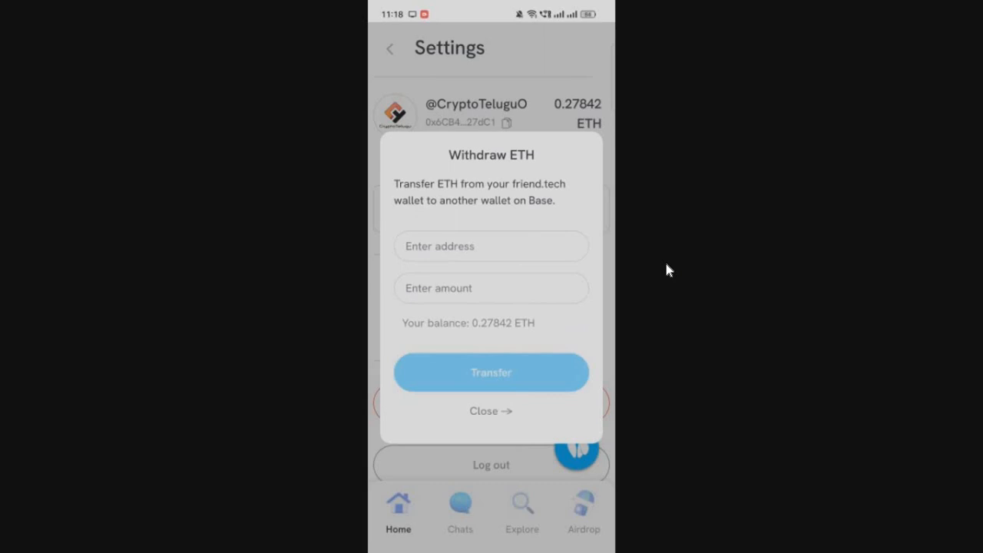
click(490, 410)
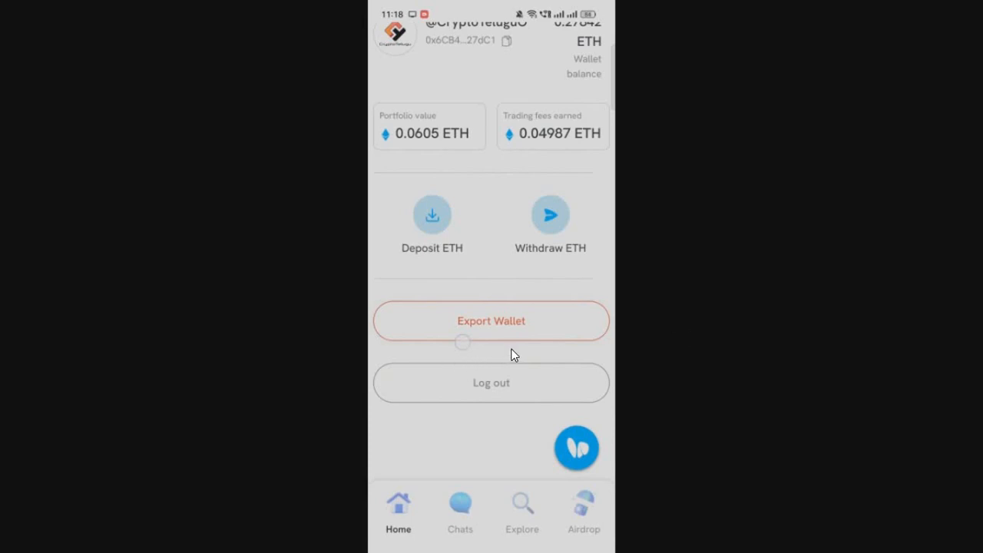
mouse_move(627, 331)
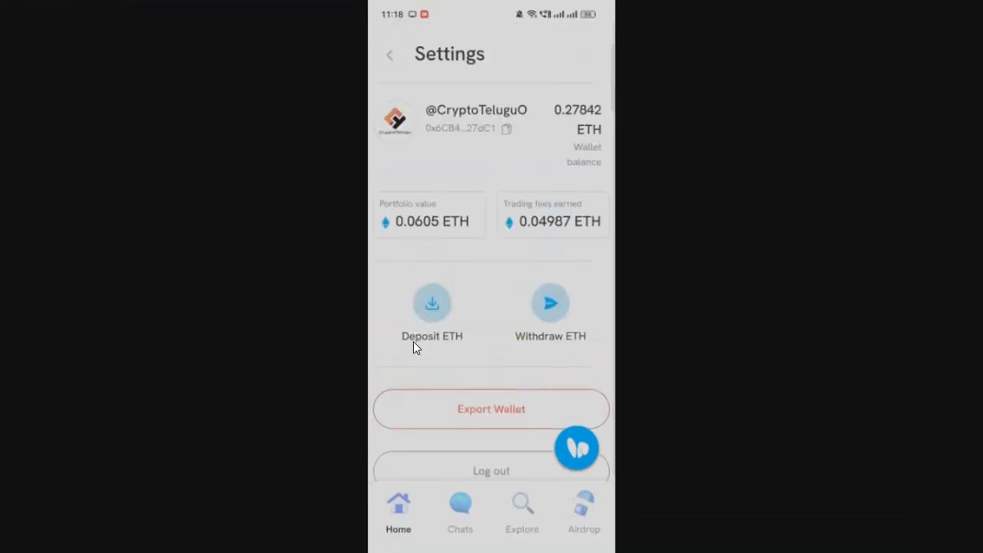
click(583, 511)
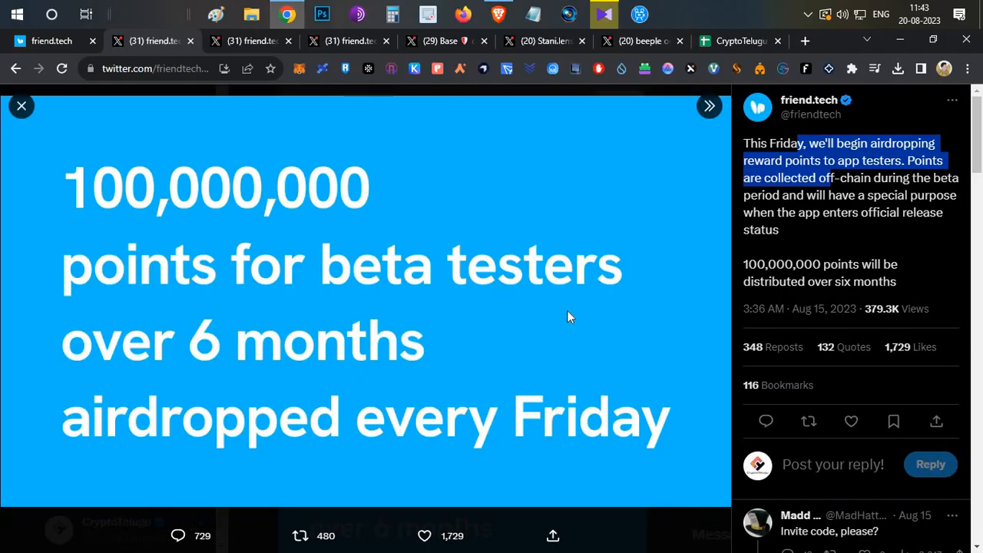
mouse_move(617, 60)
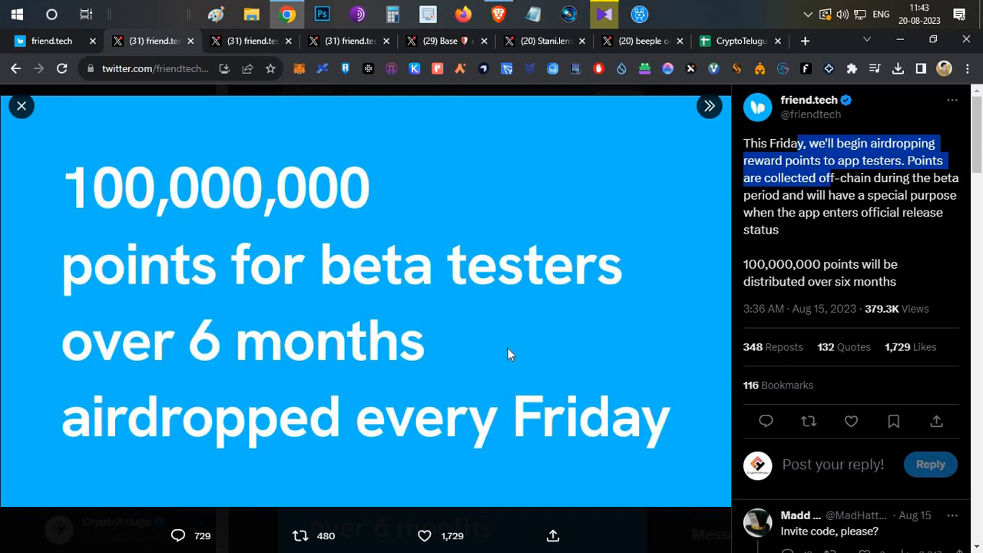
mouse_move(514, 352)
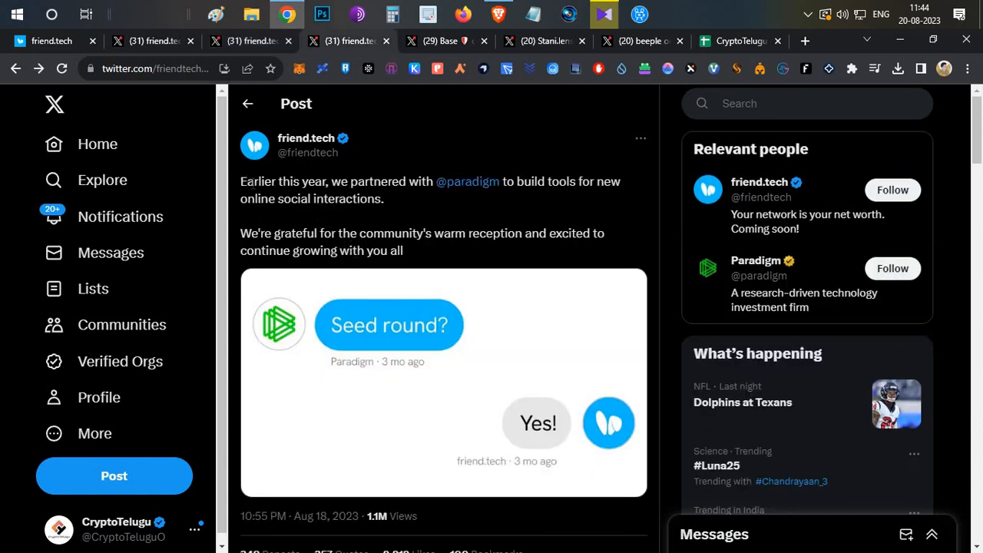
drag(239, 181, 383, 198)
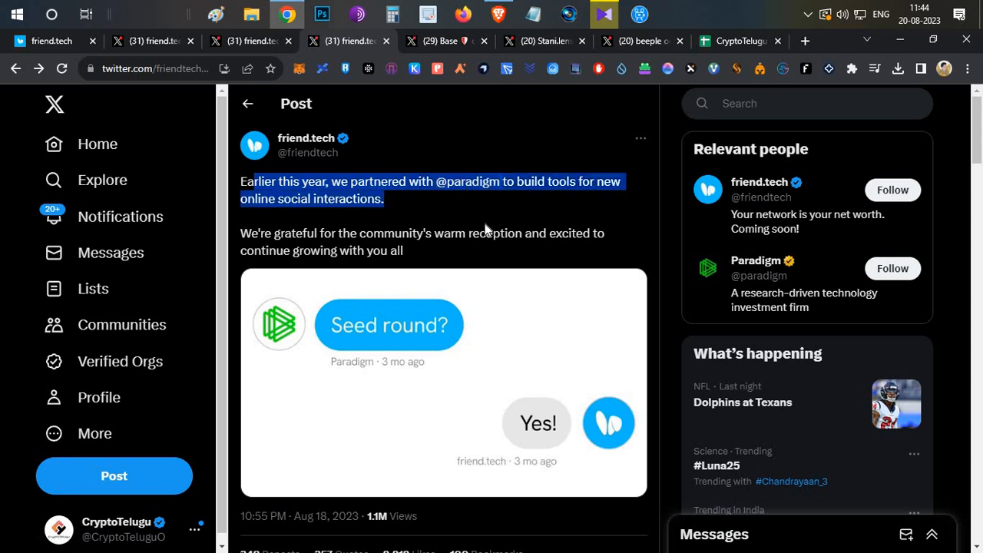
mouse_move(488, 232)
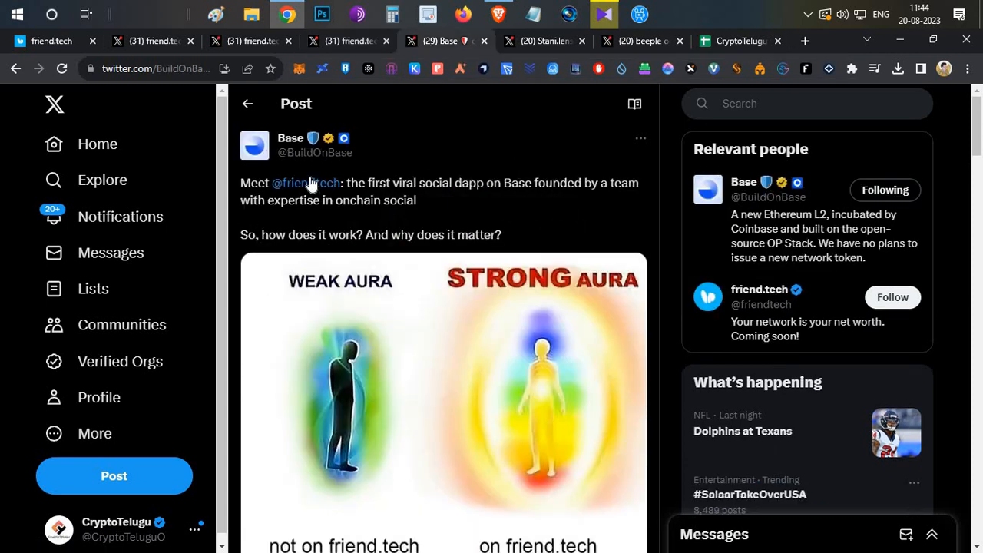
mouse_move(255, 145)
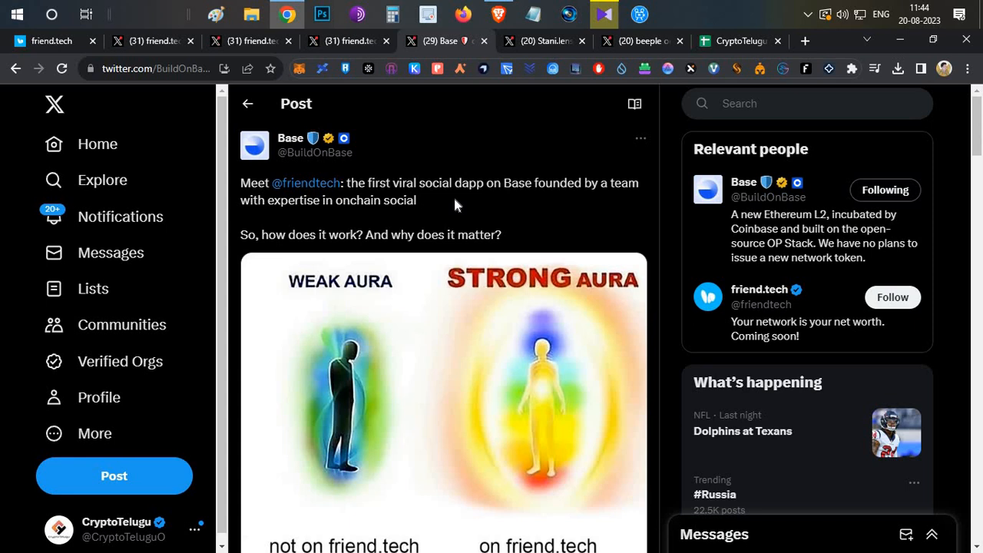
scroll(down, 3)
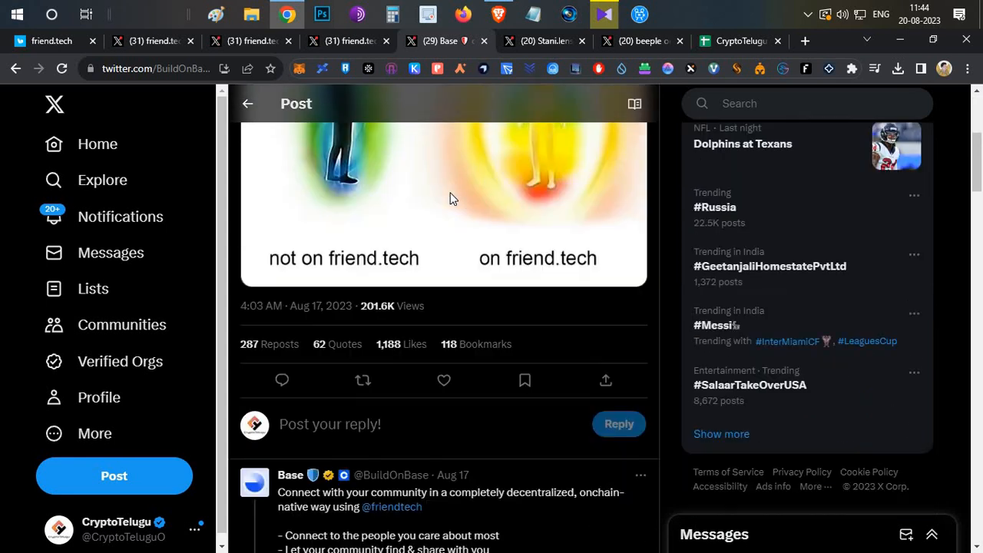
scroll(up, 3)
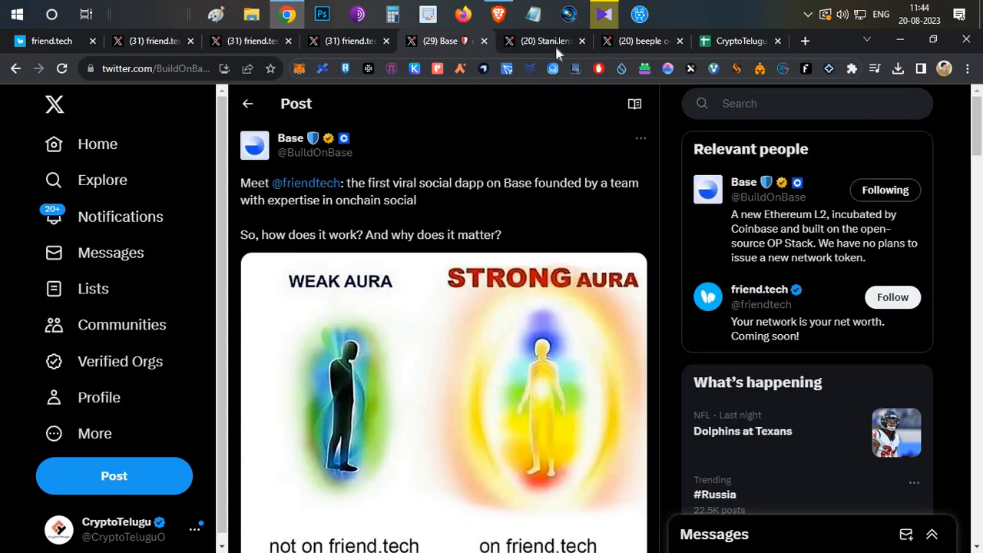
click(543, 41)
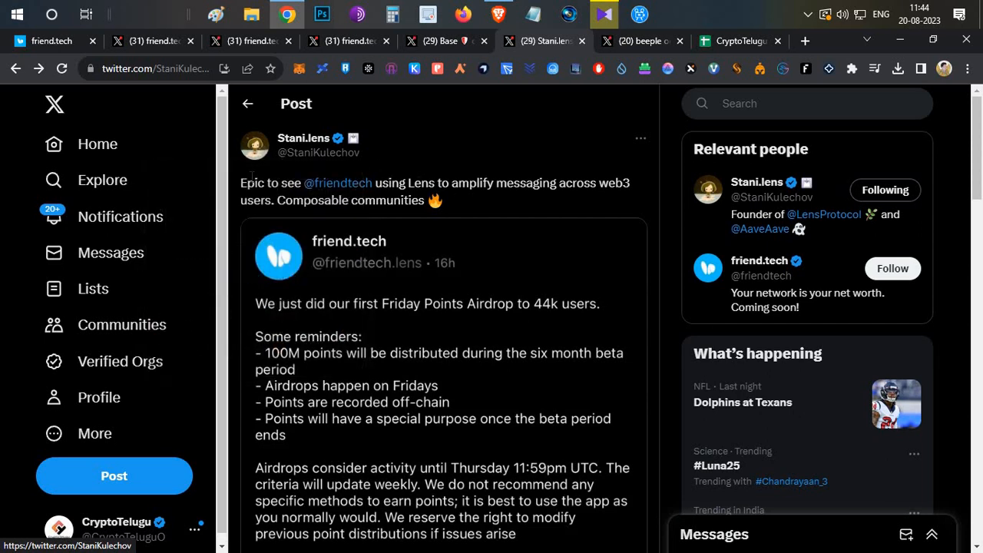
Highlight the Stani.lens post and beeple's FRIENDTECH GRAND OPENING headline, then show friend.tech's website
drag(241, 182, 442, 201)
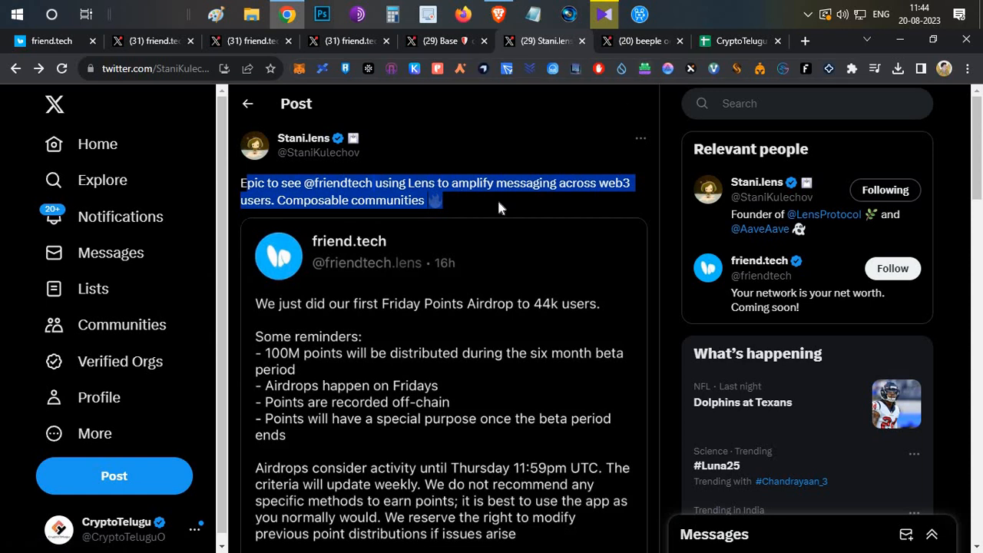
mouse_move(542, 134)
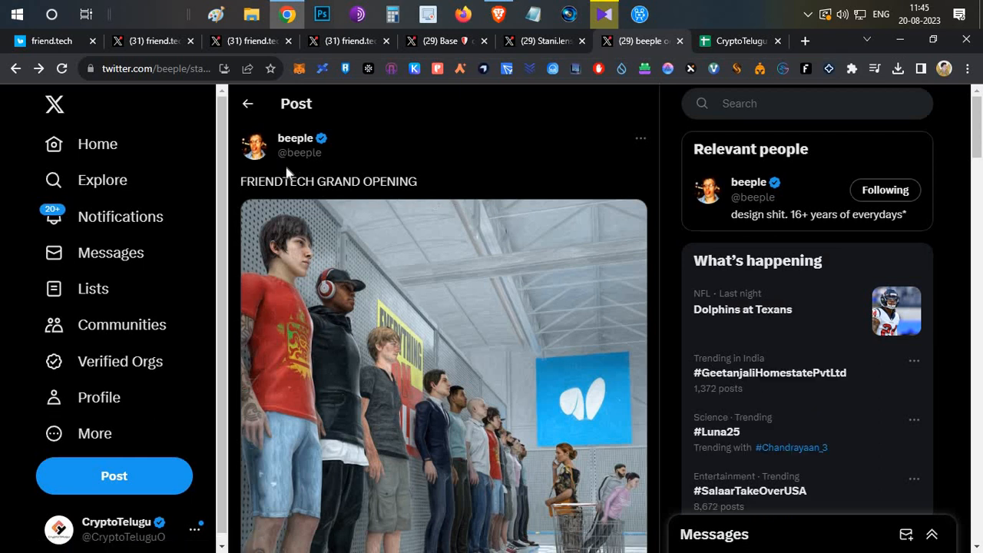
triple_click(328, 181)
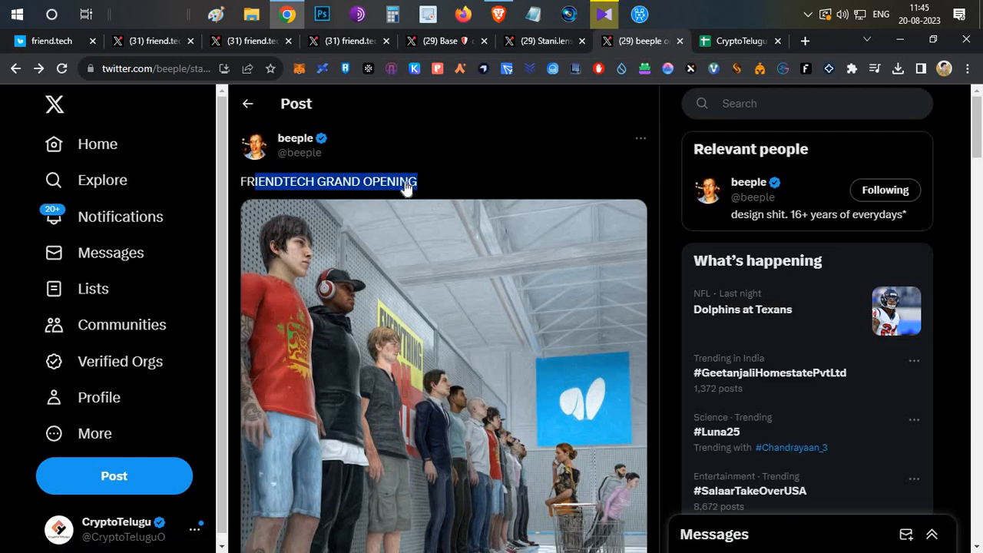
mouse_move(499, 234)
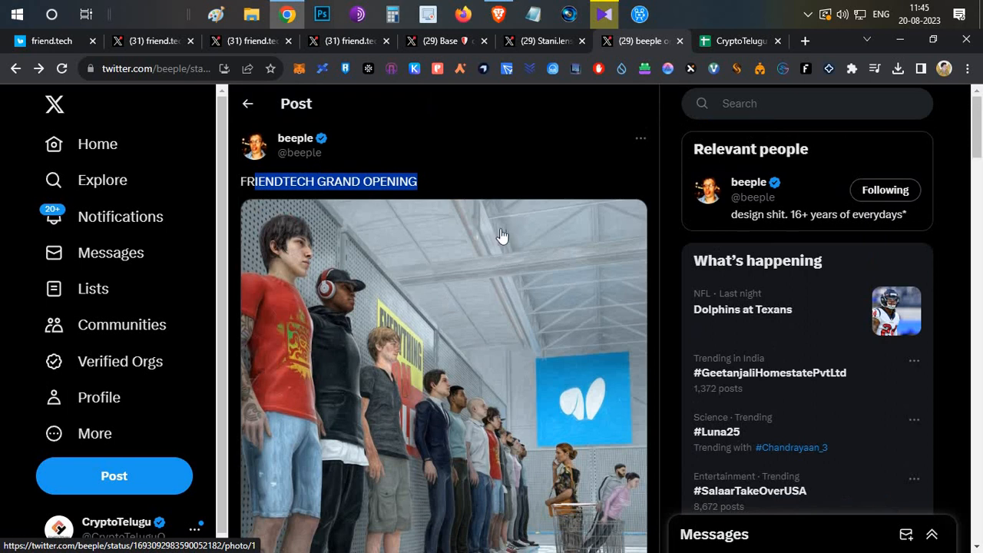
mouse_move(273, 142)
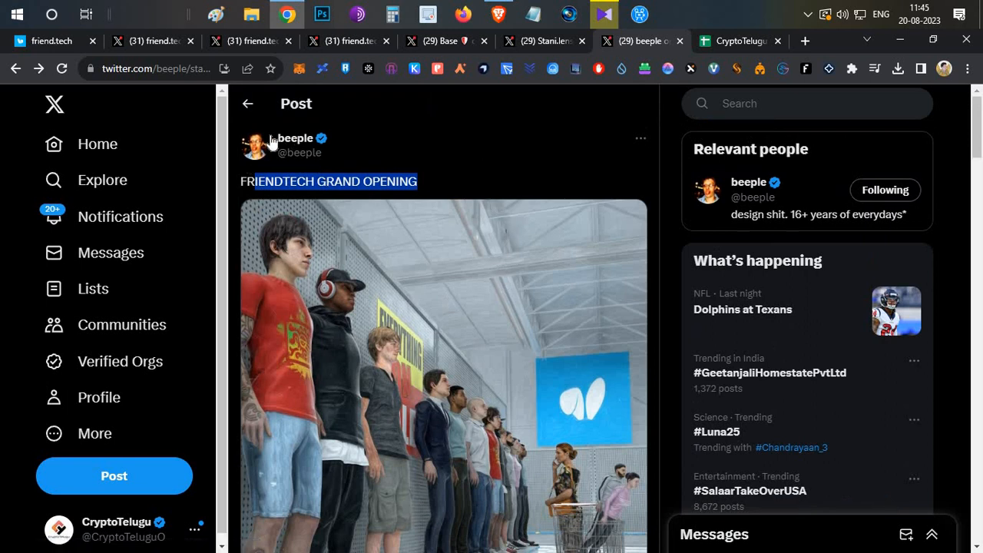
mouse_move(434, 180)
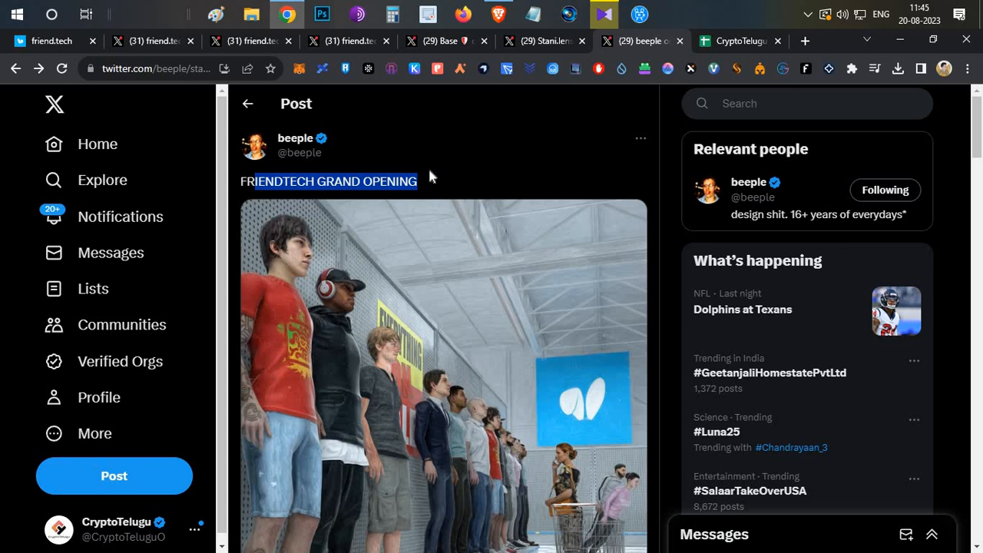
mouse_move(483, 162)
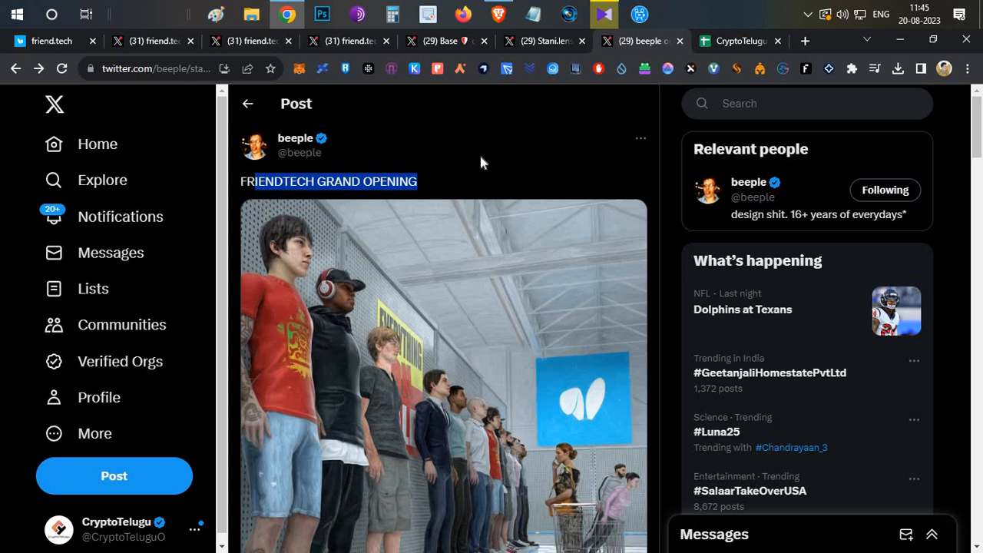
mouse_move(455, 187)
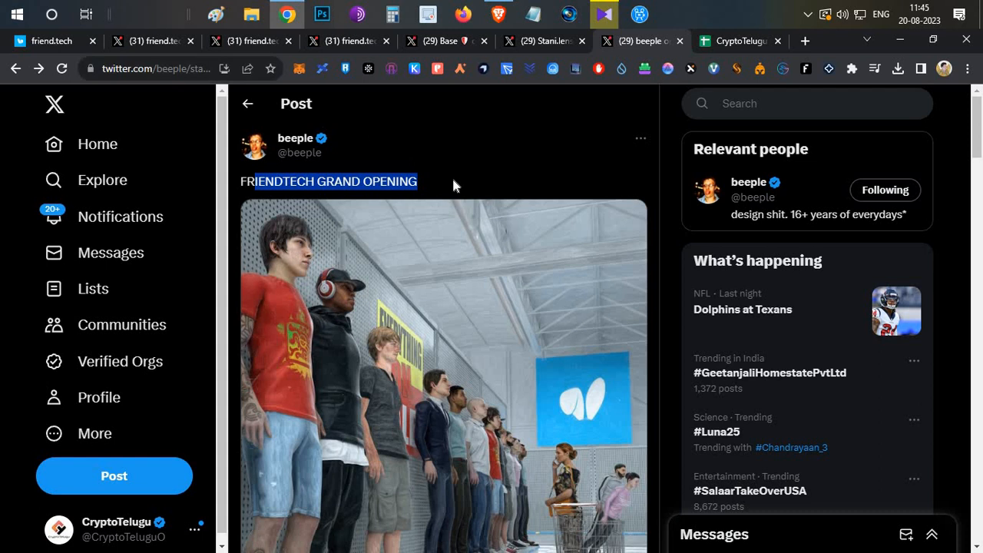
mouse_move(453, 184)
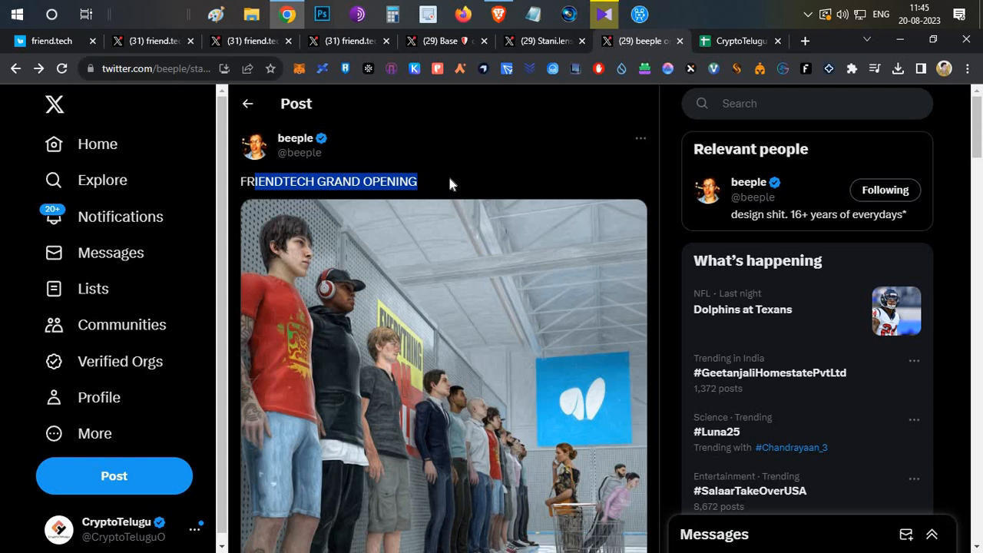
click(51, 41)
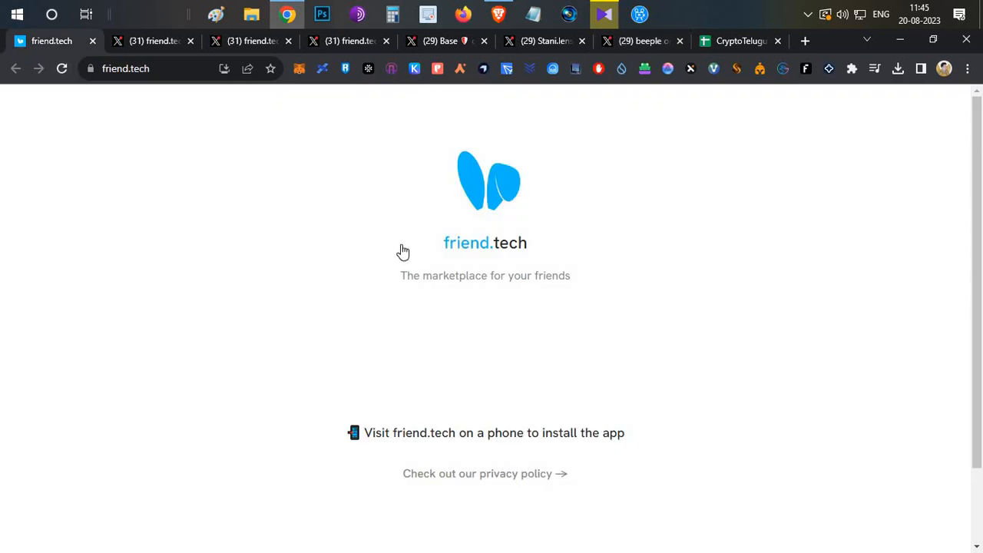
double_click(409, 276)
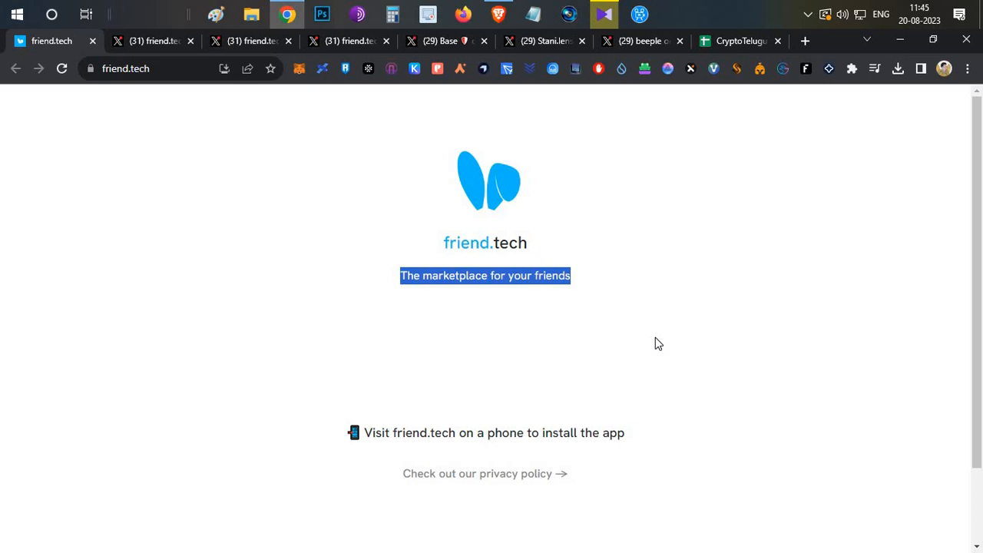
mouse_move(156, 37)
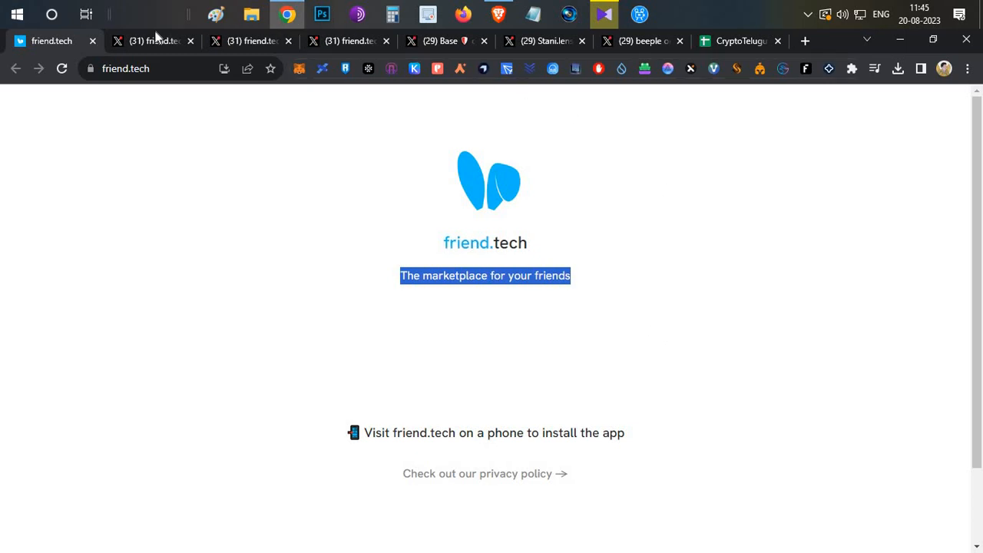
mouse_move(328, 254)
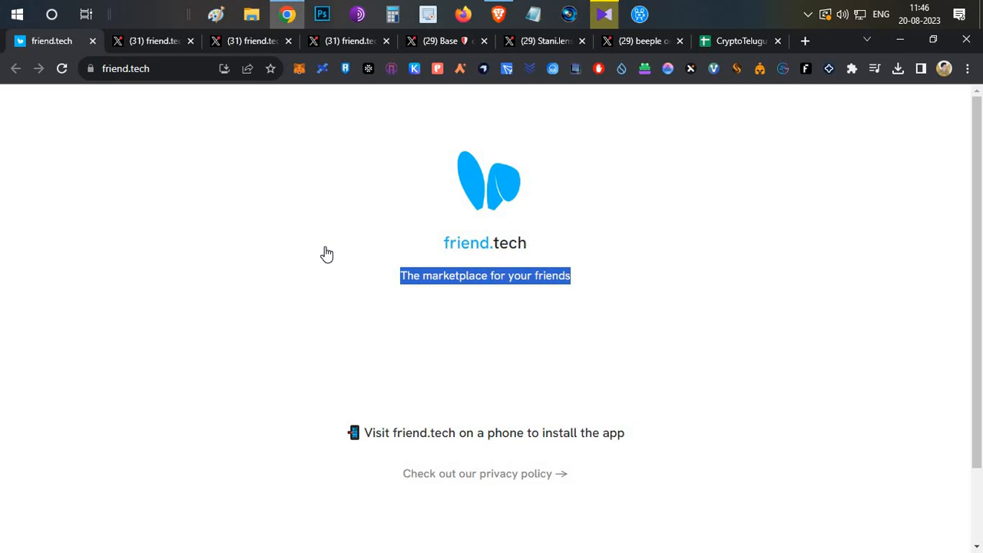
mouse_move(543, 287)
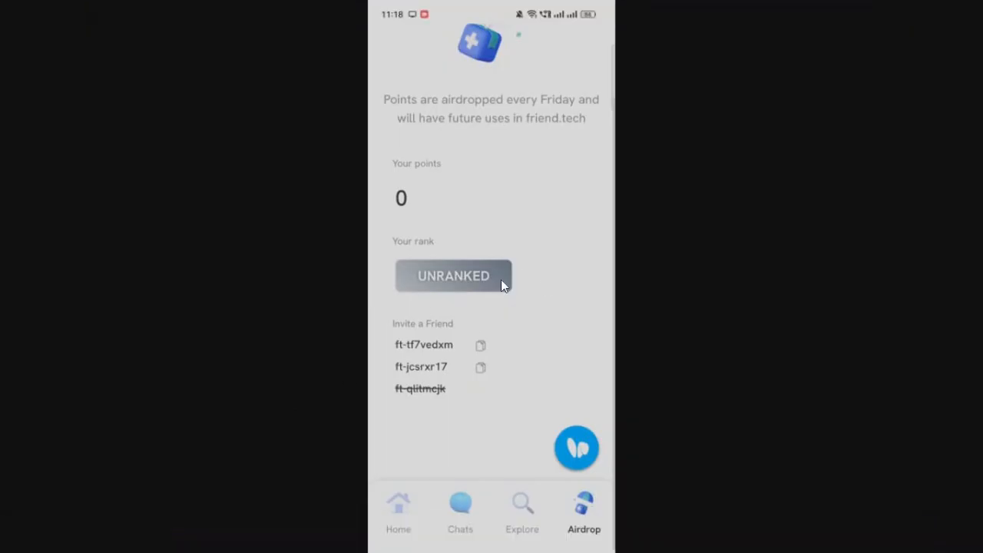
mouse_move(491, 205)
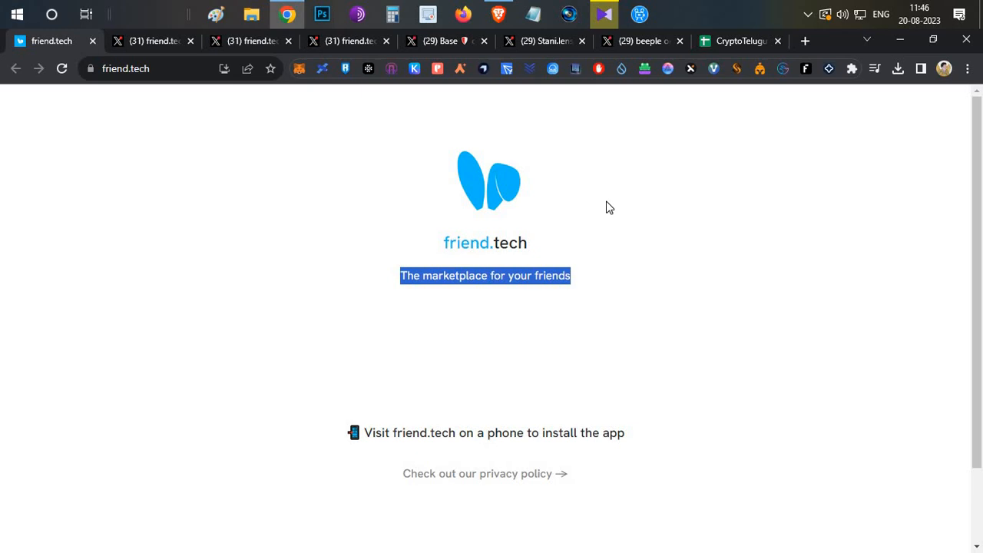
mouse_move(598, 203)
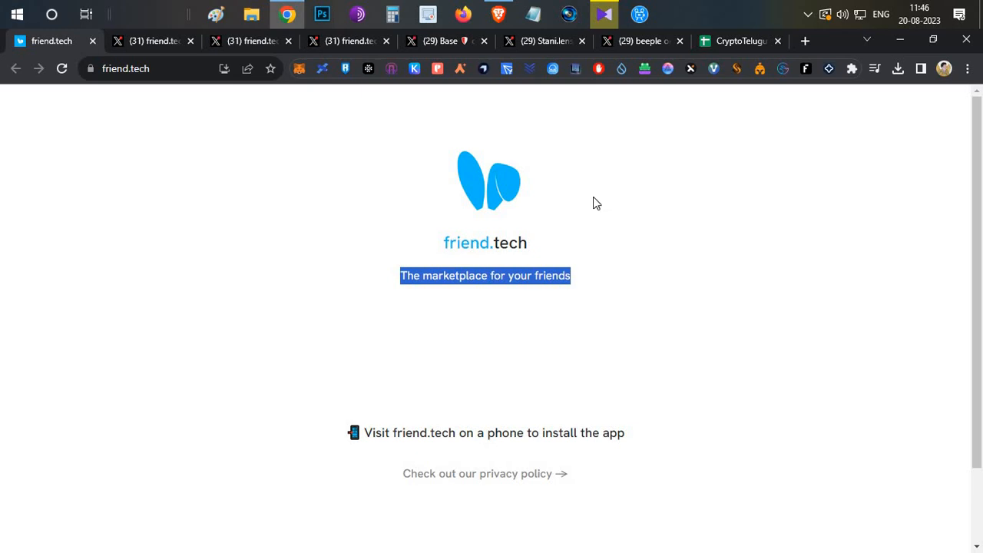
mouse_move(538, 226)
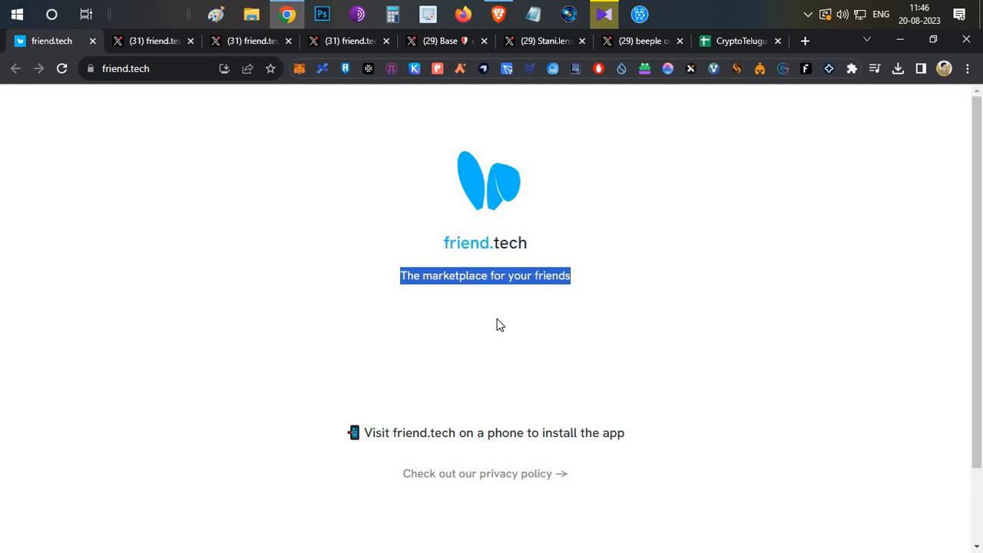
mouse_move(497, 347)
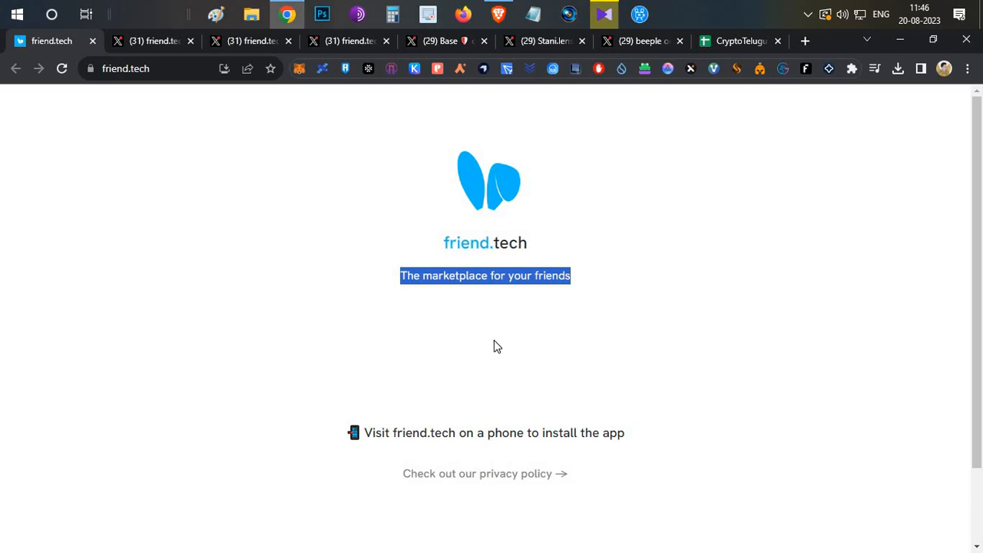
mouse_move(522, 39)
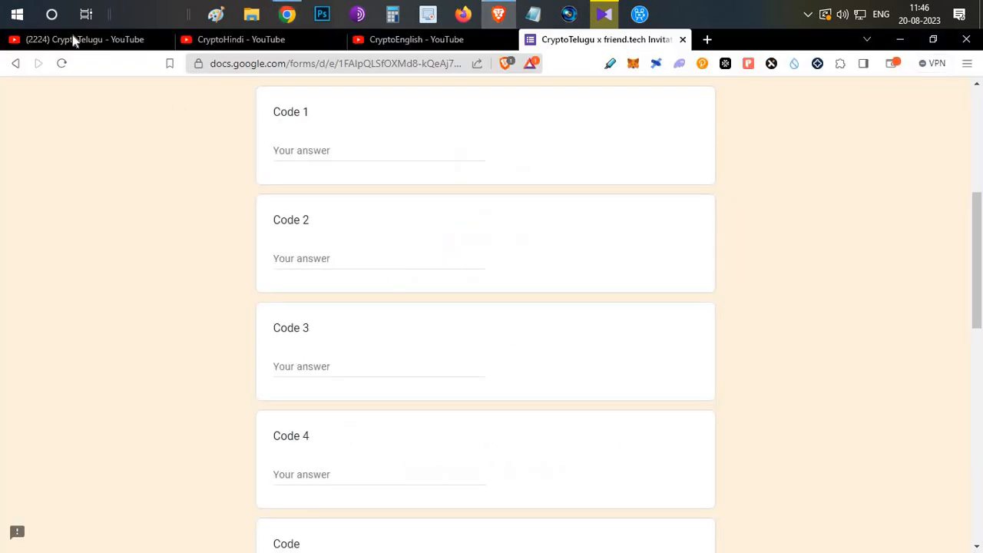
Show the CryptoTelugu YouTube channel's videos page in the Brave browser
click(85, 39)
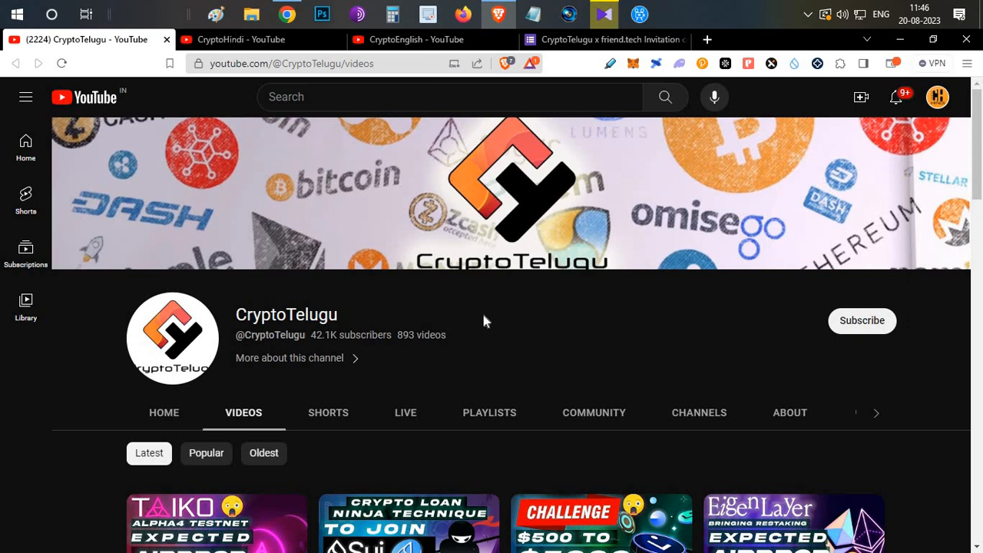
mouse_move(862, 321)
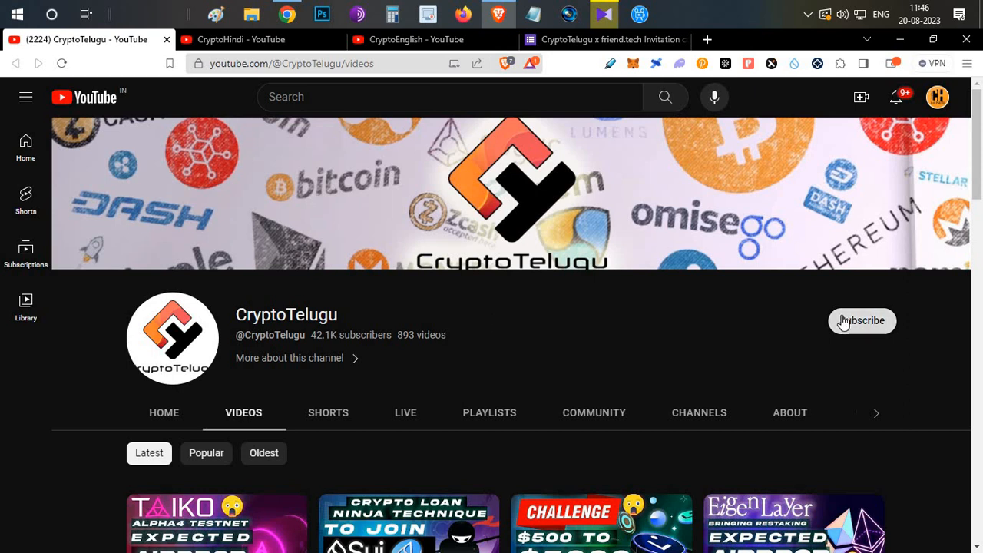